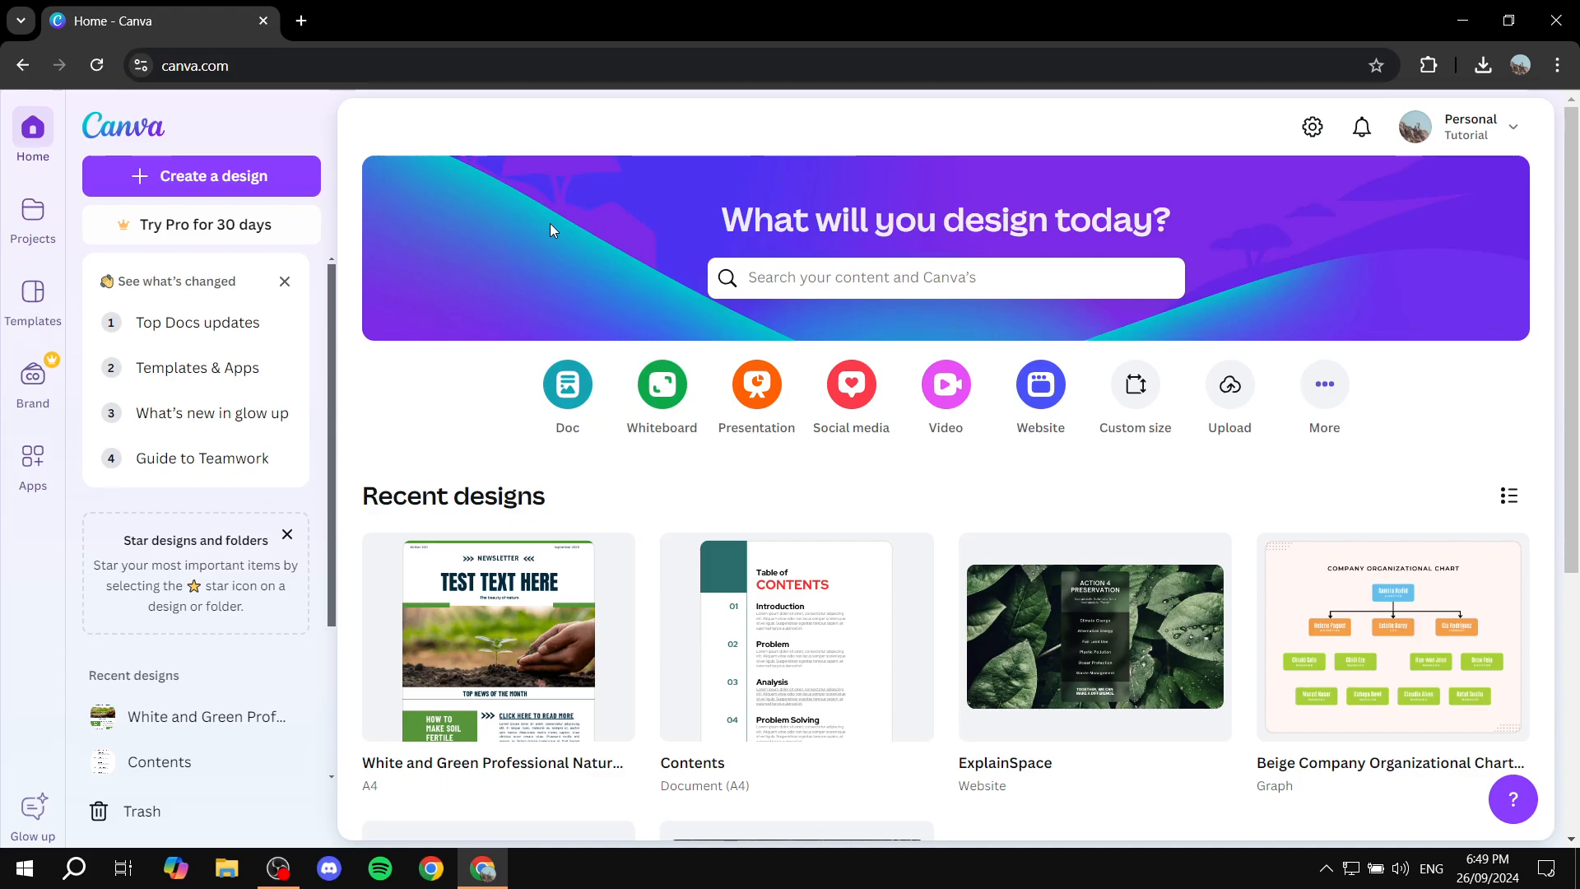
- Browse the Canva home and back out of the new-design chooser once
{"action": "left_click", "coordinate": [945, 276]}
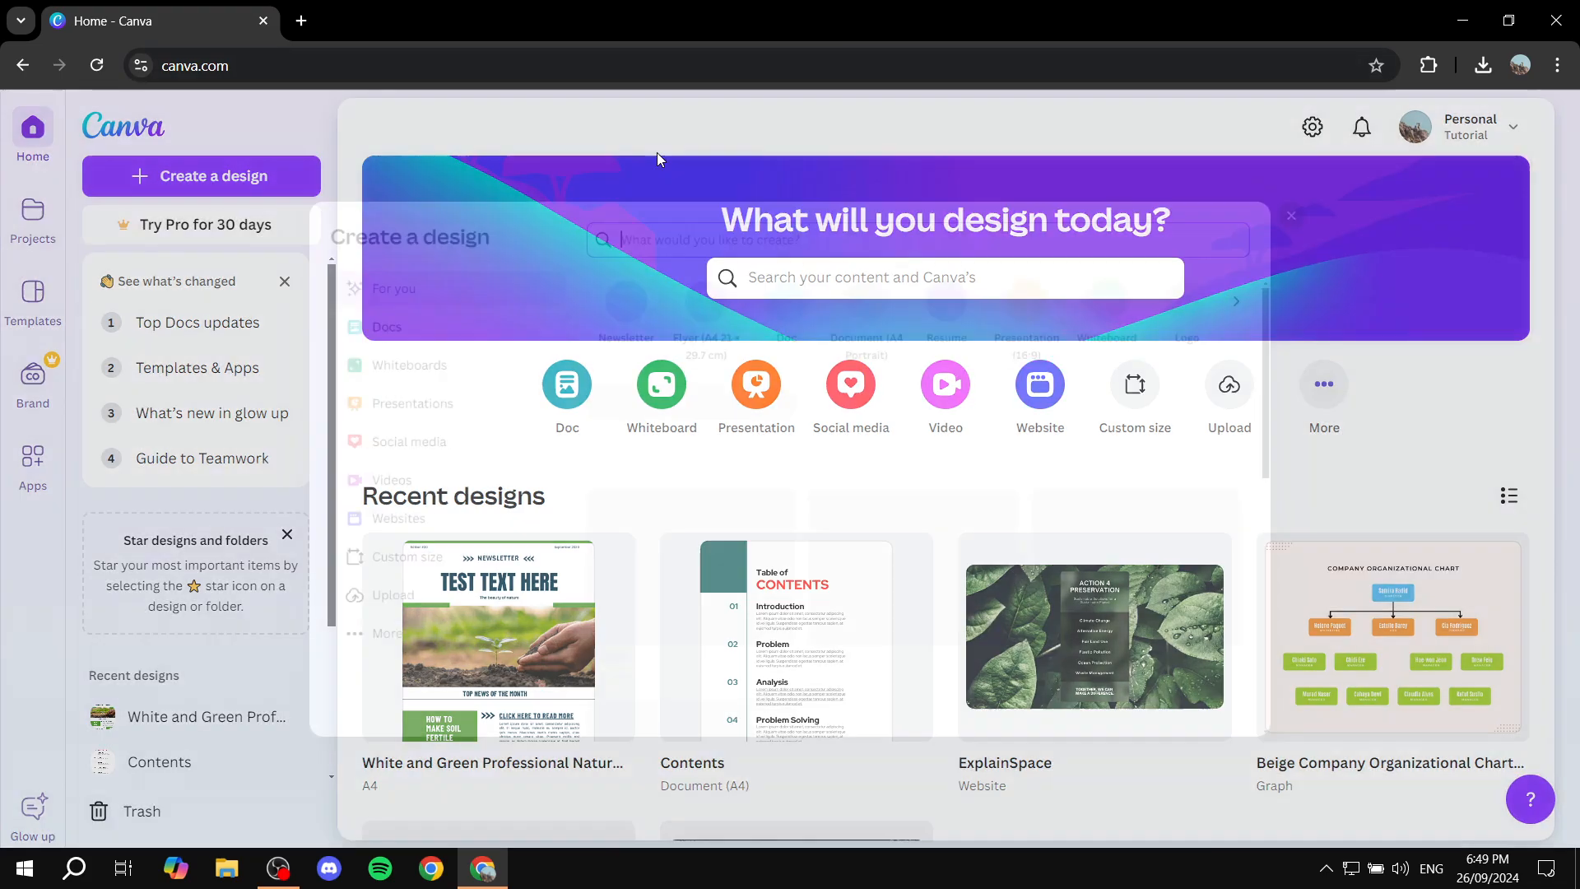
{"action": "left_click", "coordinate": [201, 177]}
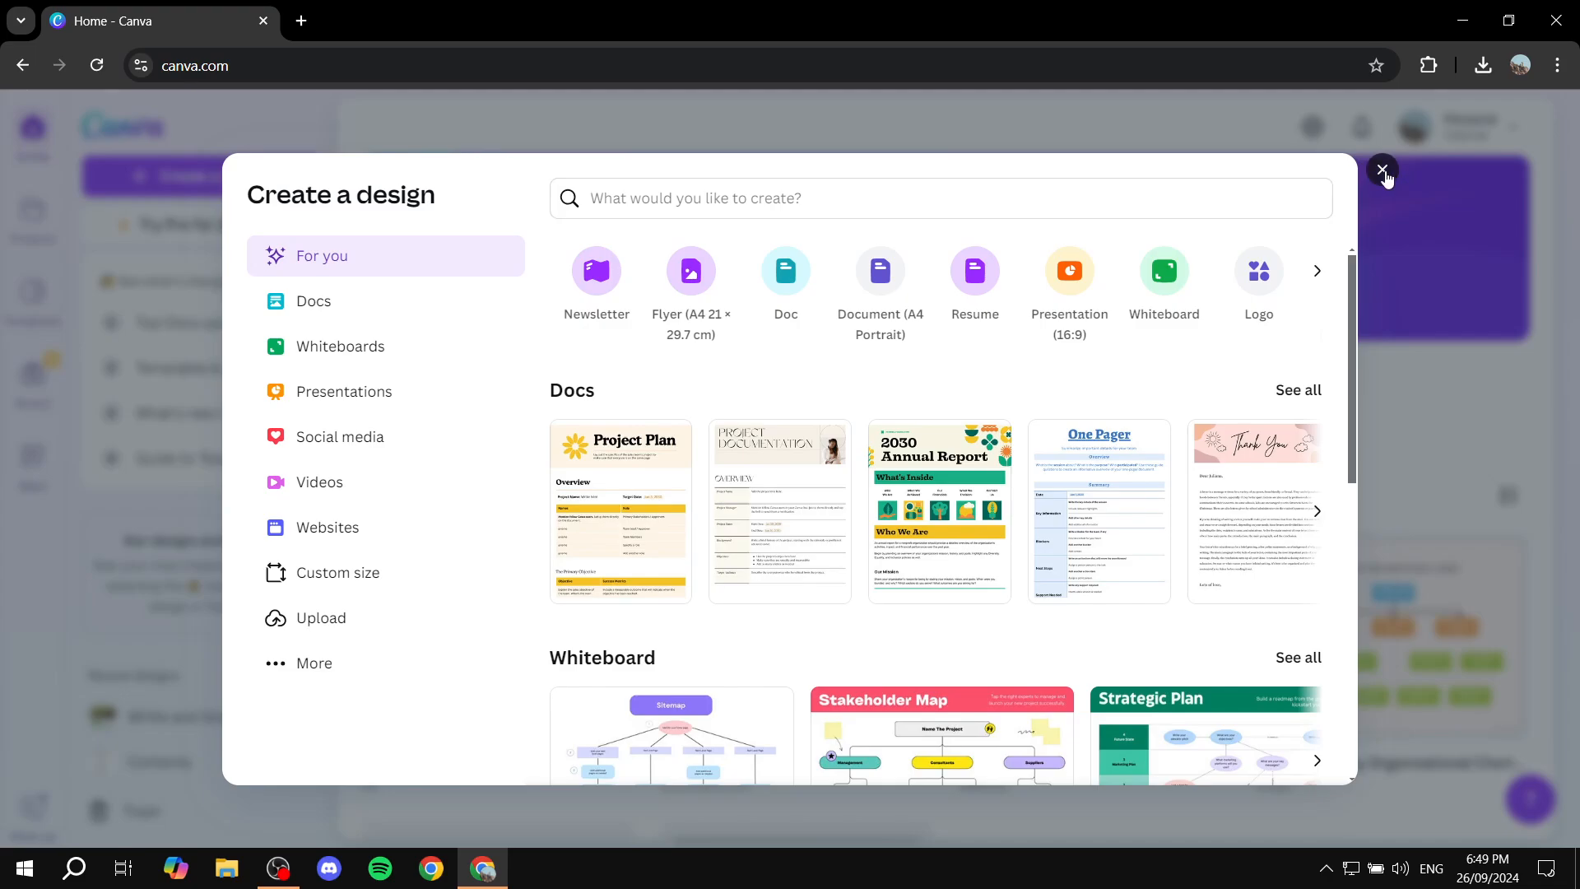
{"action": "left_click", "coordinate": [1382, 169]}
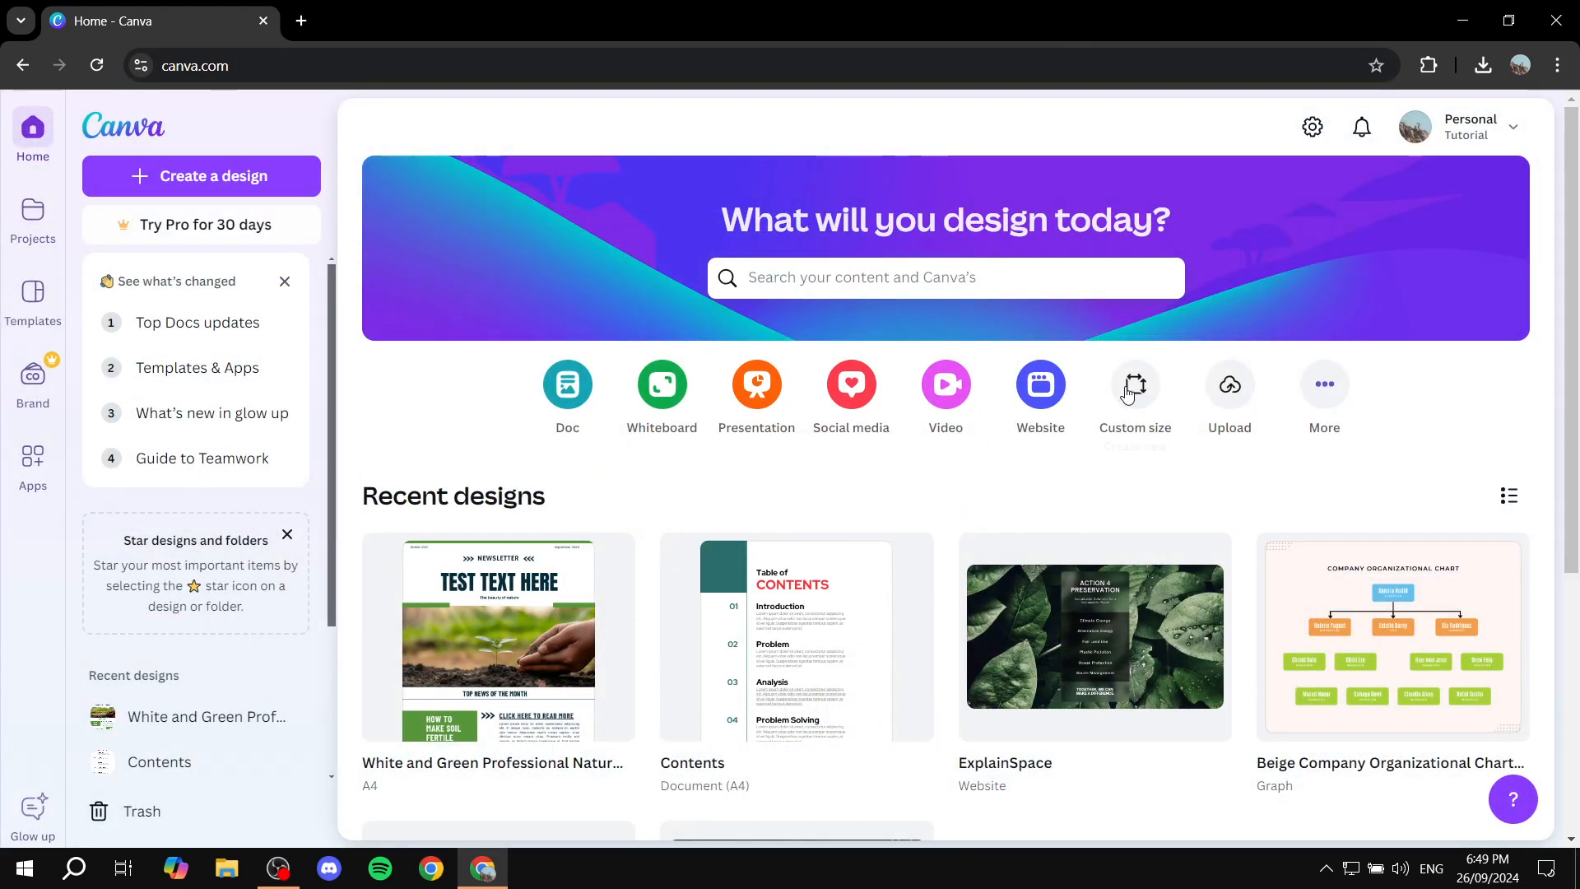
{"action": "mouse_move", "coordinate": [1228, 389]}
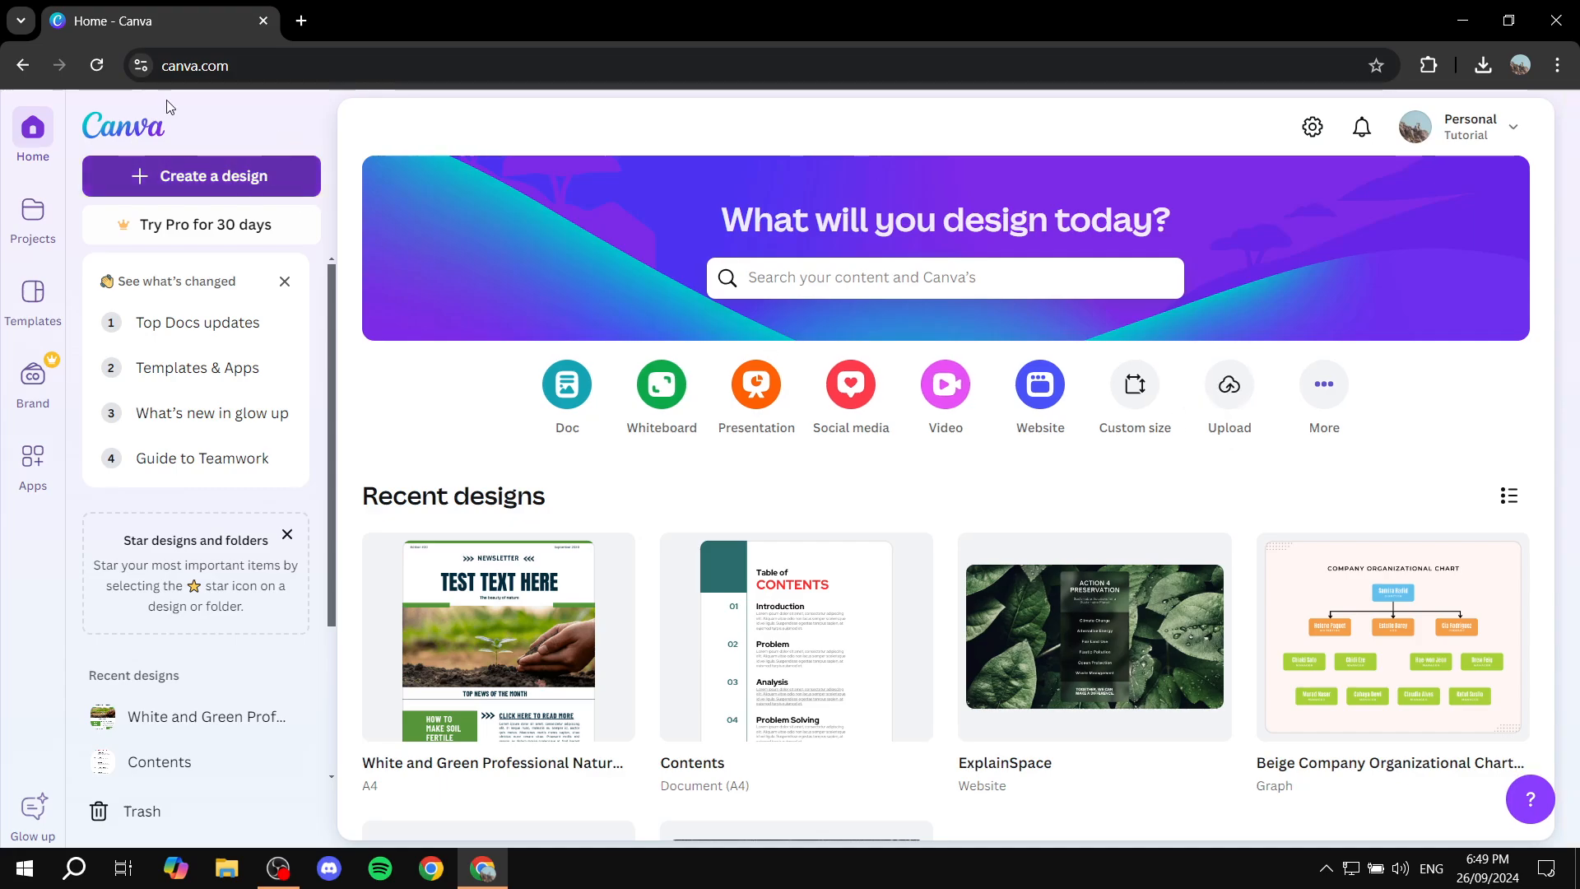
- Search 'Profi' and start a Facebook Profile Picture (2048 × 2048 px) design
{"action": "left_click", "coordinate": [201, 176]}
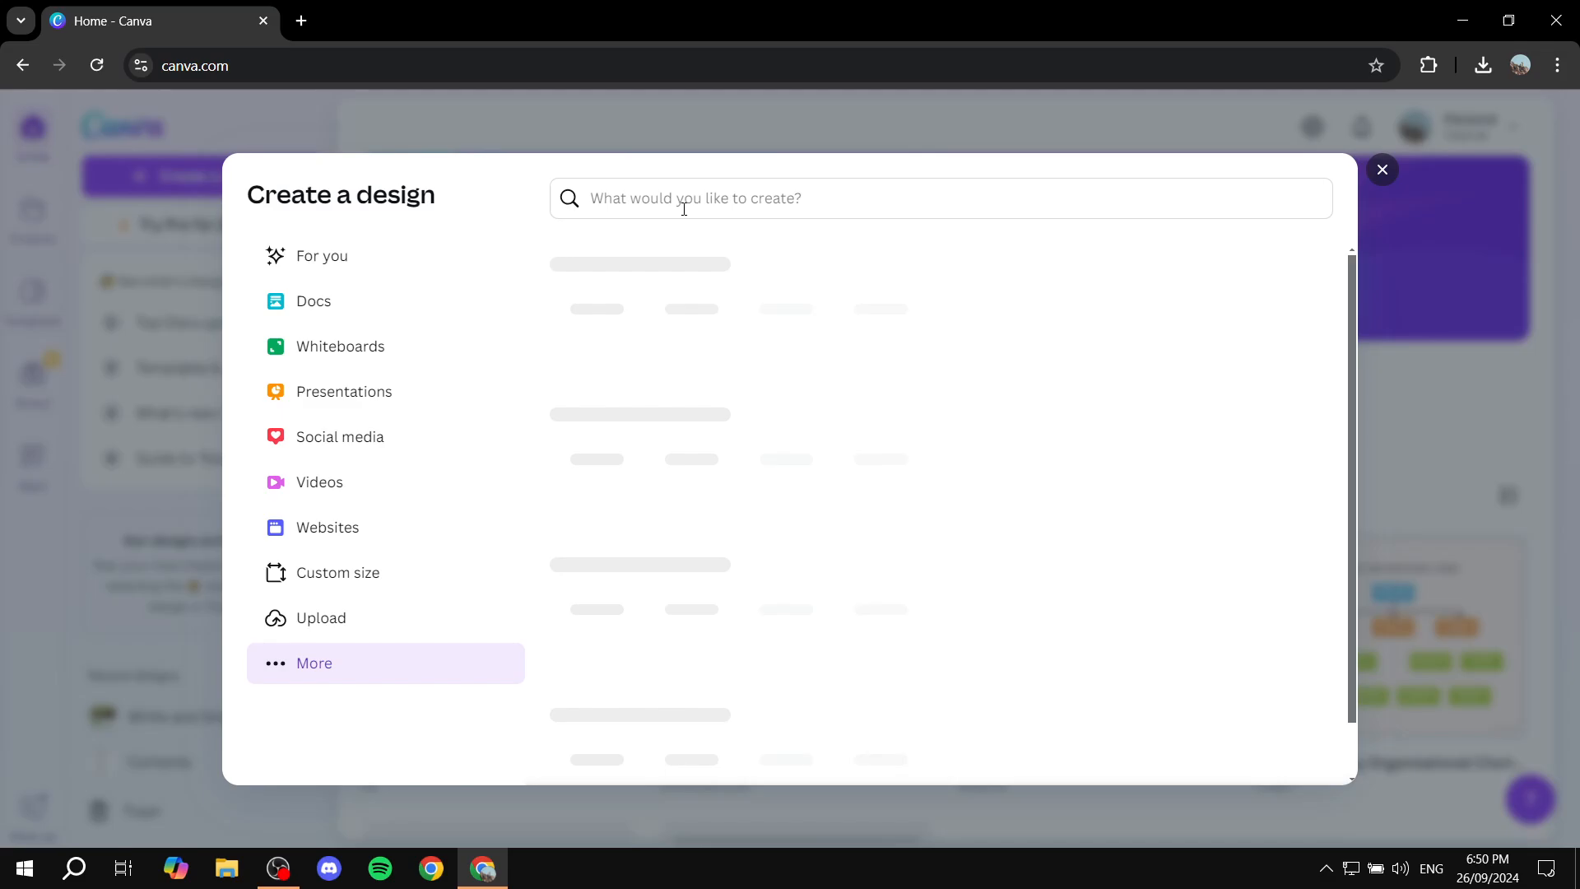
{"action": "type", "text": "Profile picture"}
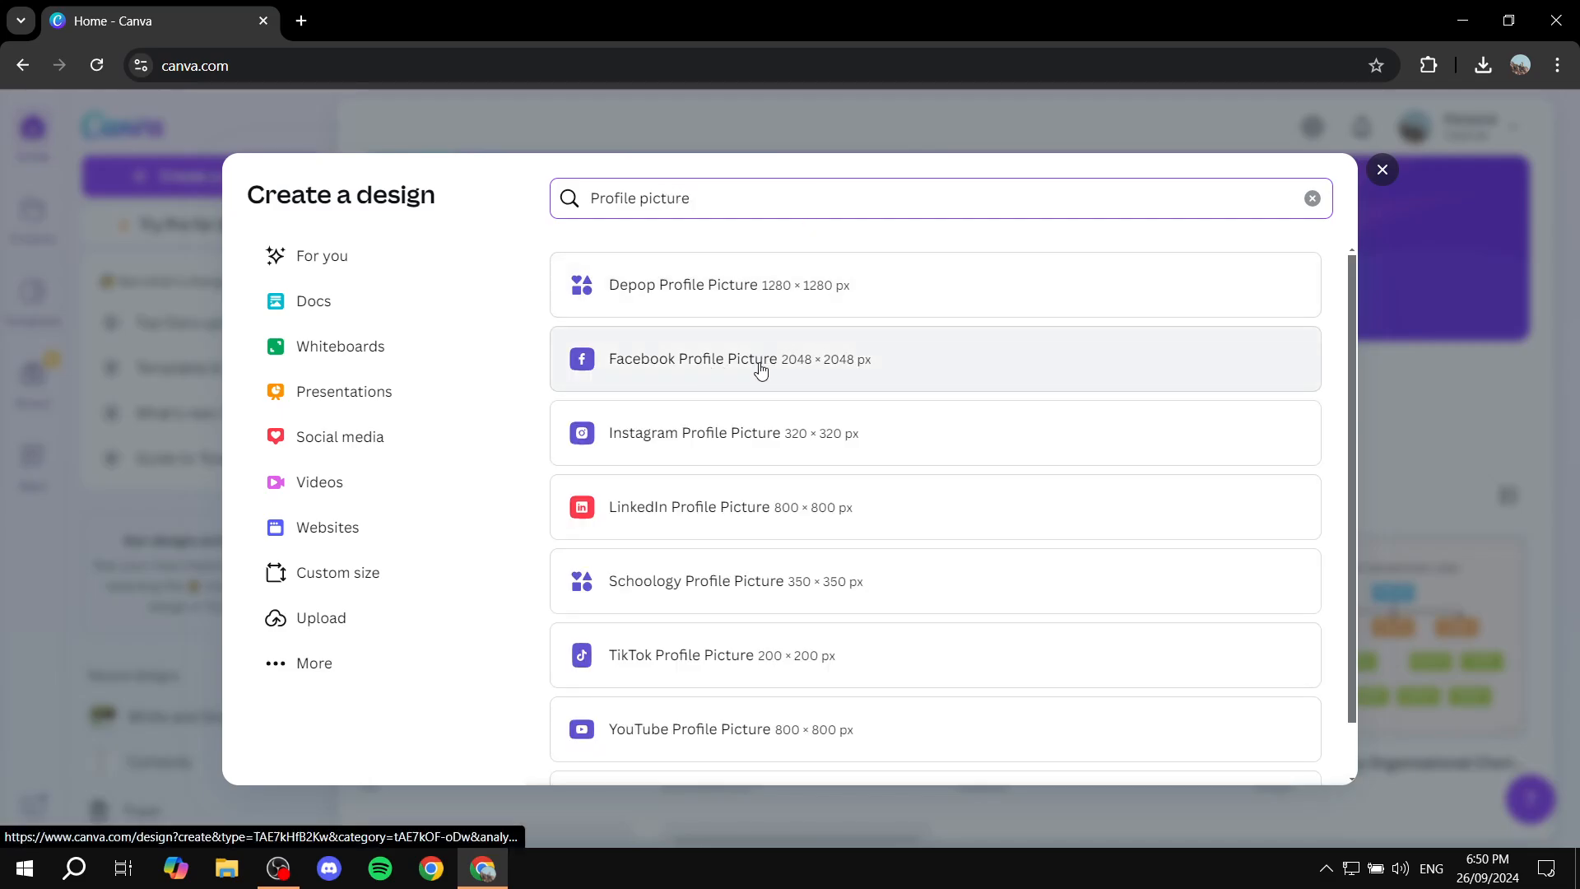
{"action": "left_click", "coordinate": [739, 359]}
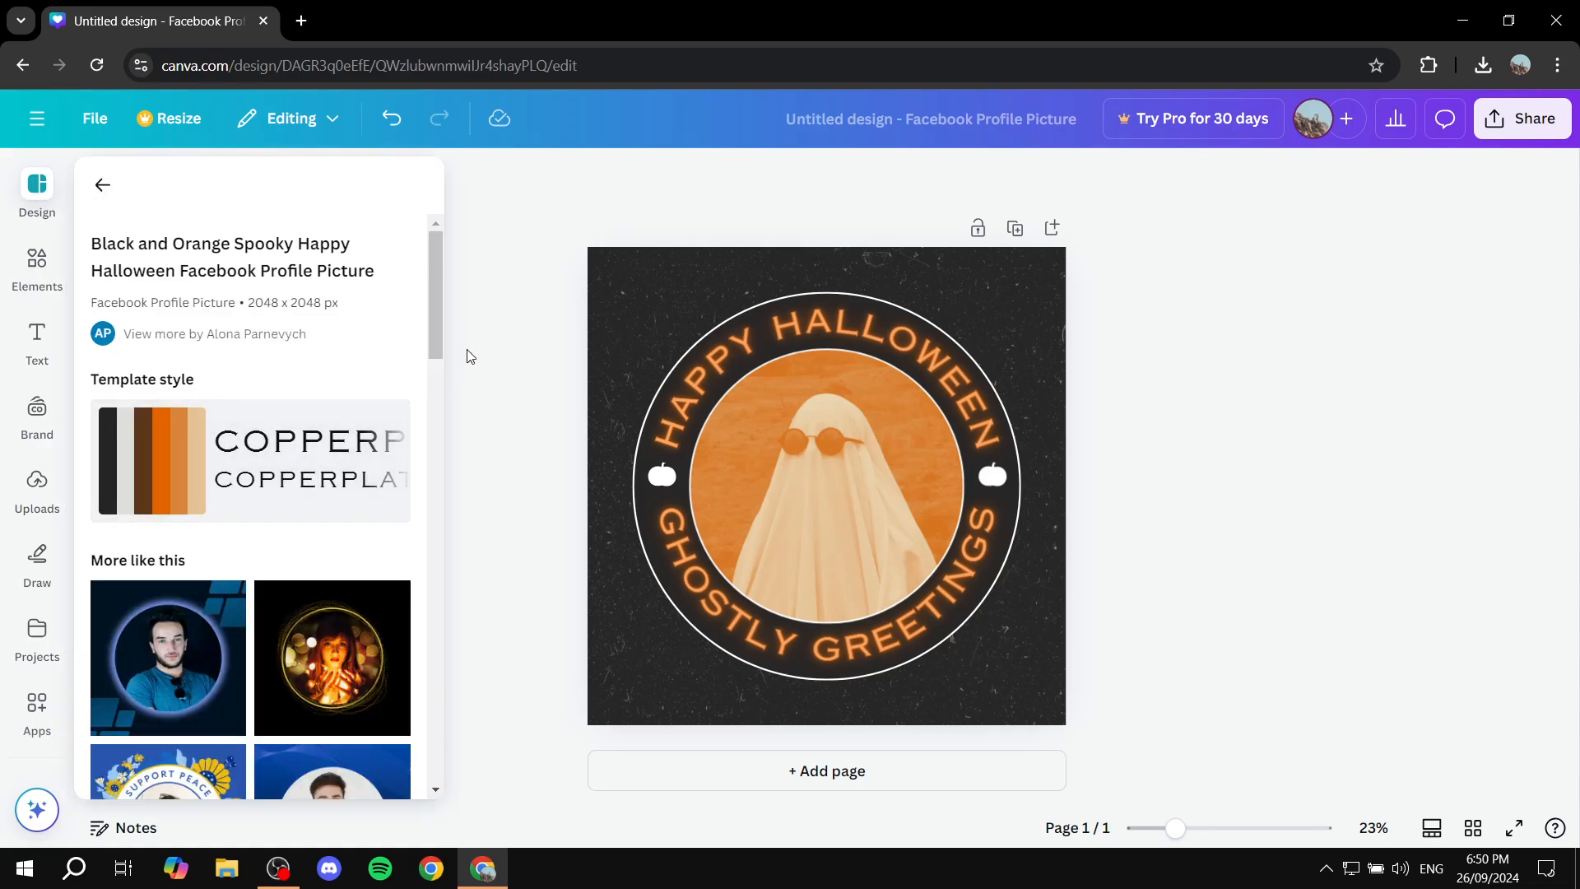
- Hide the template details and select the curved 'HAPPY HALLOWEEN' text on the canvas
{"action": "left_click", "coordinate": [825, 484]}
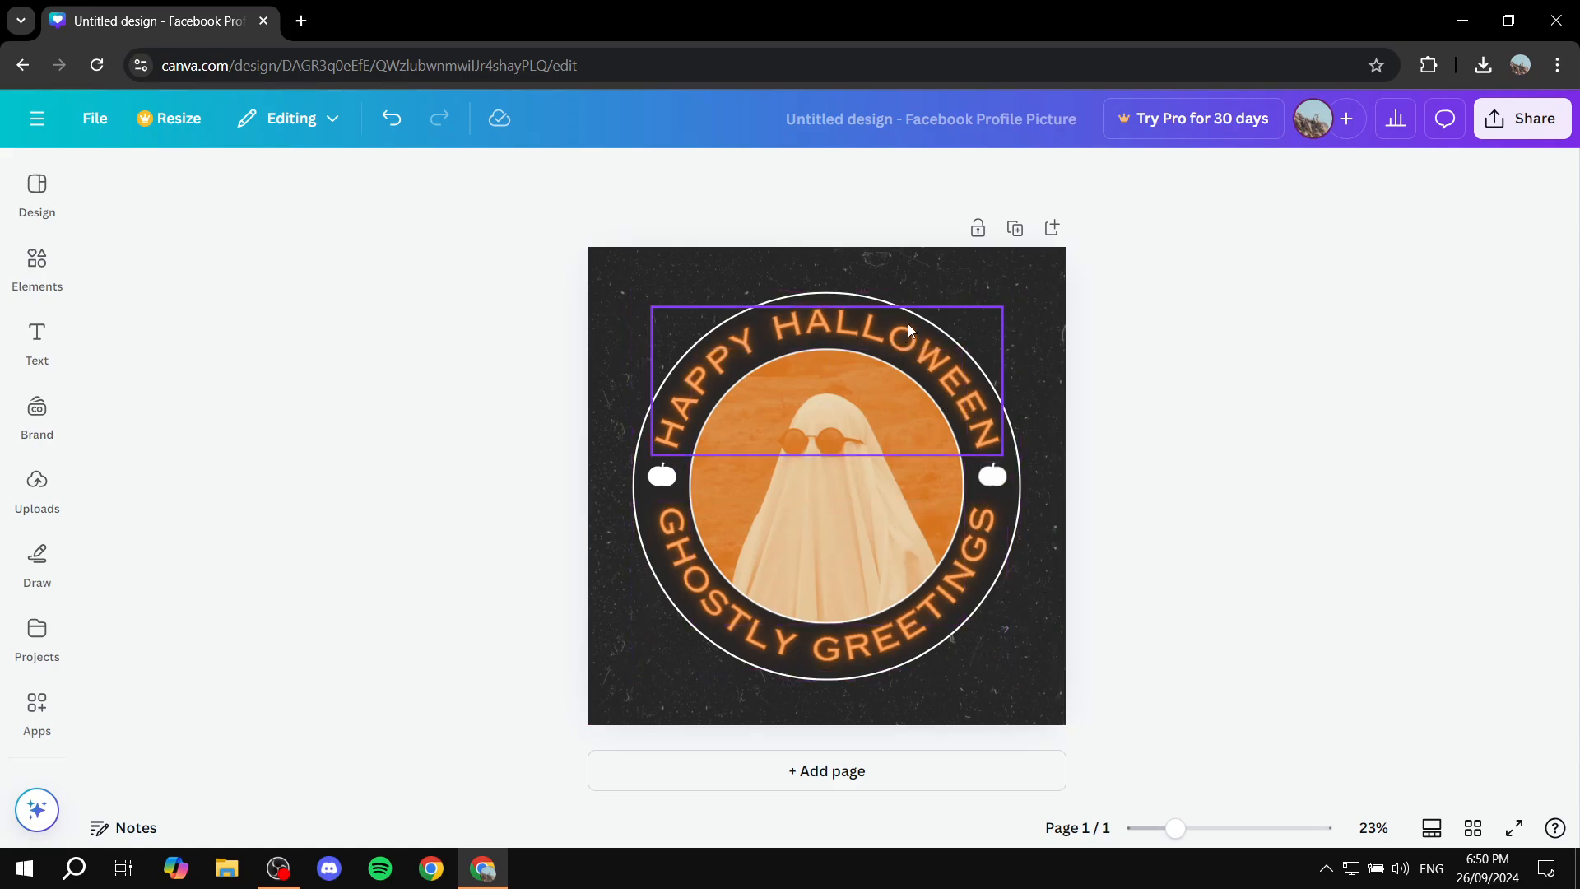
{"action": "left_click", "coordinate": [89, 485]}
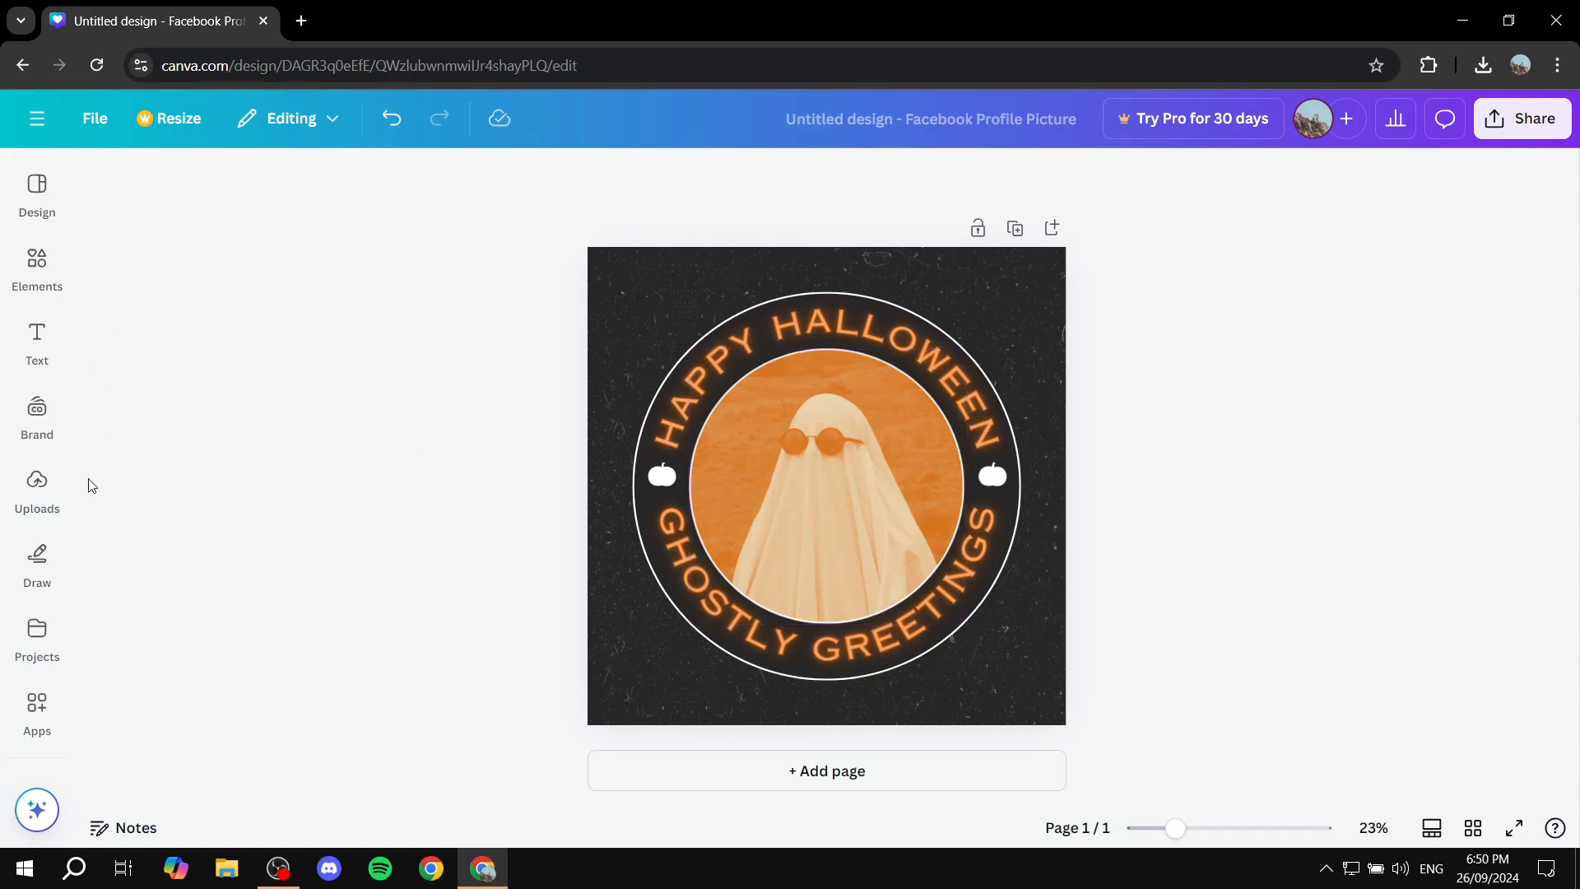
{"action": "left_click", "coordinate": [826, 484]}
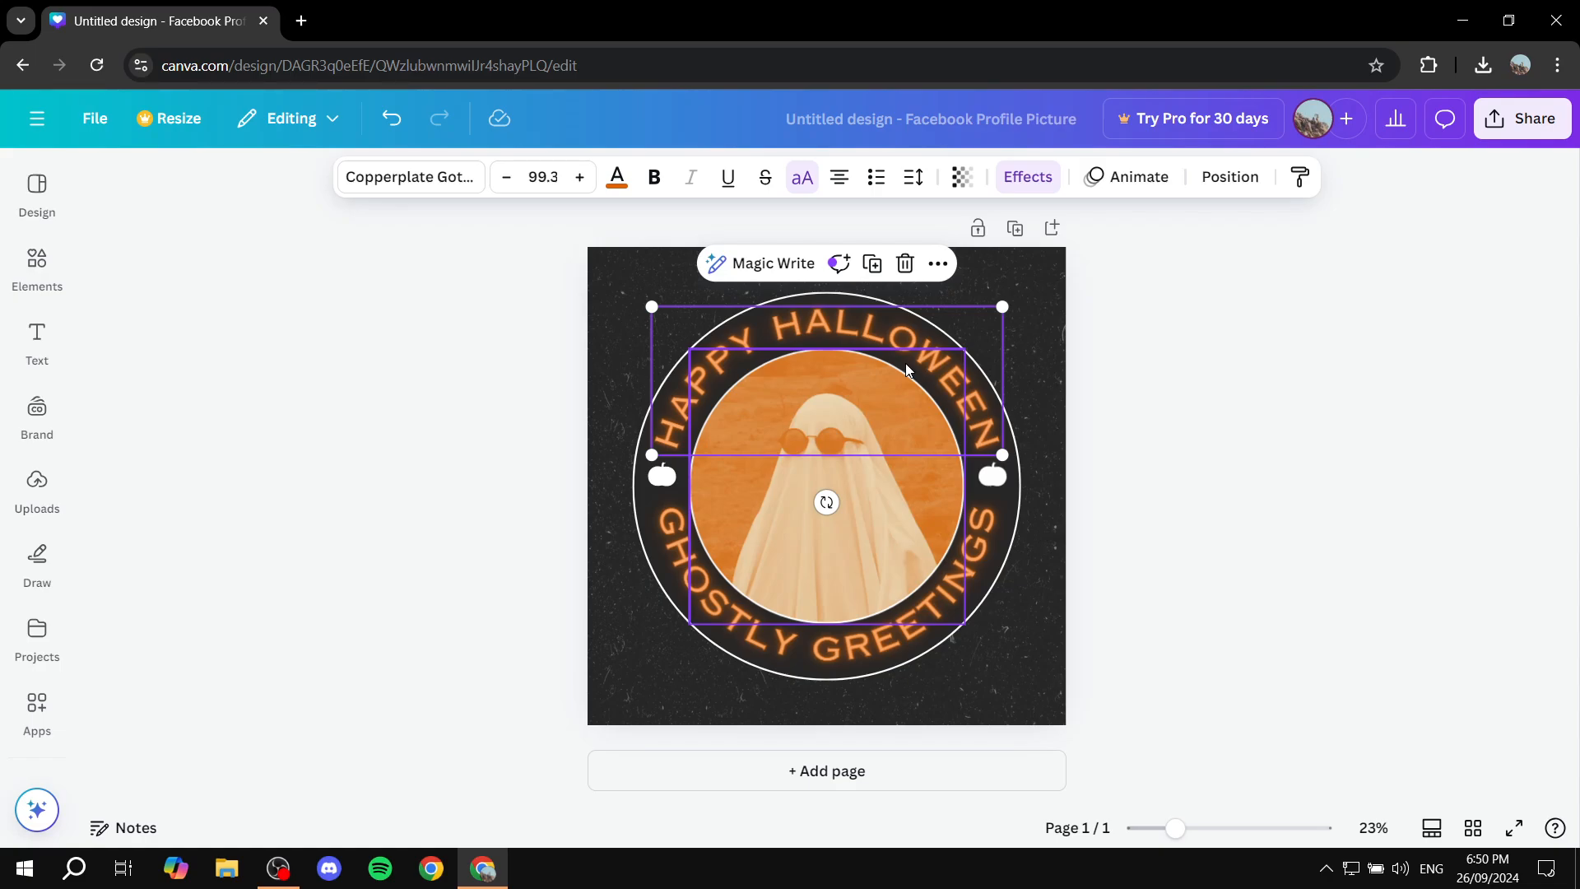
{"action": "mouse_move", "coordinate": [703, 403]}
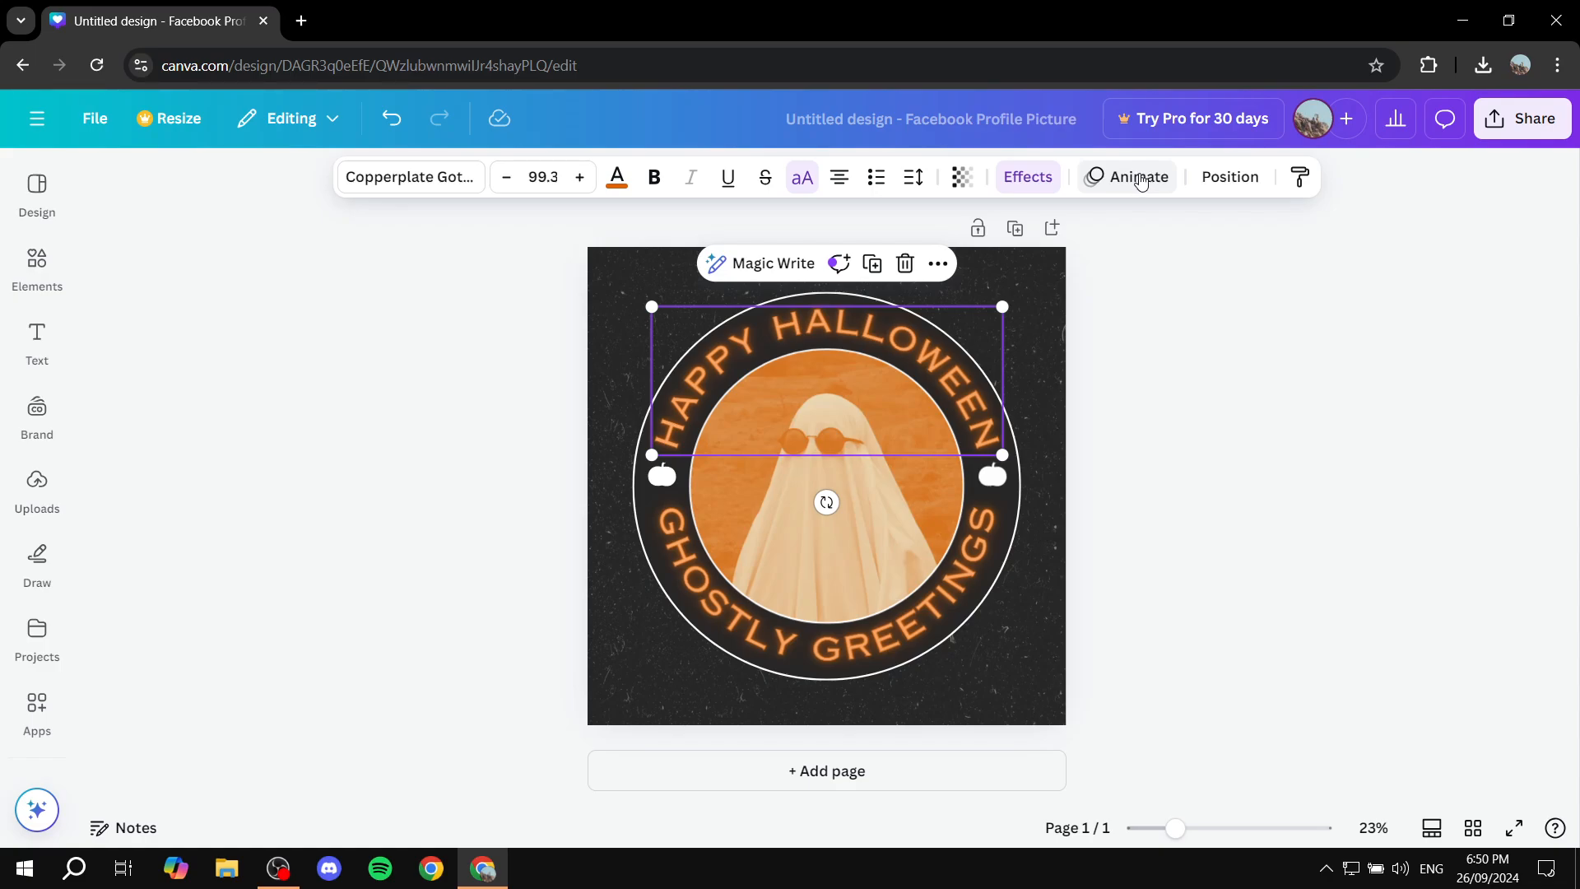
{"action": "mouse_move", "coordinate": [1139, 181]}
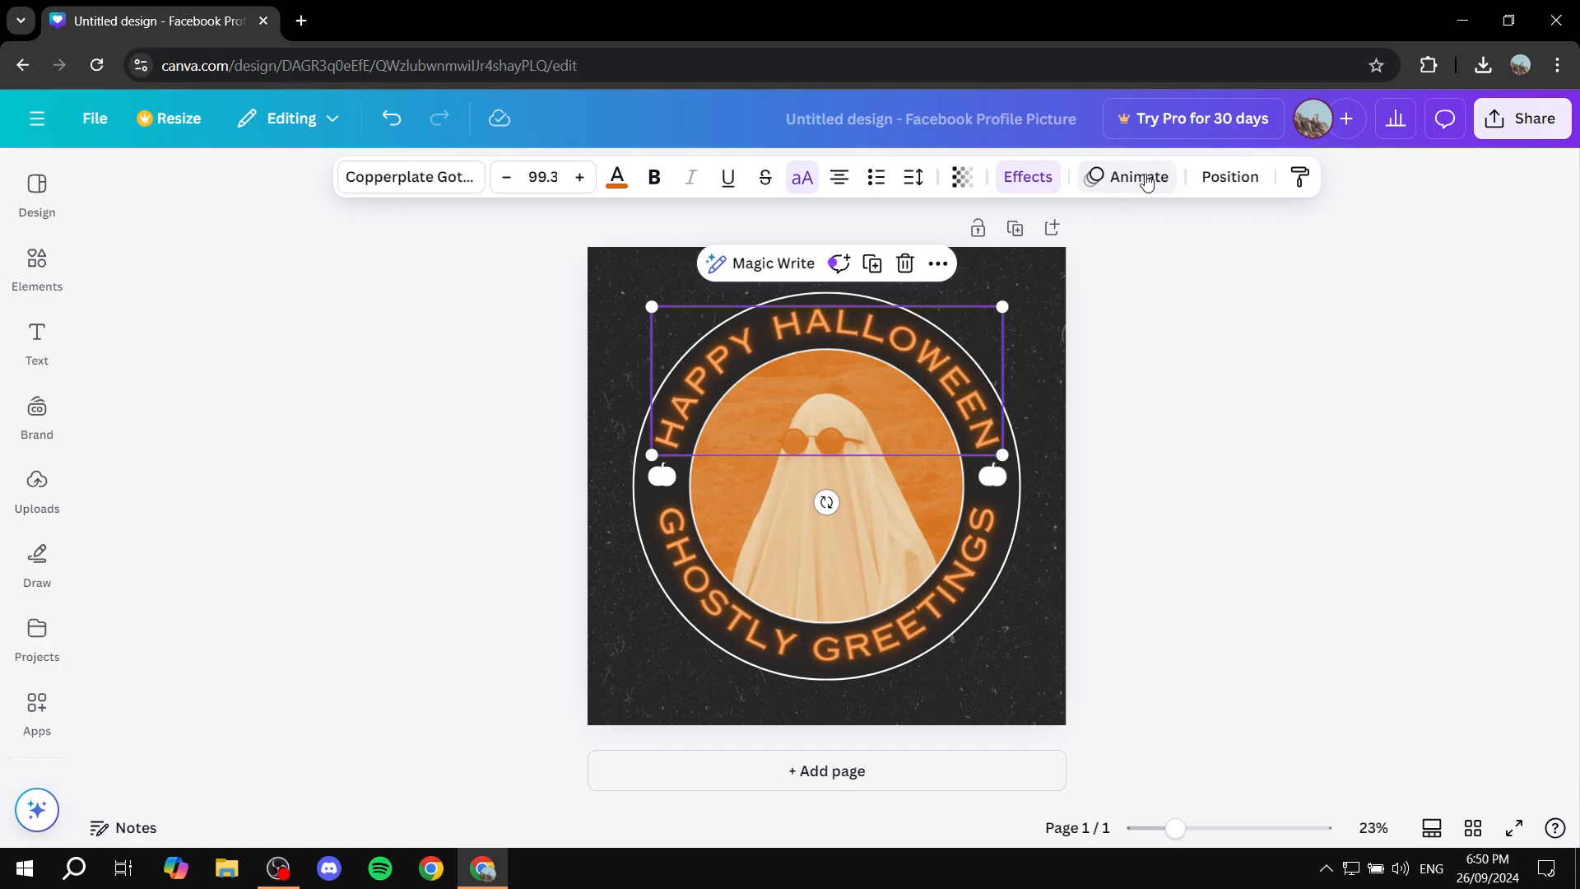
{"action": "mouse_move", "coordinate": [1076, 458]}
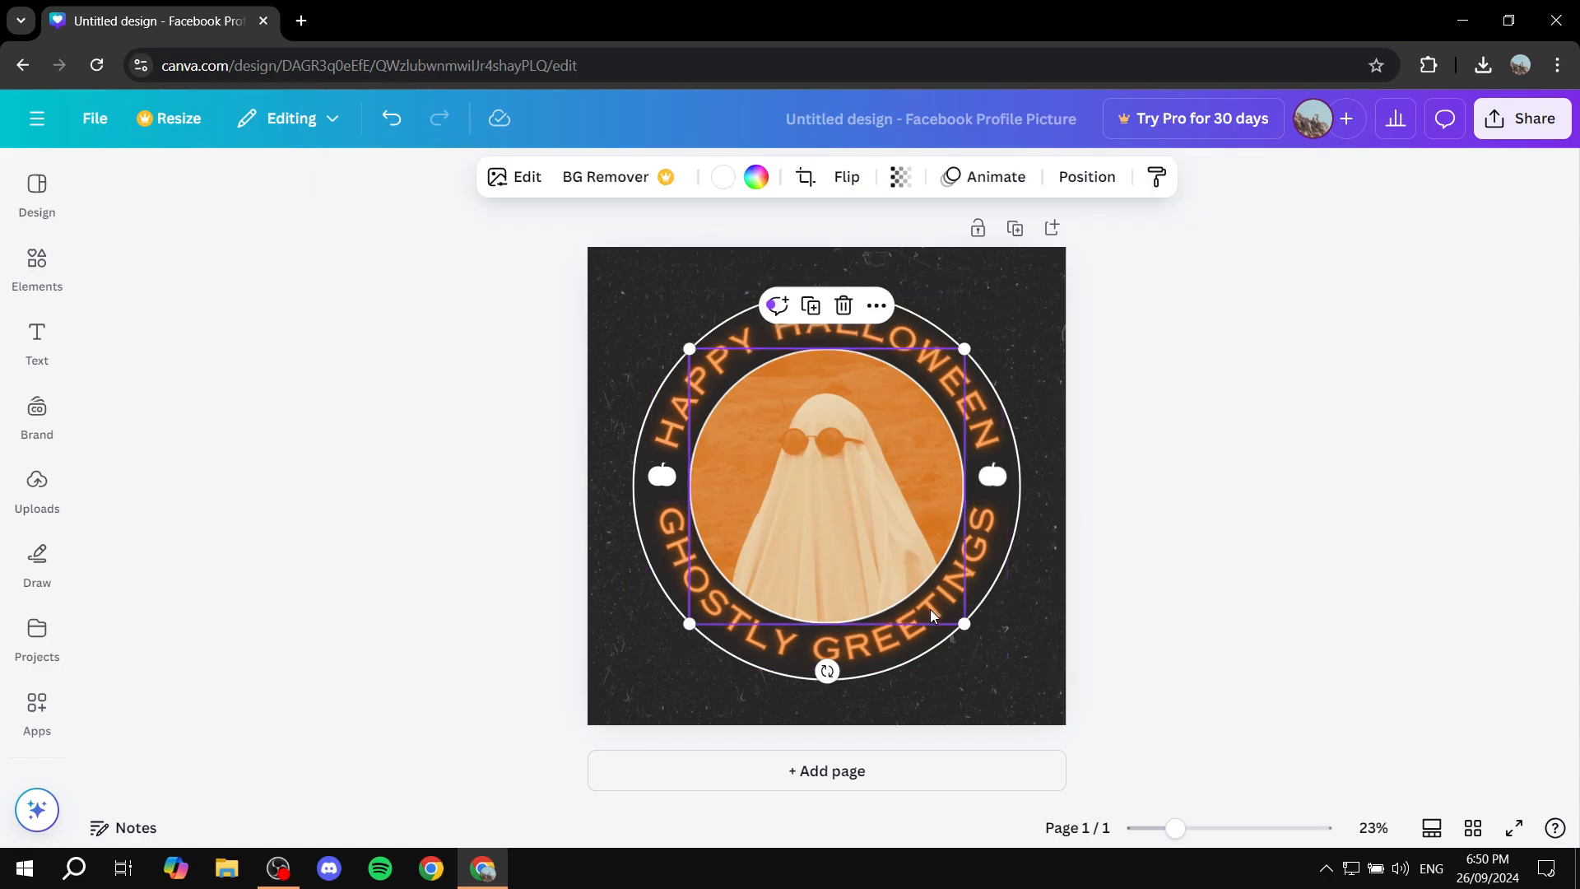
- Select the whole ghost badge and show its Animate options (Rise, Pan, Fade)
{"action": "left_click", "coordinate": [826, 384]}
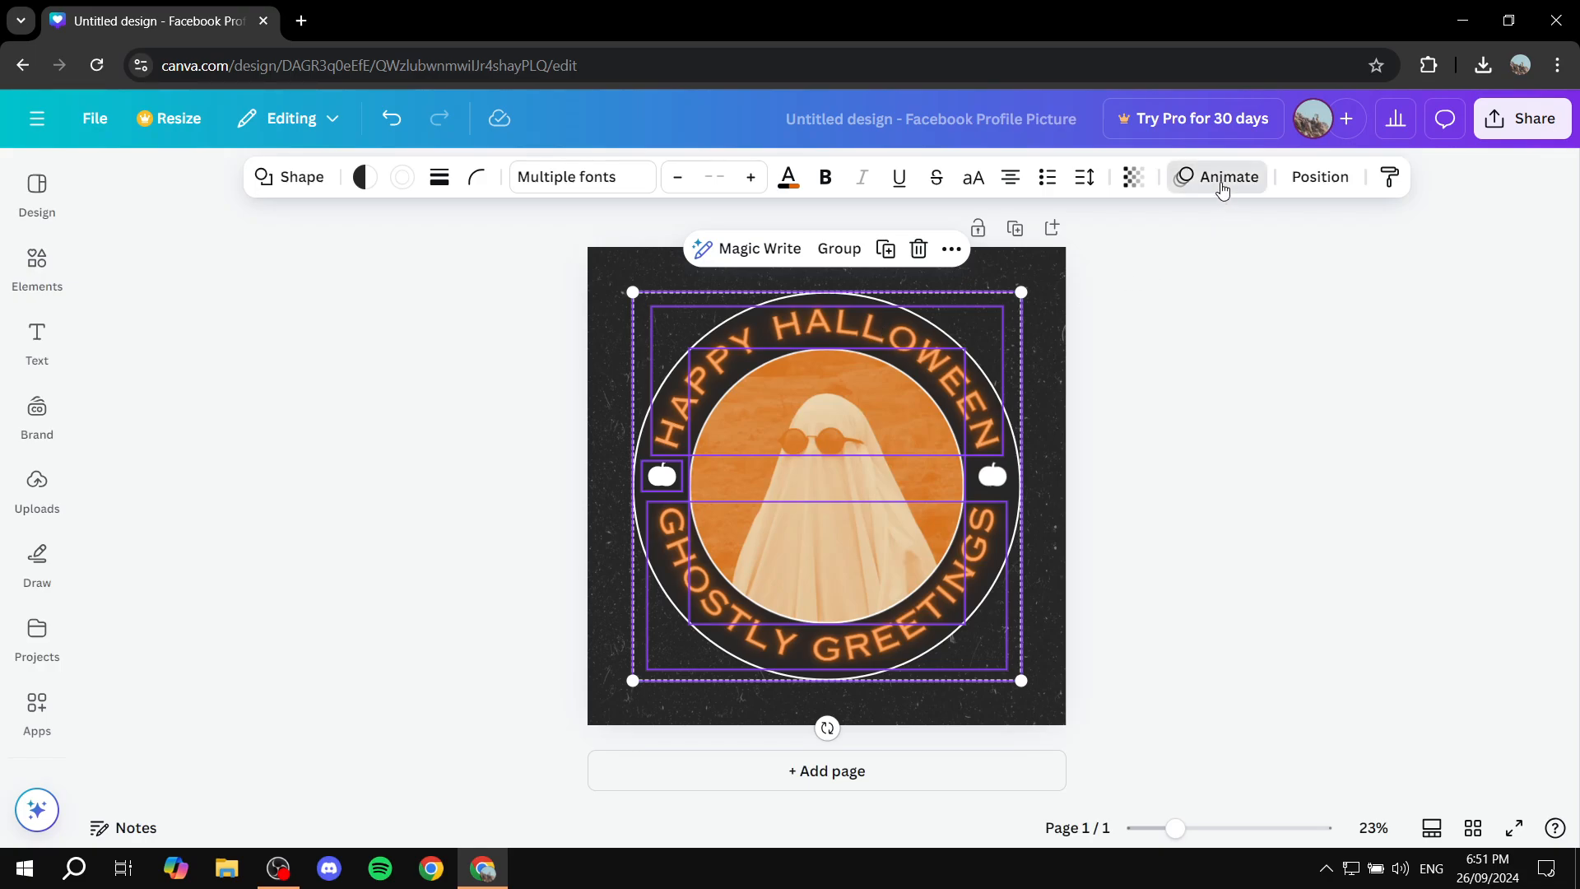
{"action": "left_click", "coordinate": [1227, 176]}
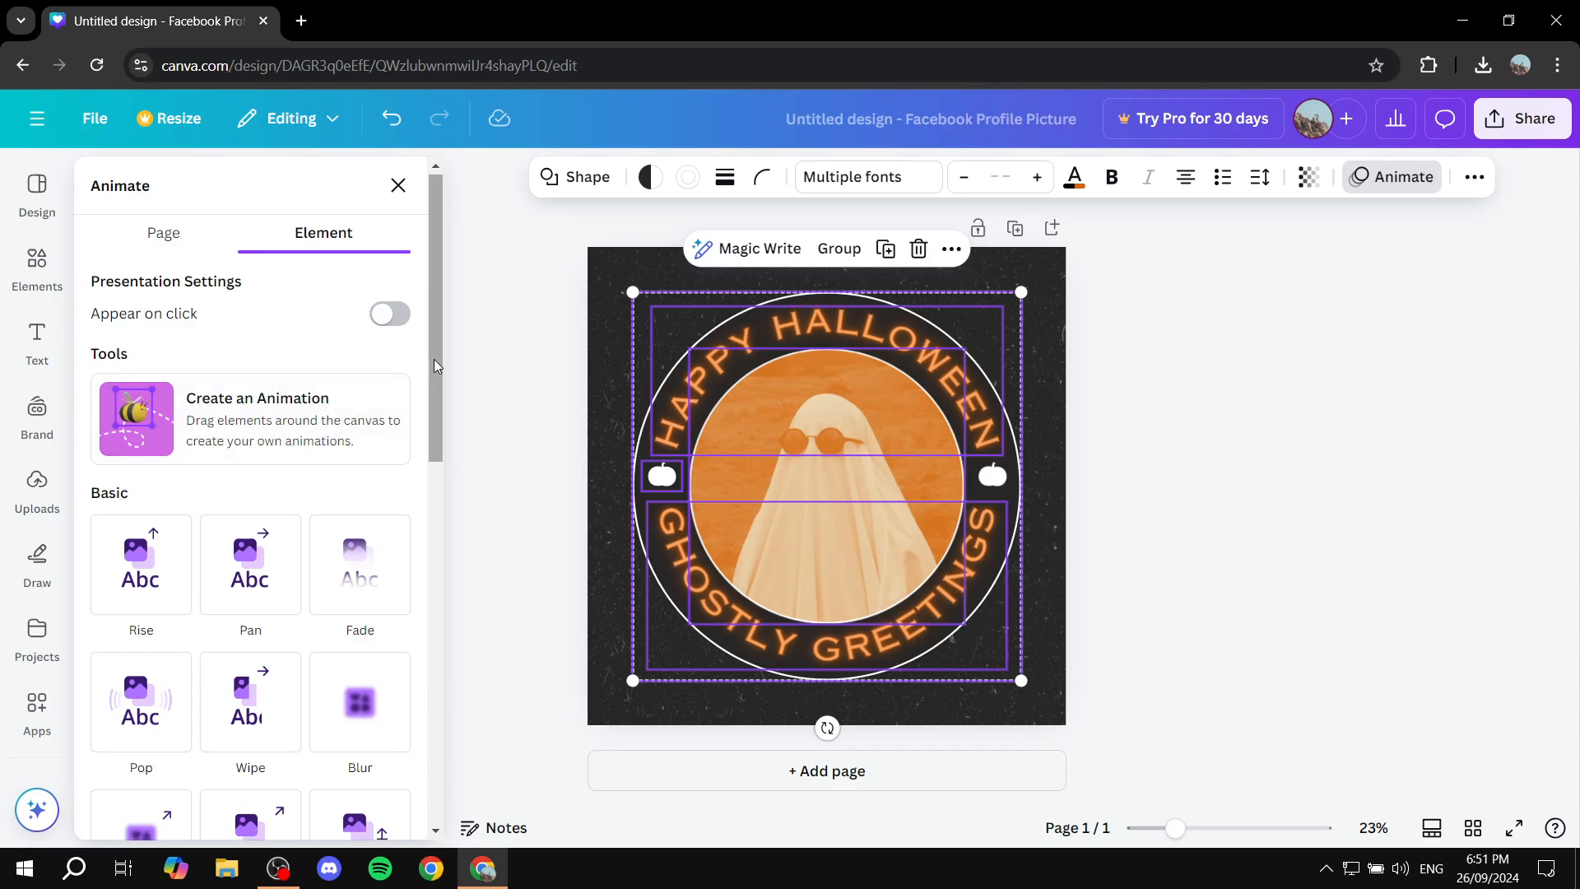
{"action": "scroll", "scroll_direction": "down", "scroll_amount": 3}
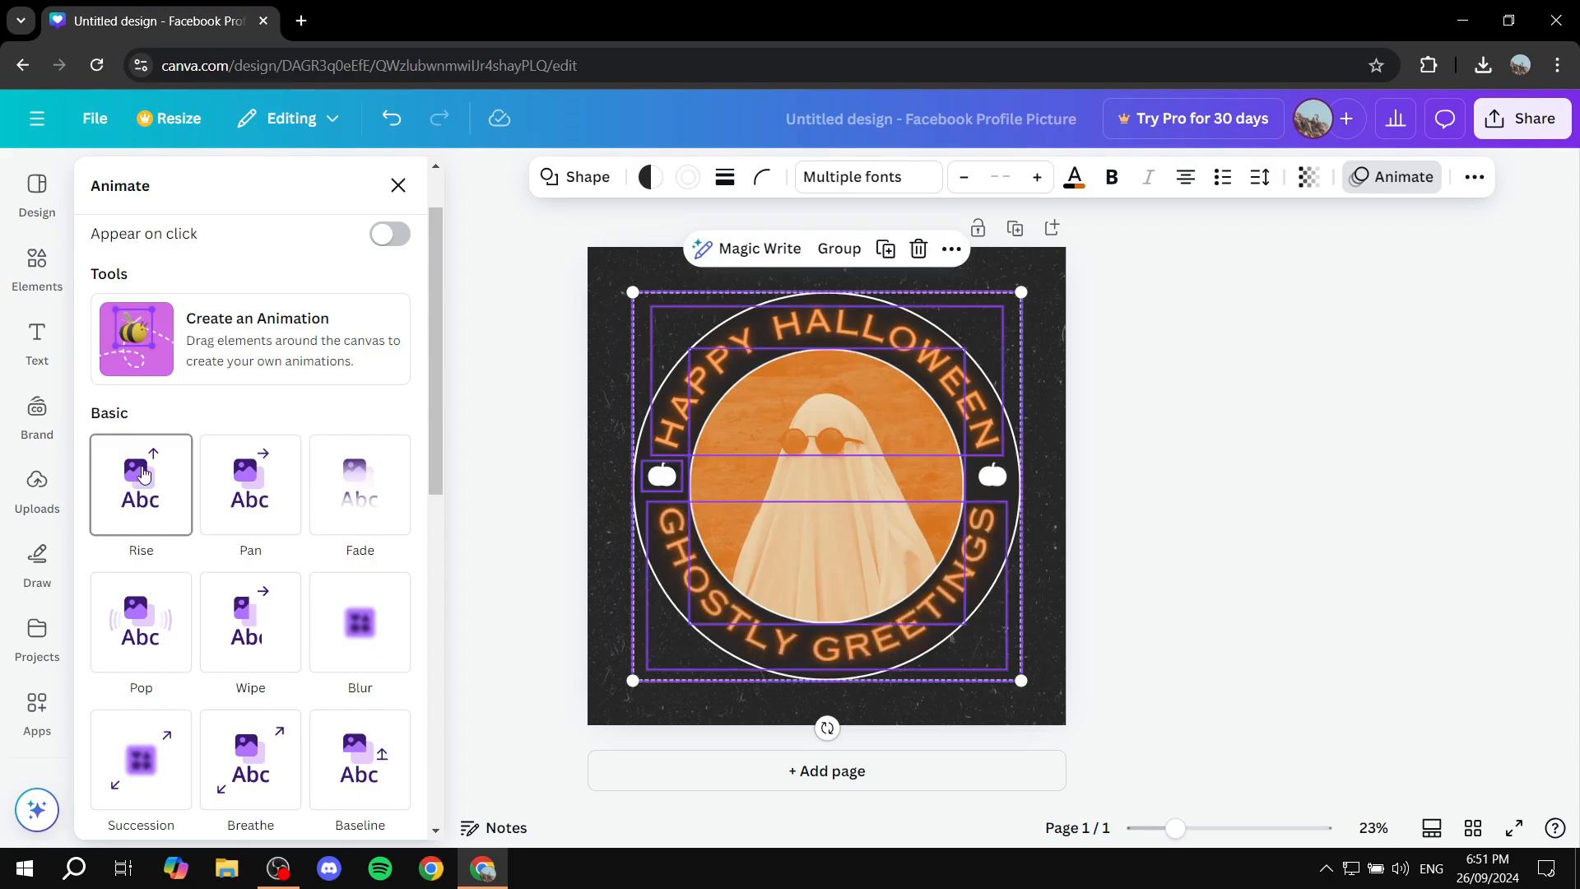
{"action": "mouse_move", "coordinate": [171, 501]}
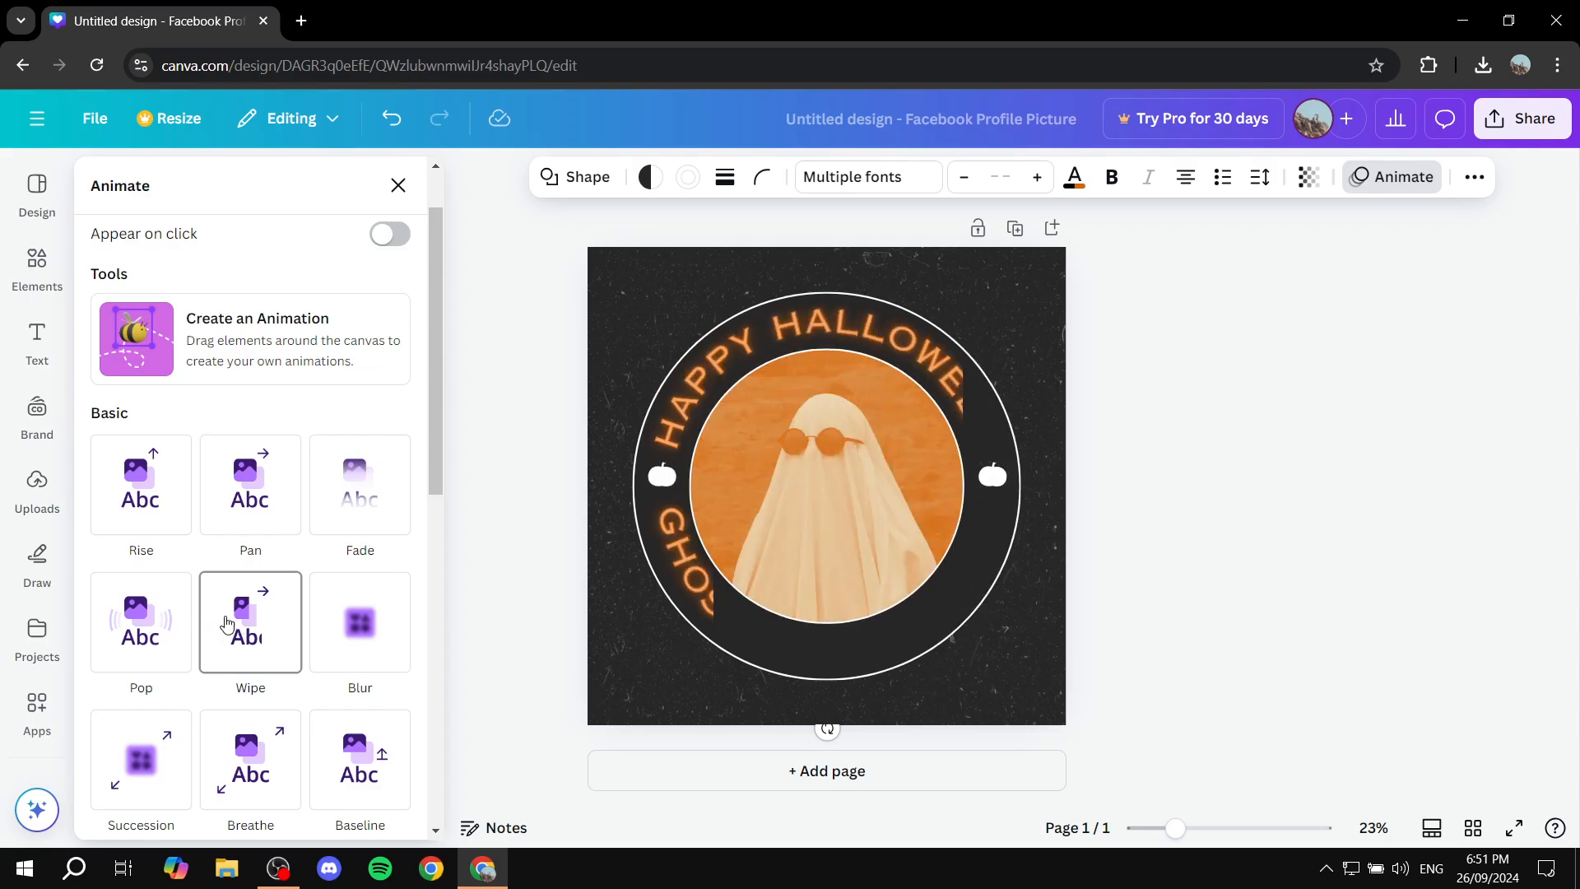
{"action": "scroll", "scroll_direction": "down", "scroll_amount": 3}
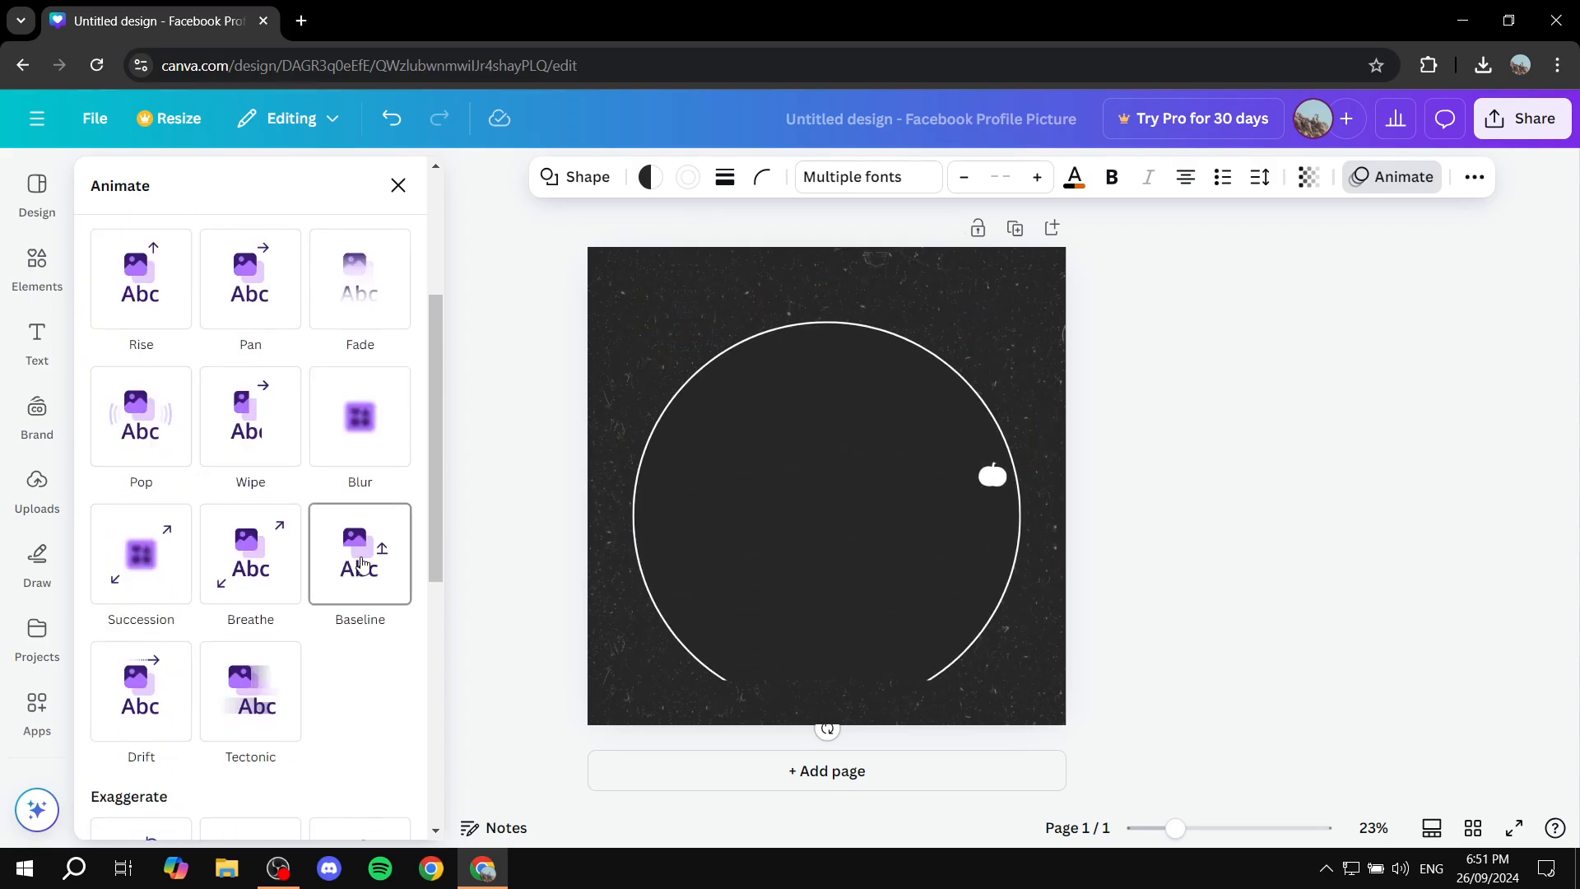
{"action": "left_click", "coordinate": [251, 693]}
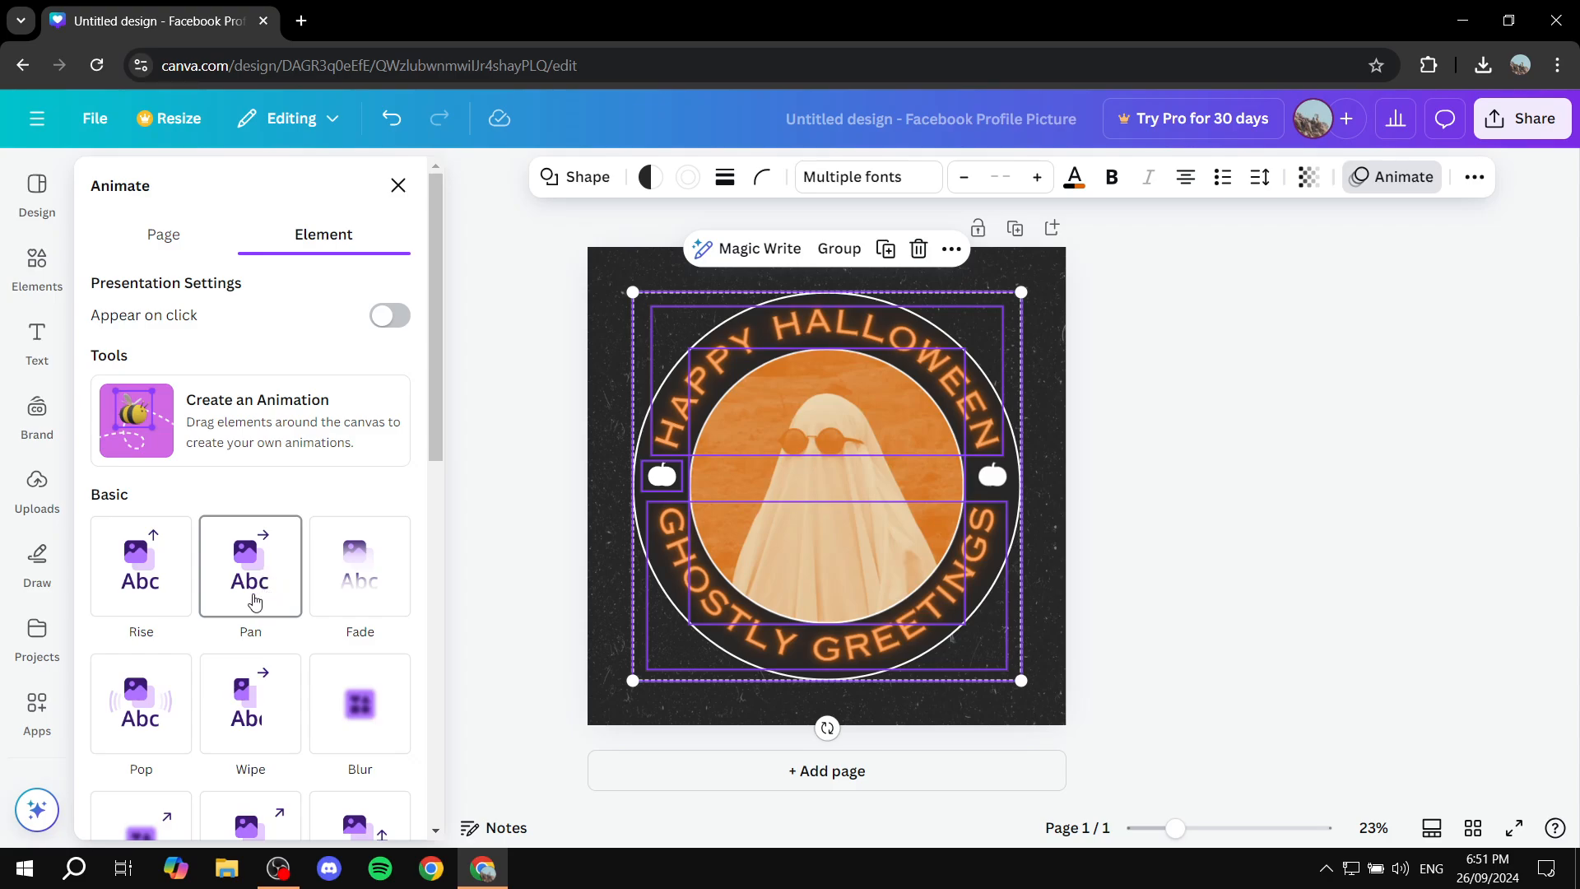
{"action": "mouse_move", "coordinate": [277, 570]}
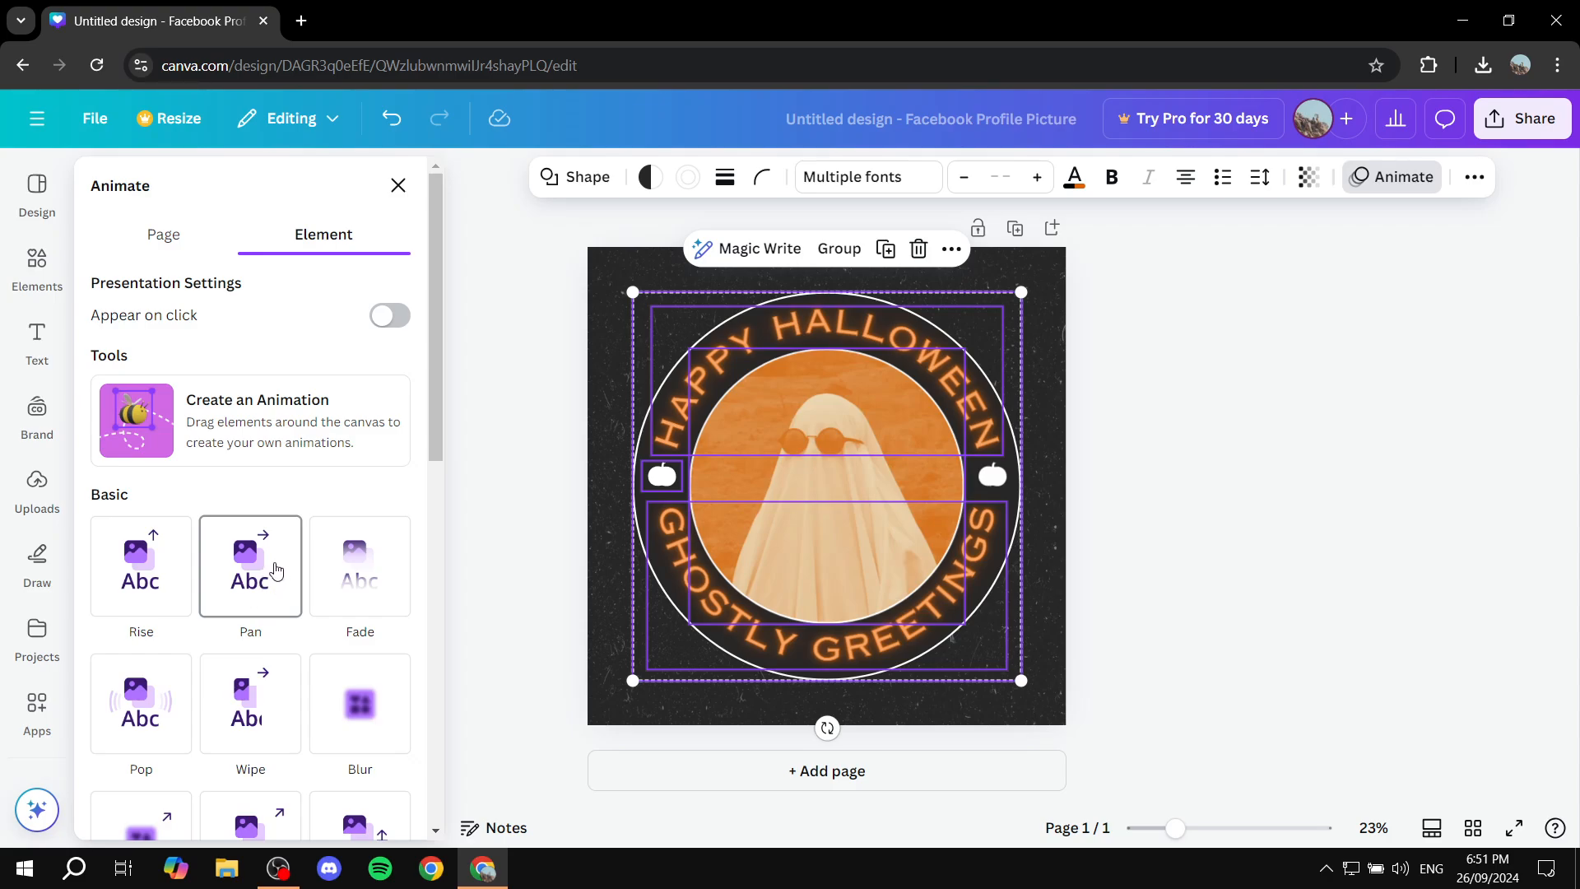
- Apply the Pan animation to the ghost badge, set to play On enter, and preview it
{"action": "left_click", "coordinate": [250, 564]}
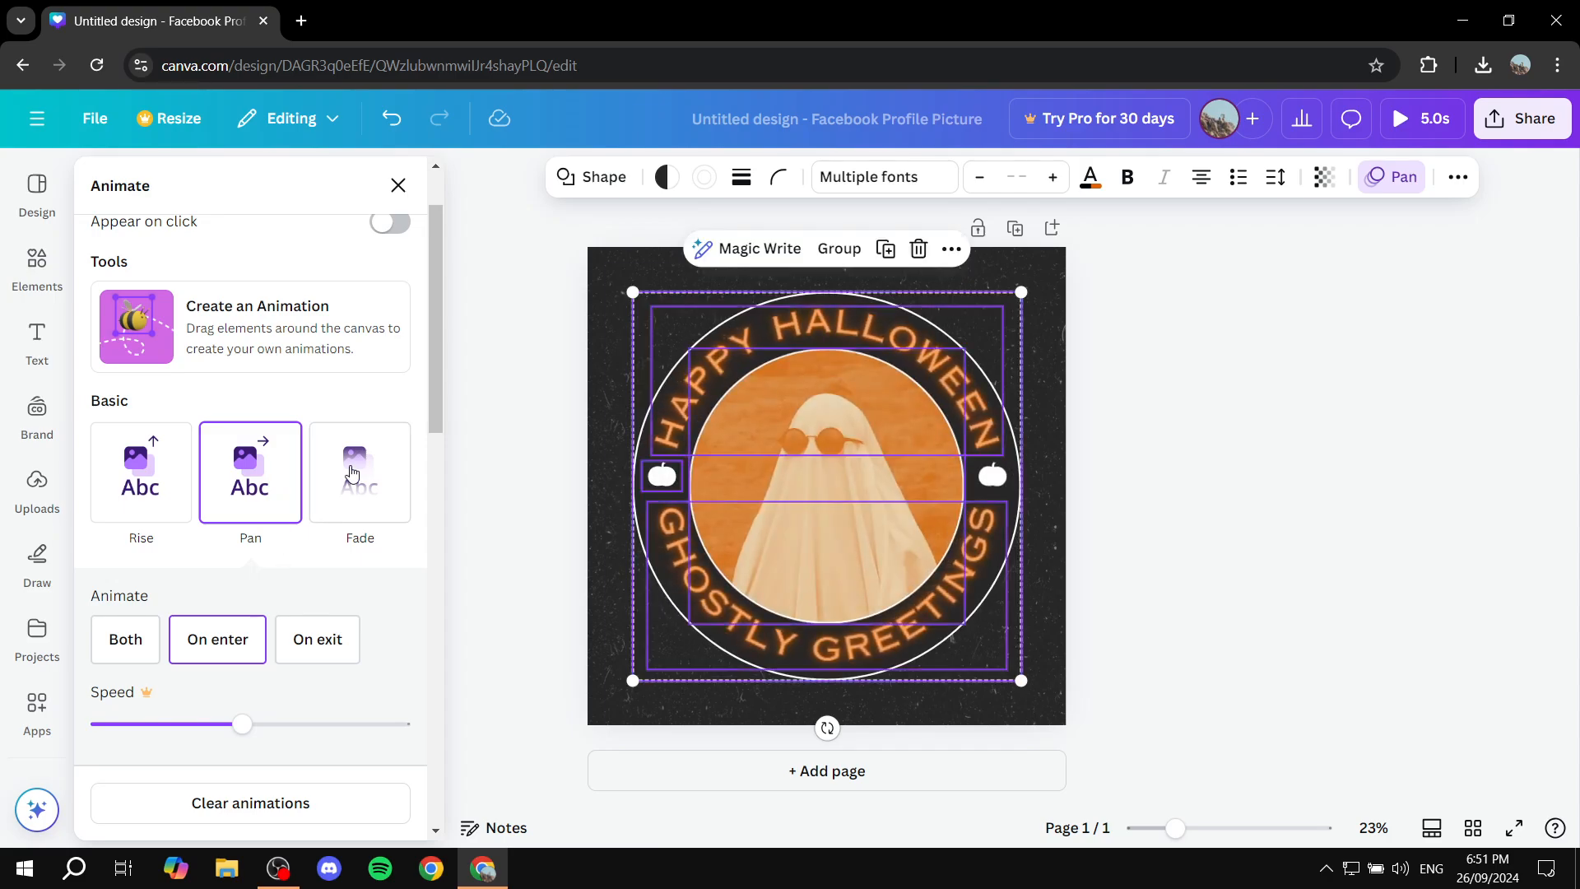
{"action": "scroll", "scroll_direction": "down", "scroll_amount": 3}
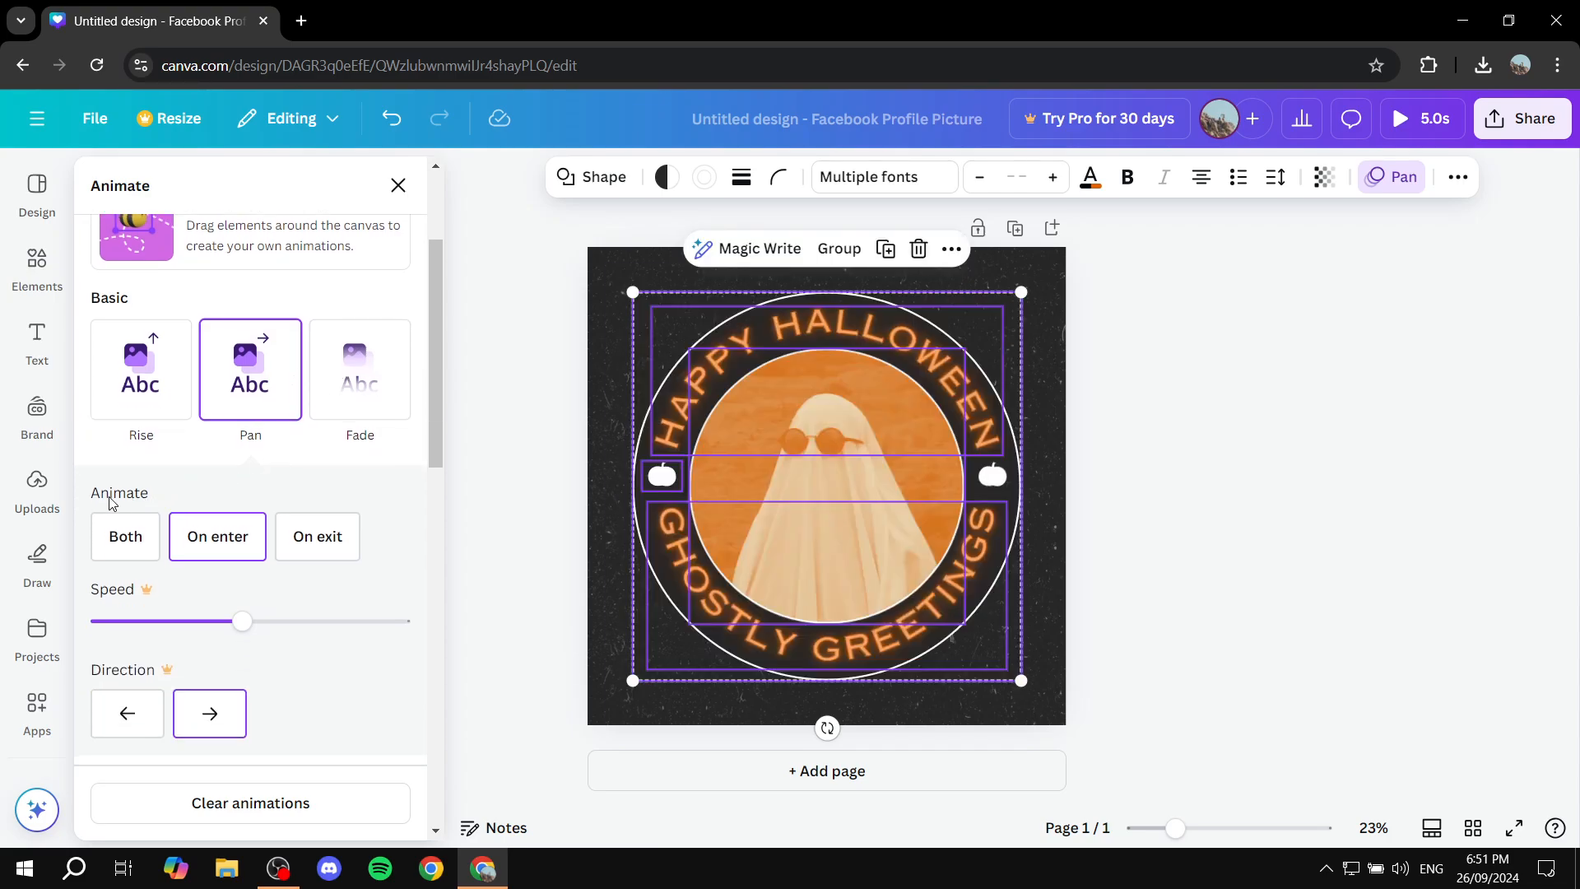
{"action": "mouse_move", "coordinate": [199, 478]}
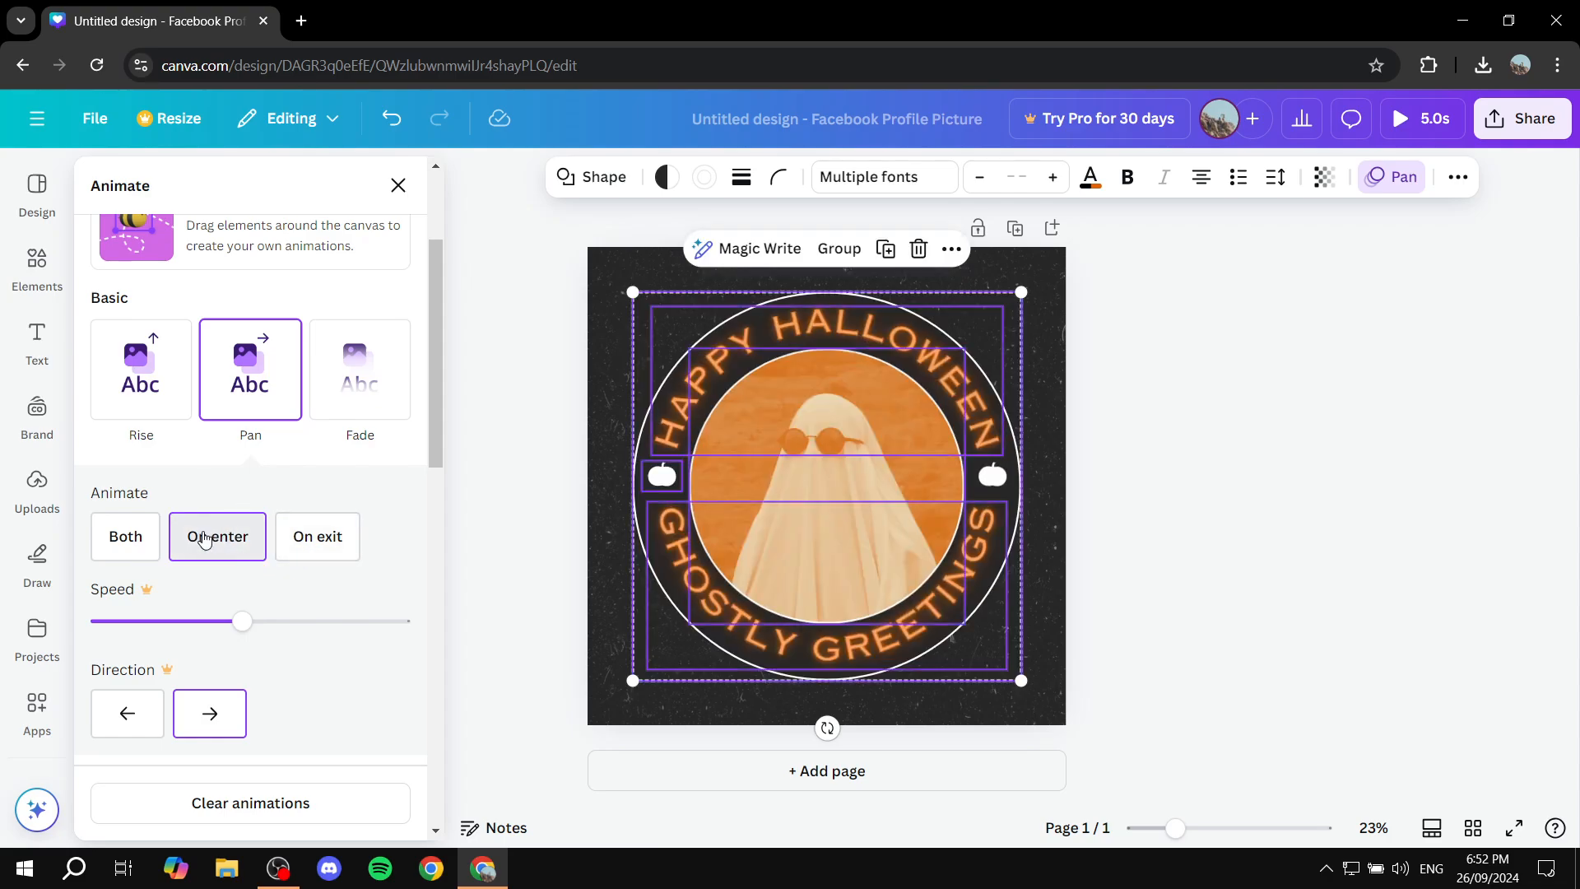
{"action": "left_click", "coordinate": [217, 536]}
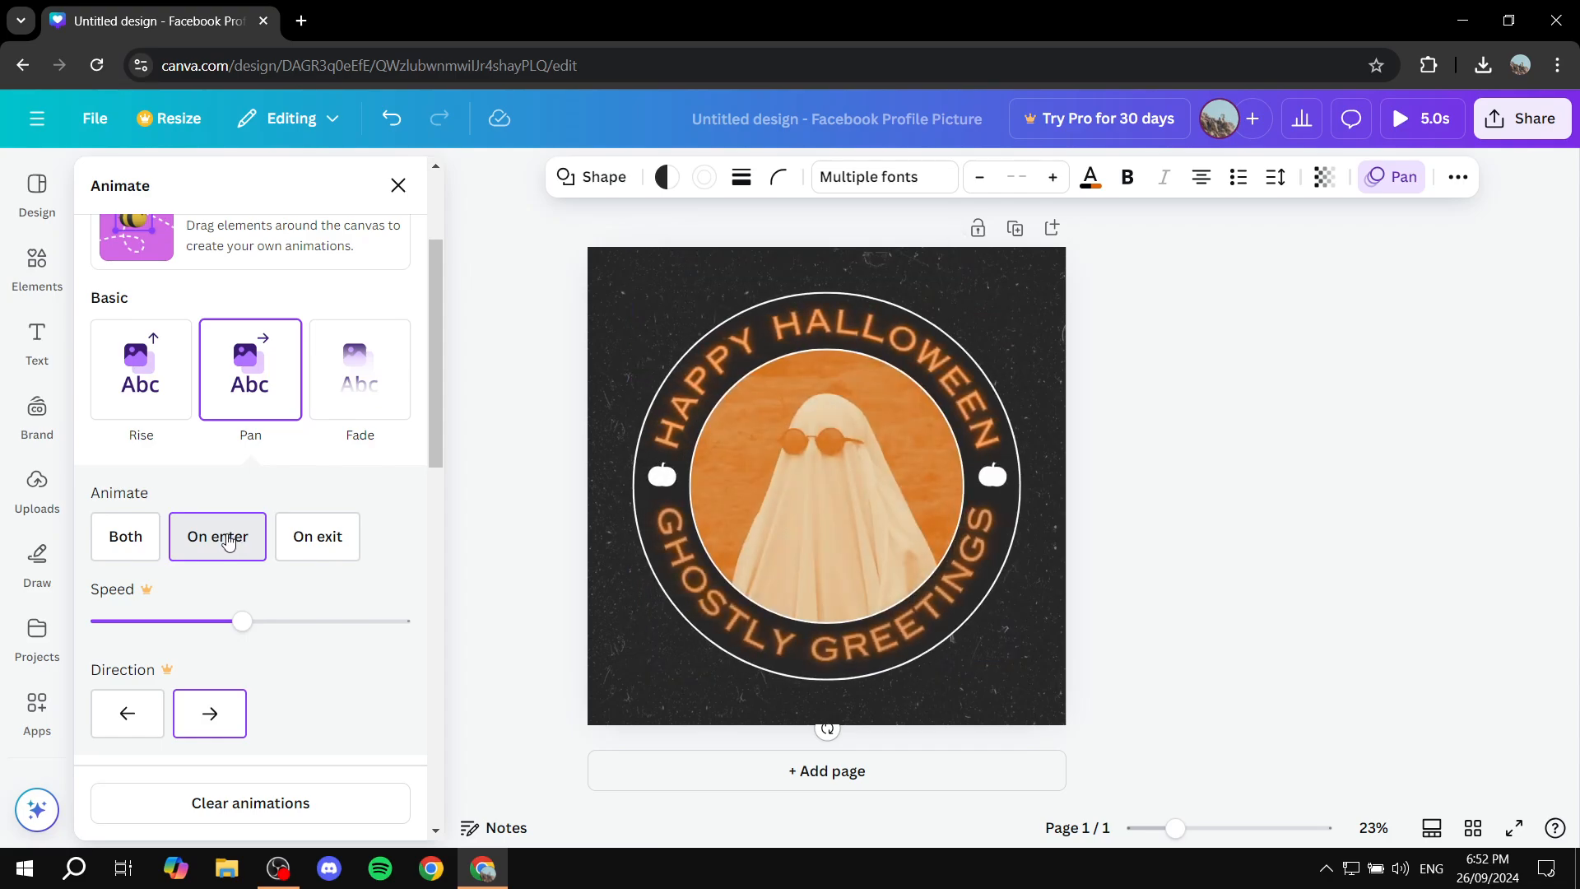
{"action": "left_click", "coordinate": [826, 484]}
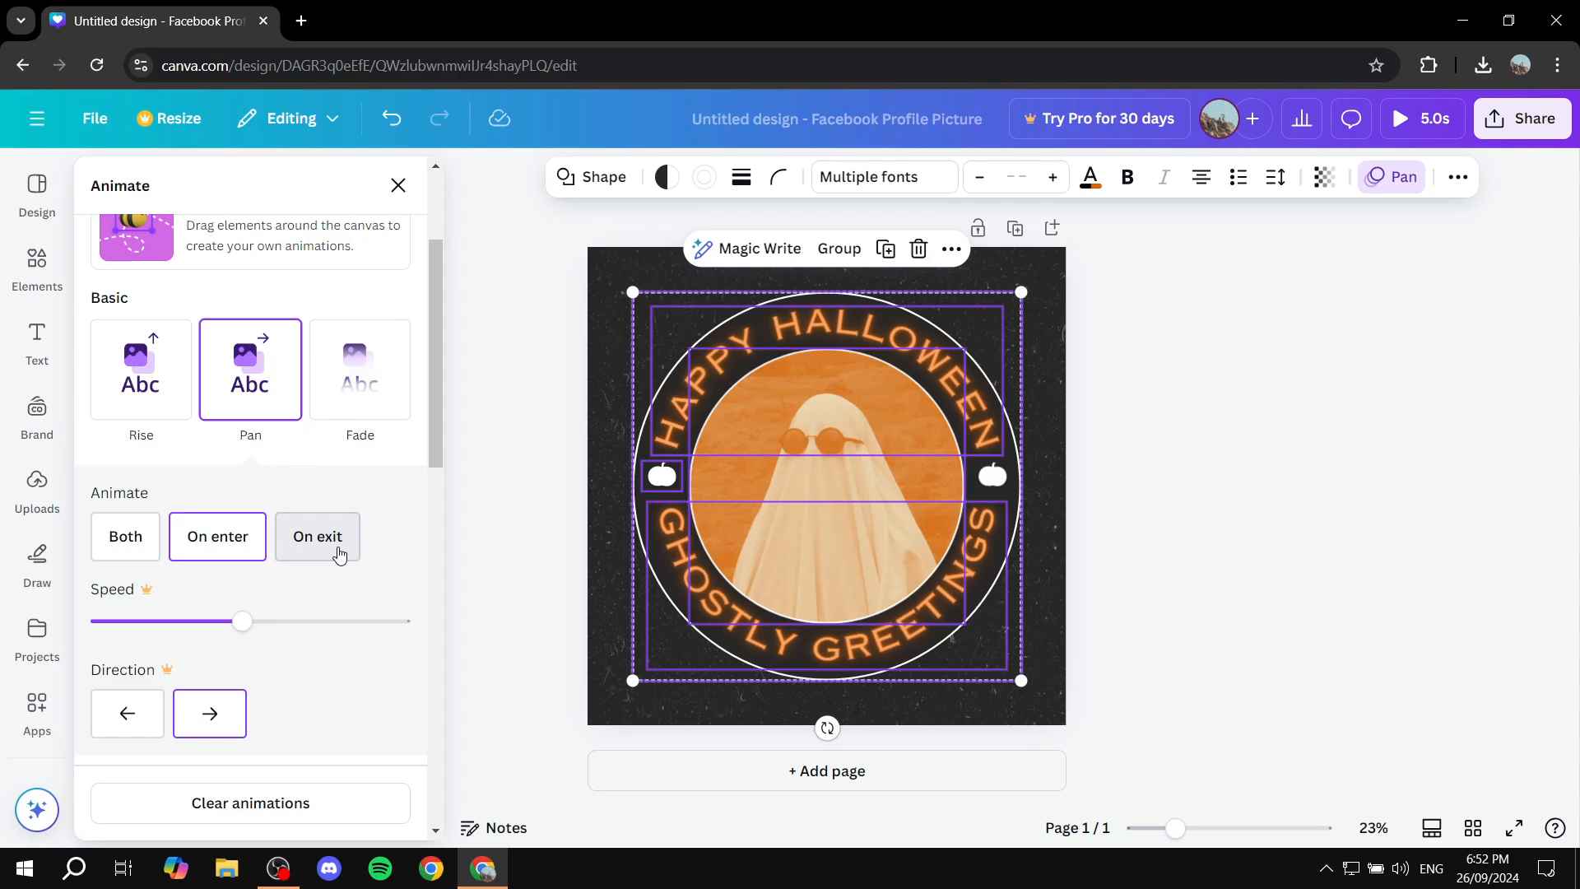
{"action": "left_click", "coordinate": [125, 536]}
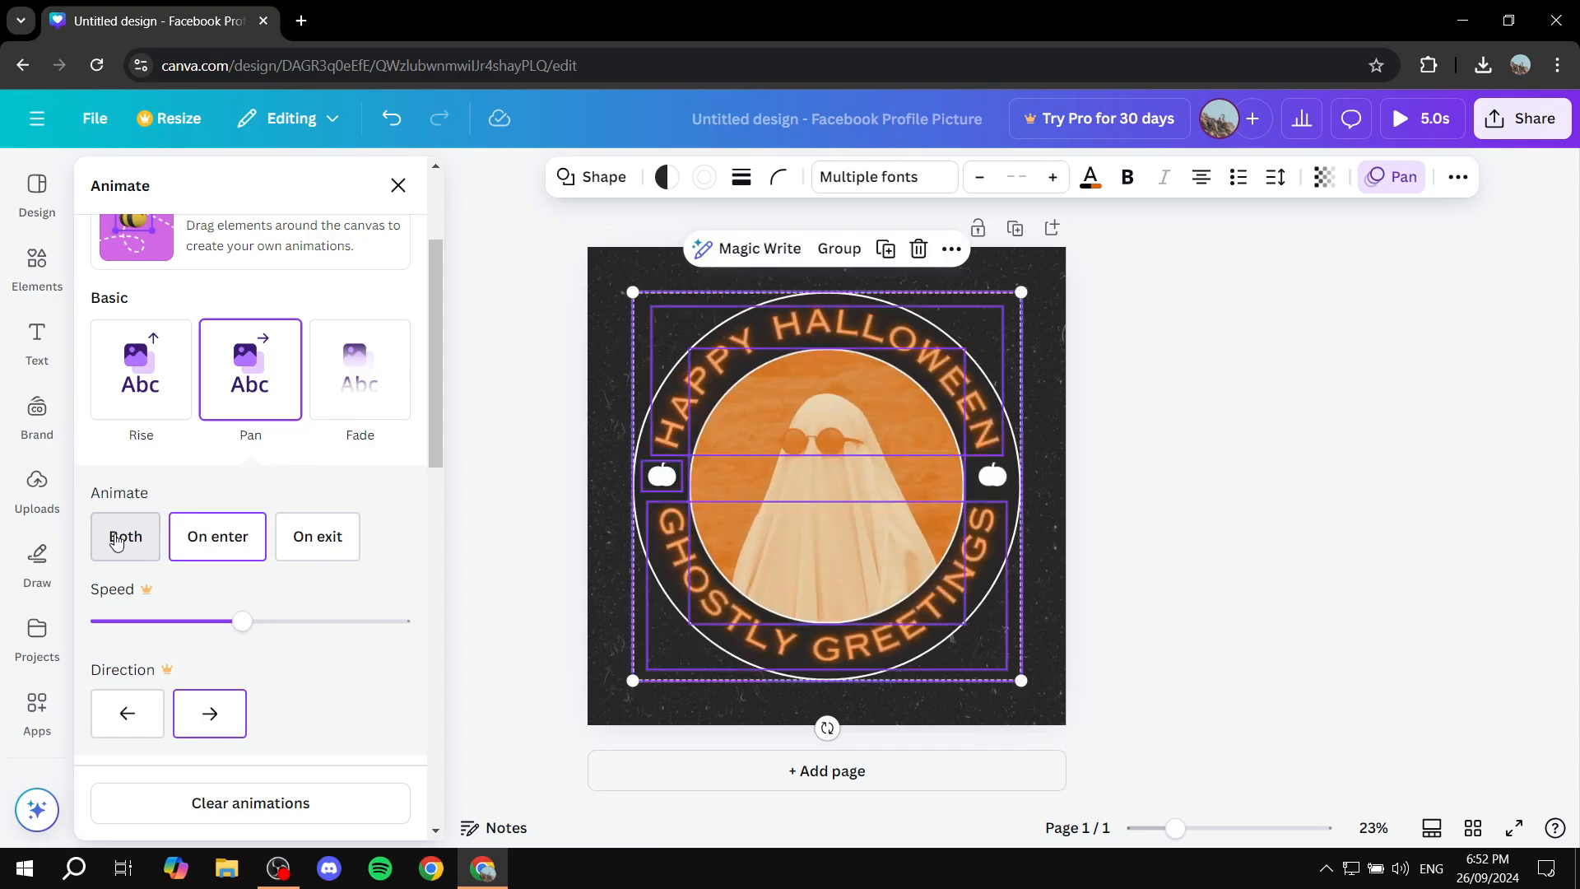
{"action": "left_click", "coordinate": [217, 535]}
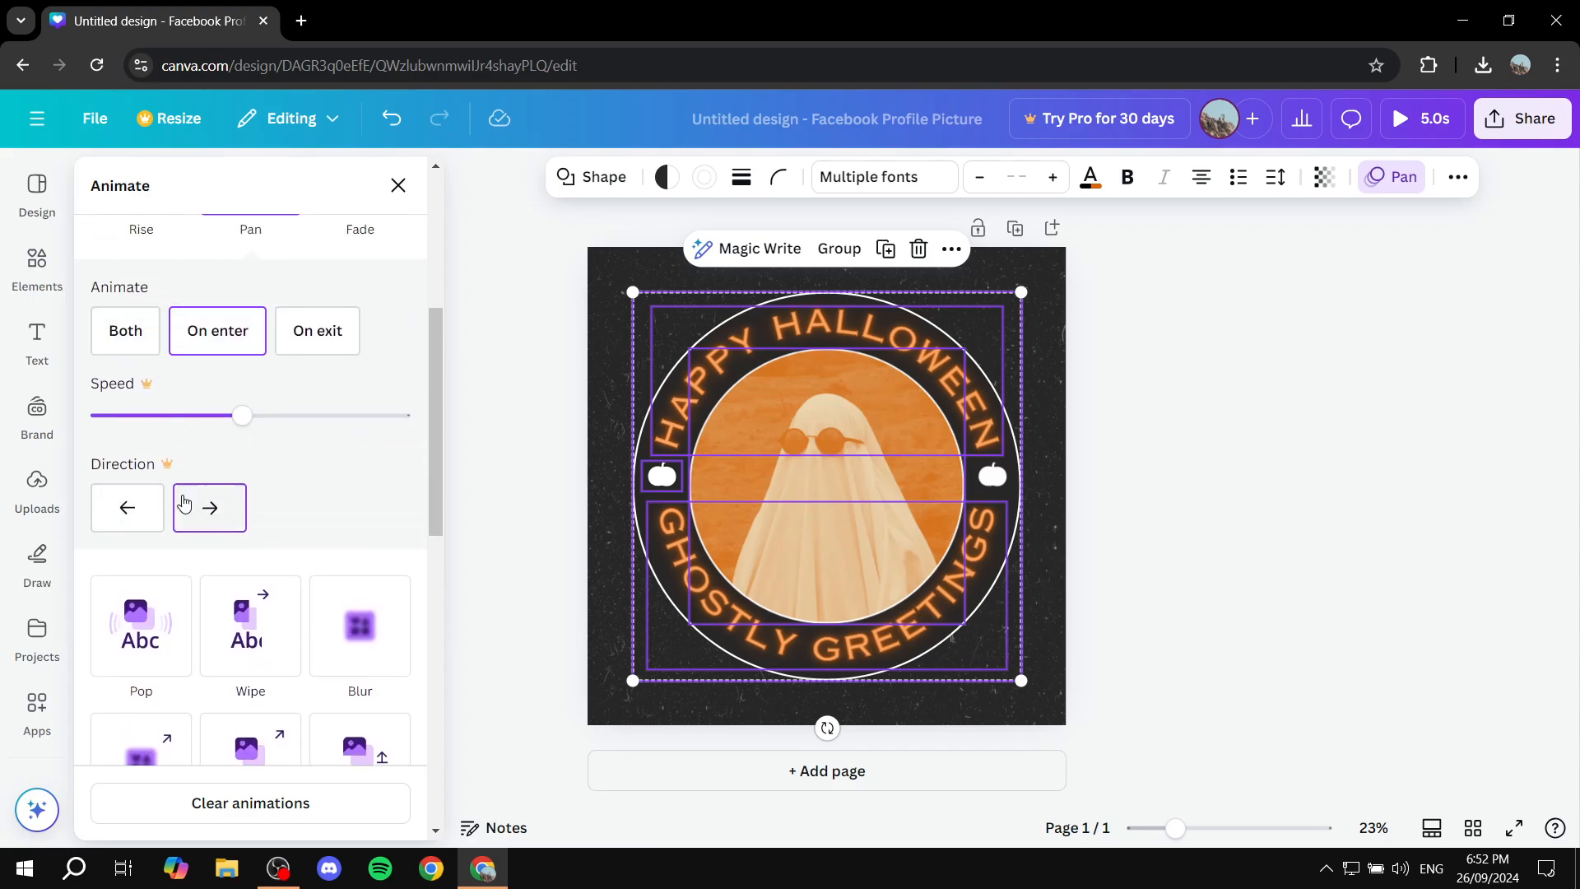
{"action": "left_click", "coordinate": [209, 507]}
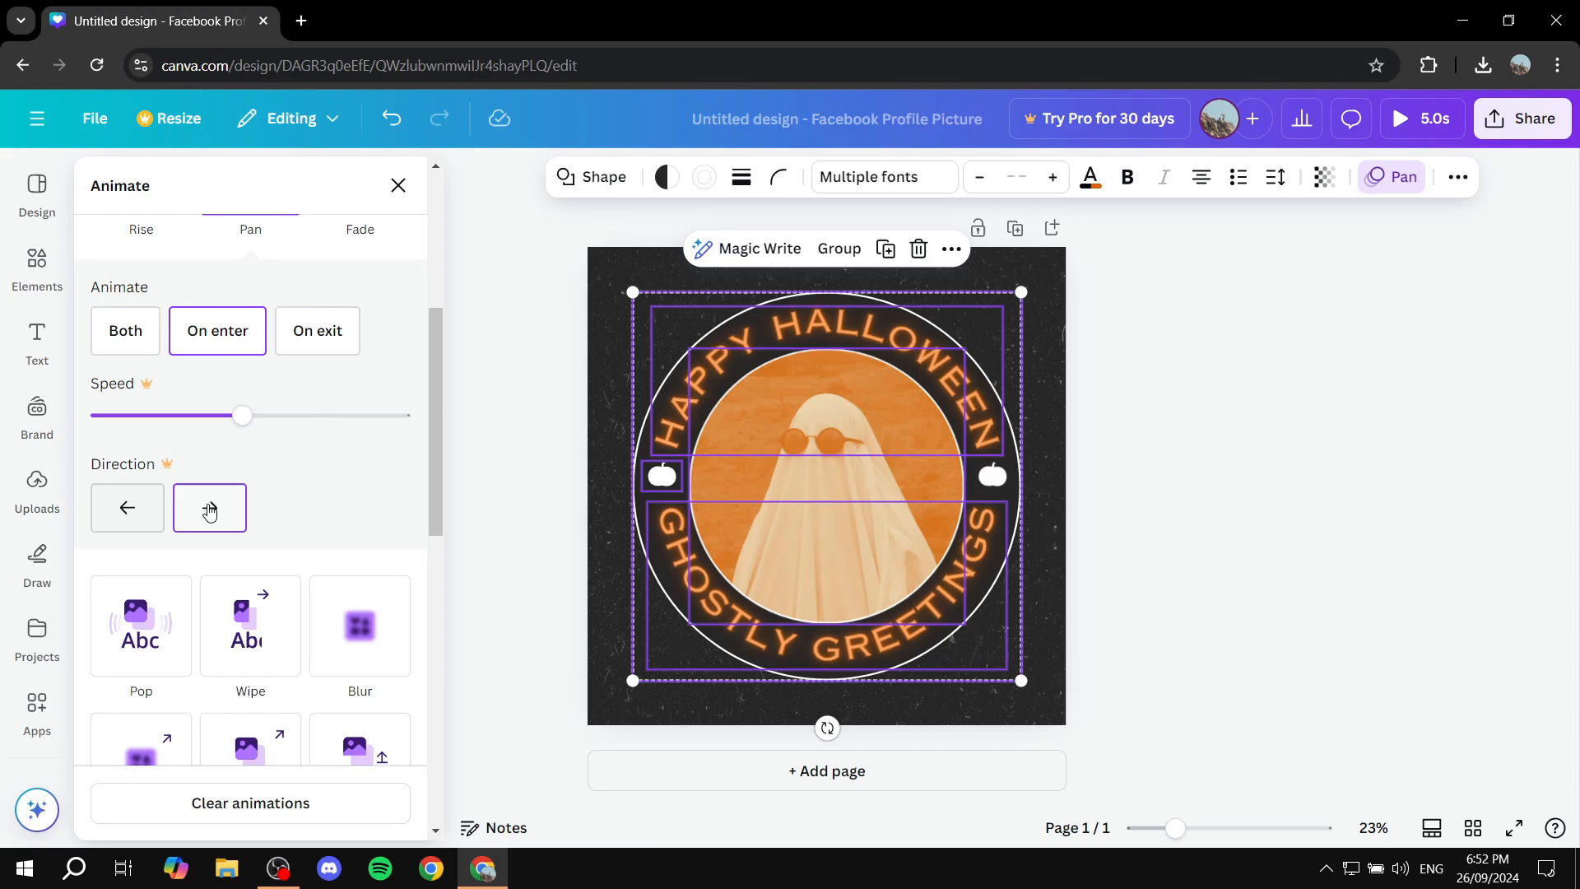
{"action": "left_click", "coordinate": [209, 507]}
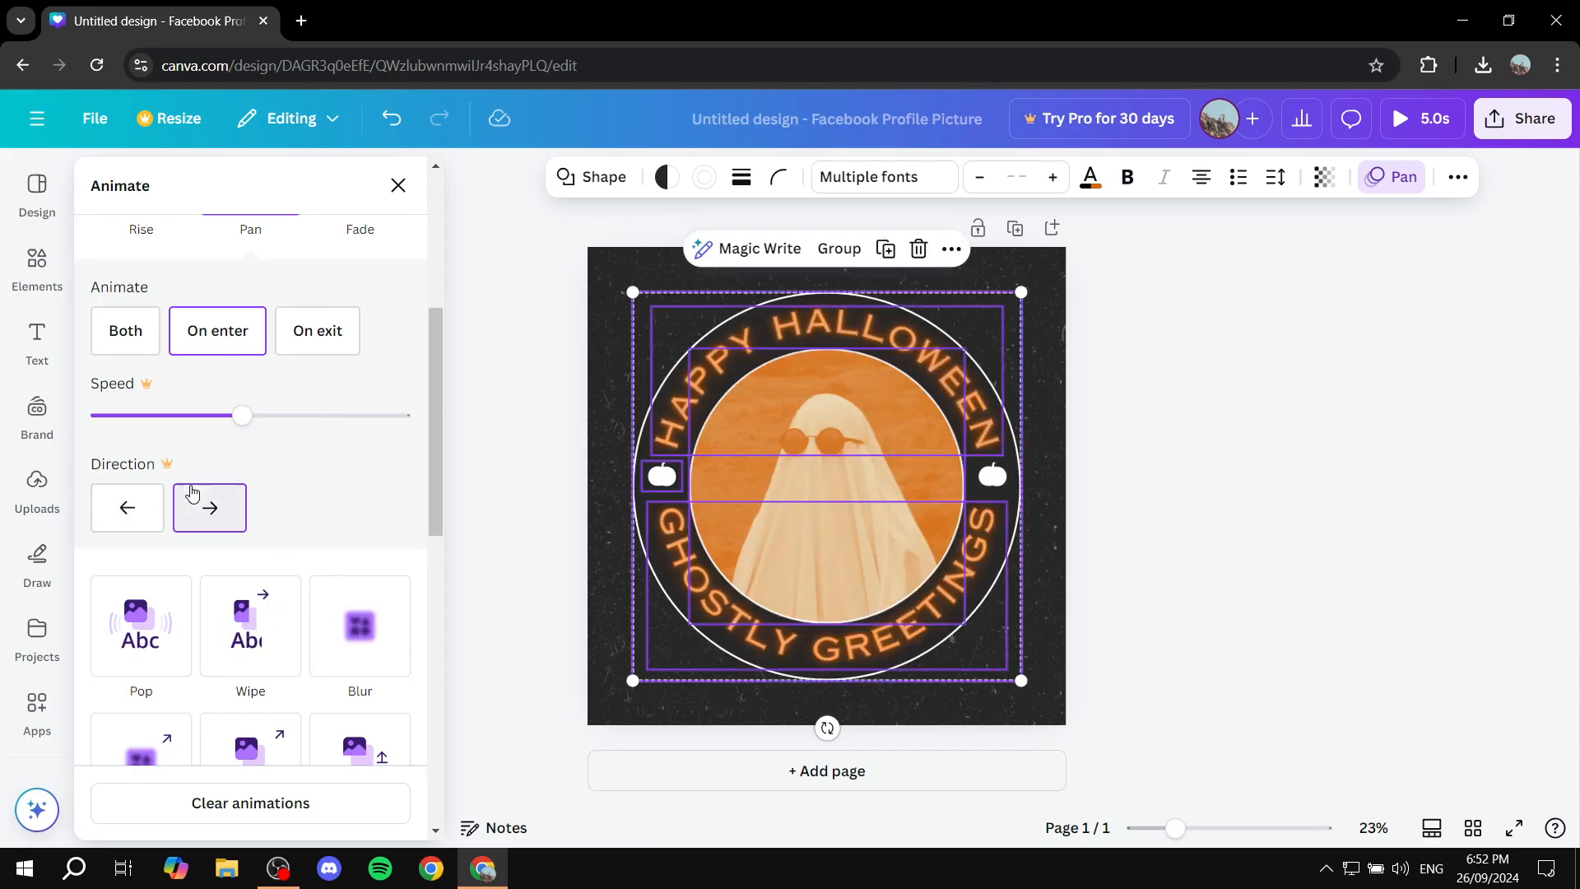
{"action": "scroll", "scroll_direction": "down", "scroll_amount": 3}
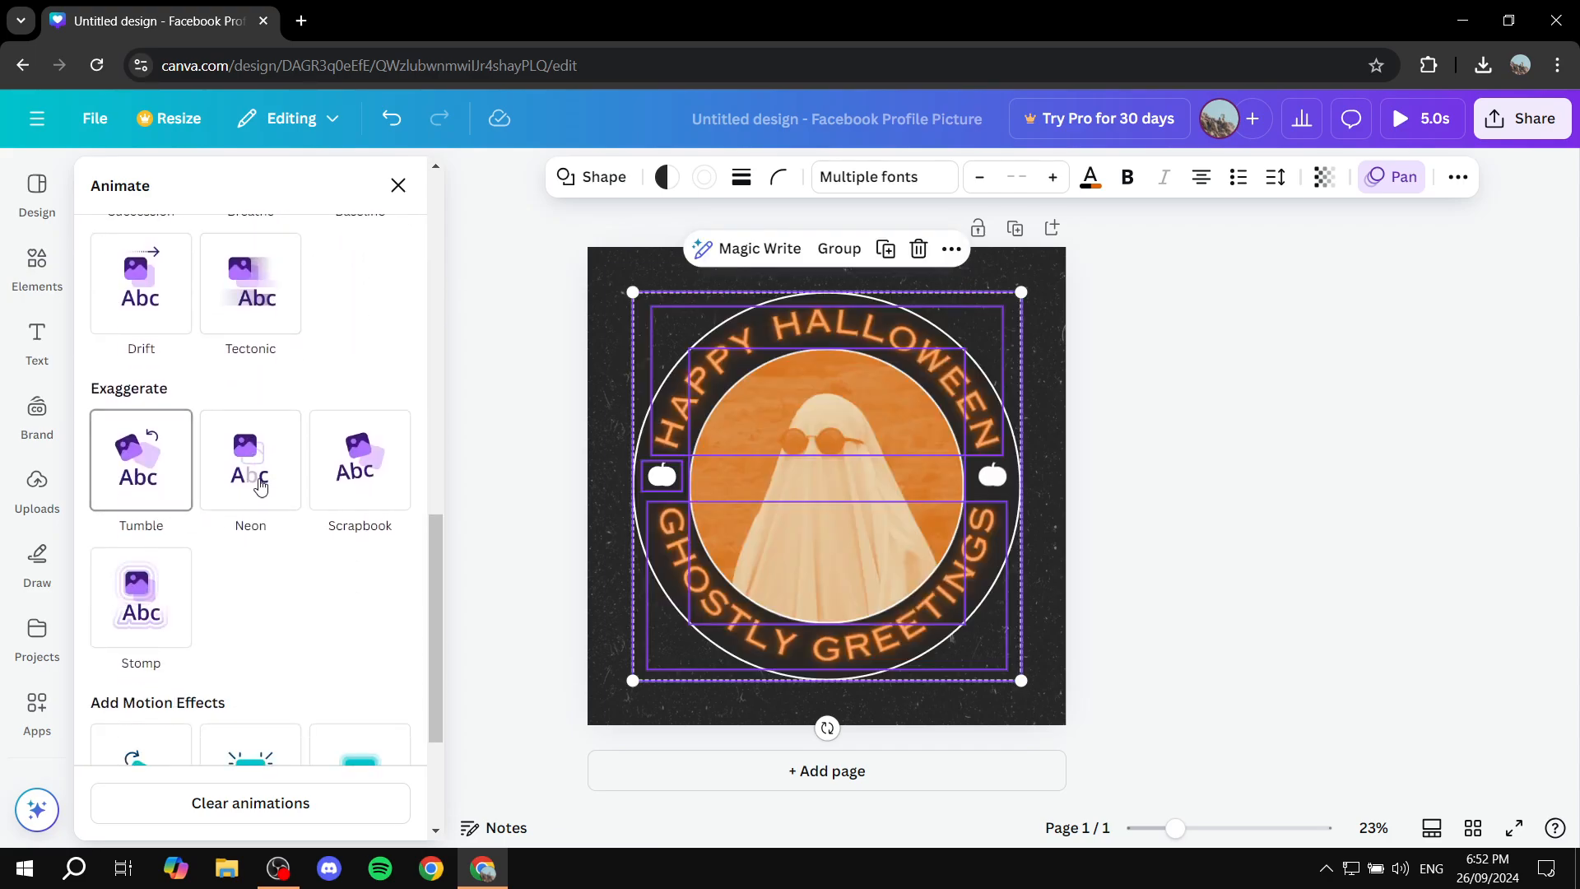
{"action": "scroll", "scroll_direction": "down", "scroll_amount": 3}
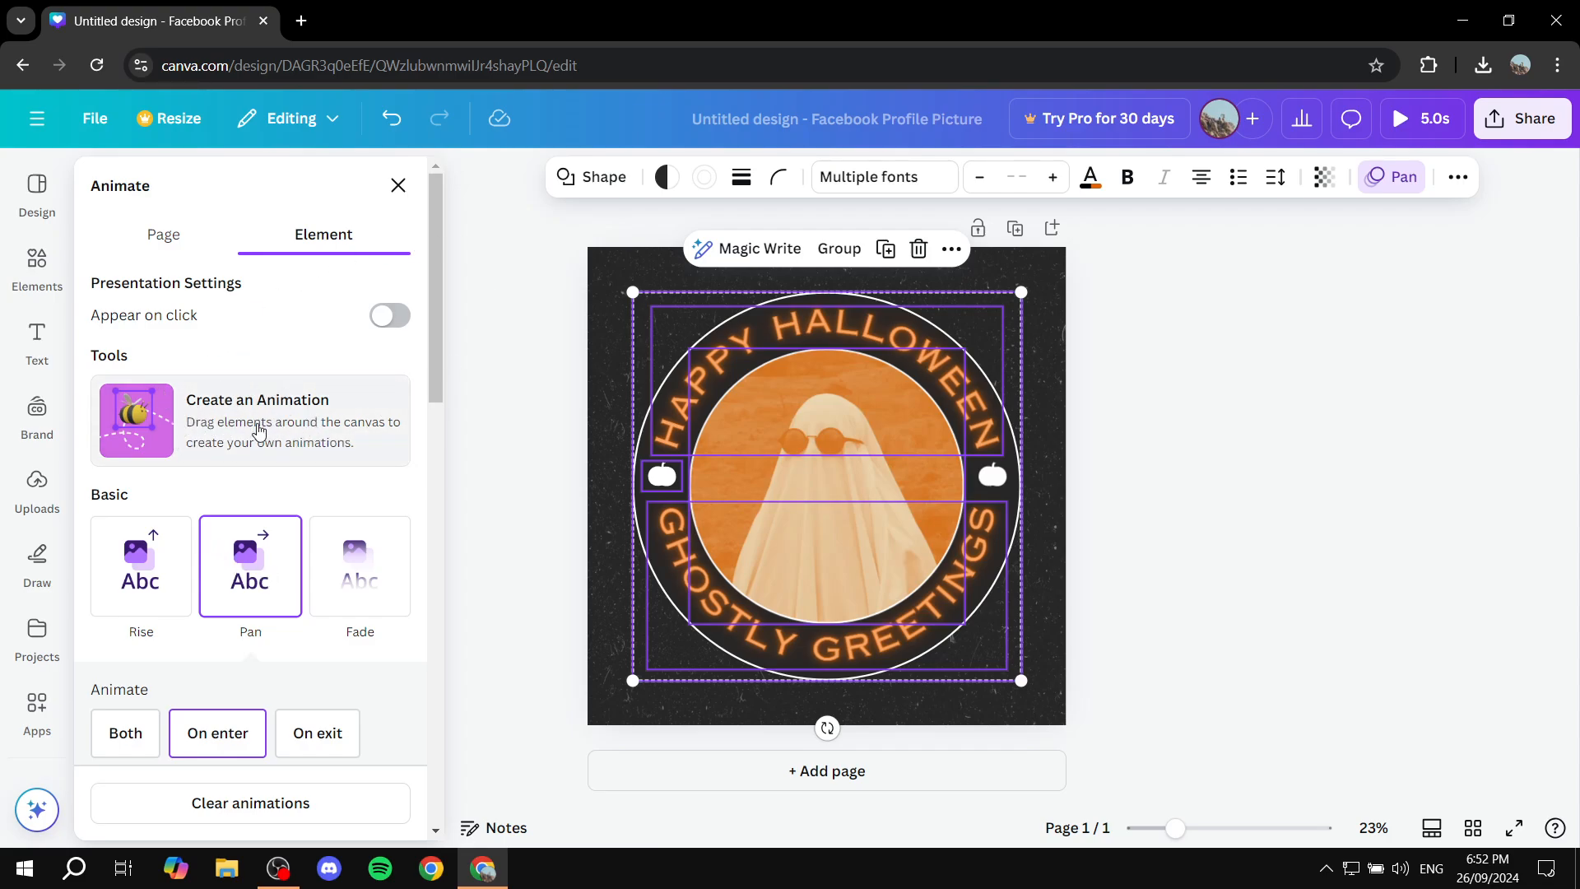
{"action": "mouse_move", "coordinate": [303, 423]}
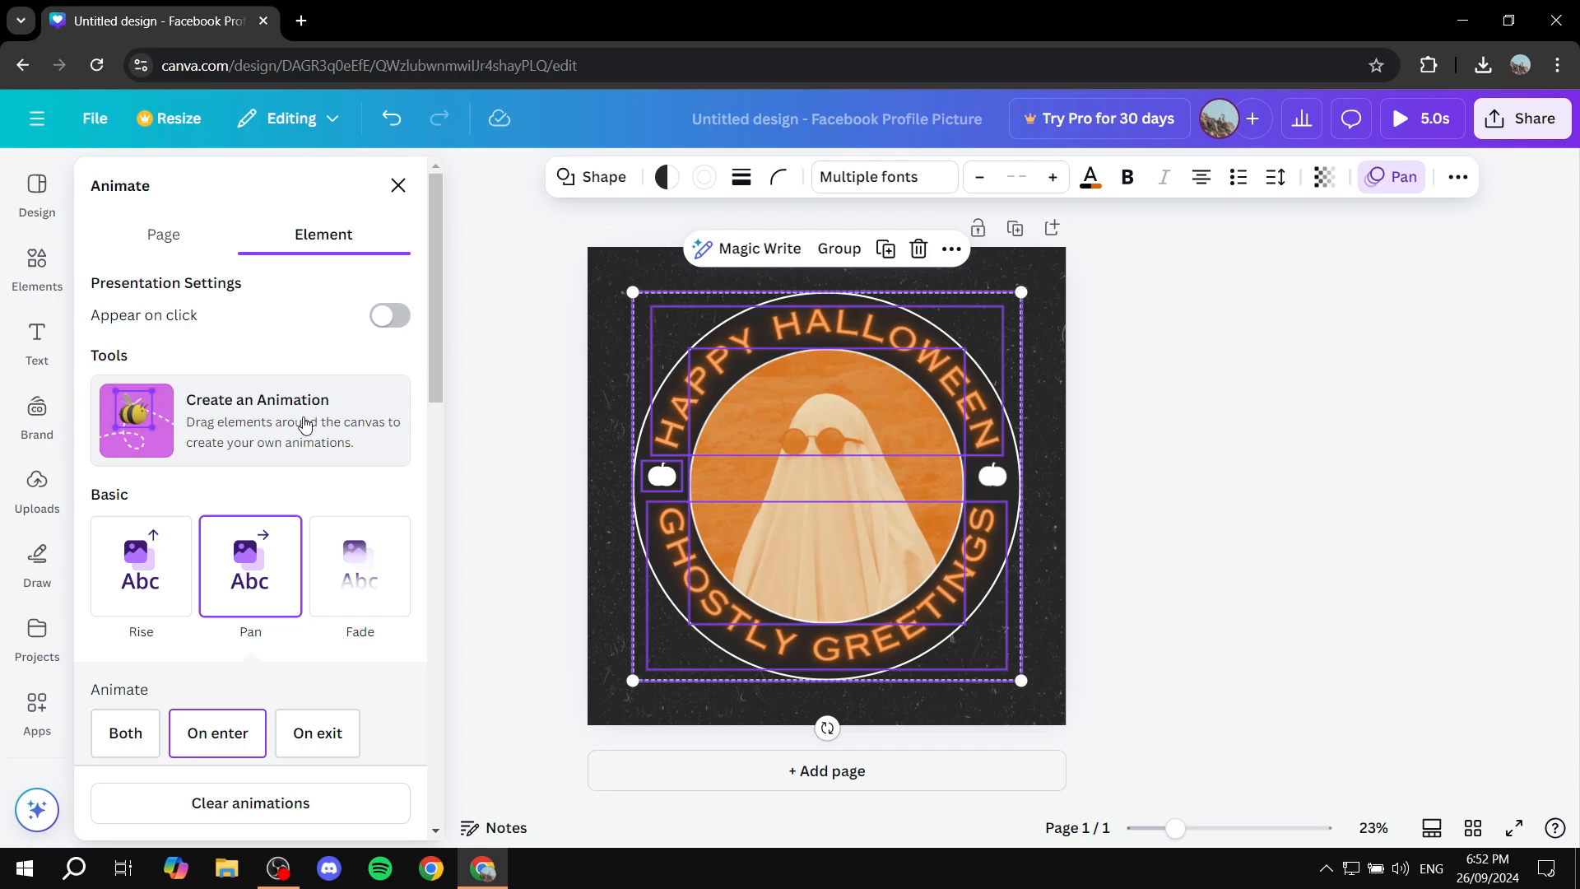
- Close the Animate panel, keeping Pan on enter, and select the ghost photo
{"action": "left_click", "coordinate": [257, 420]}
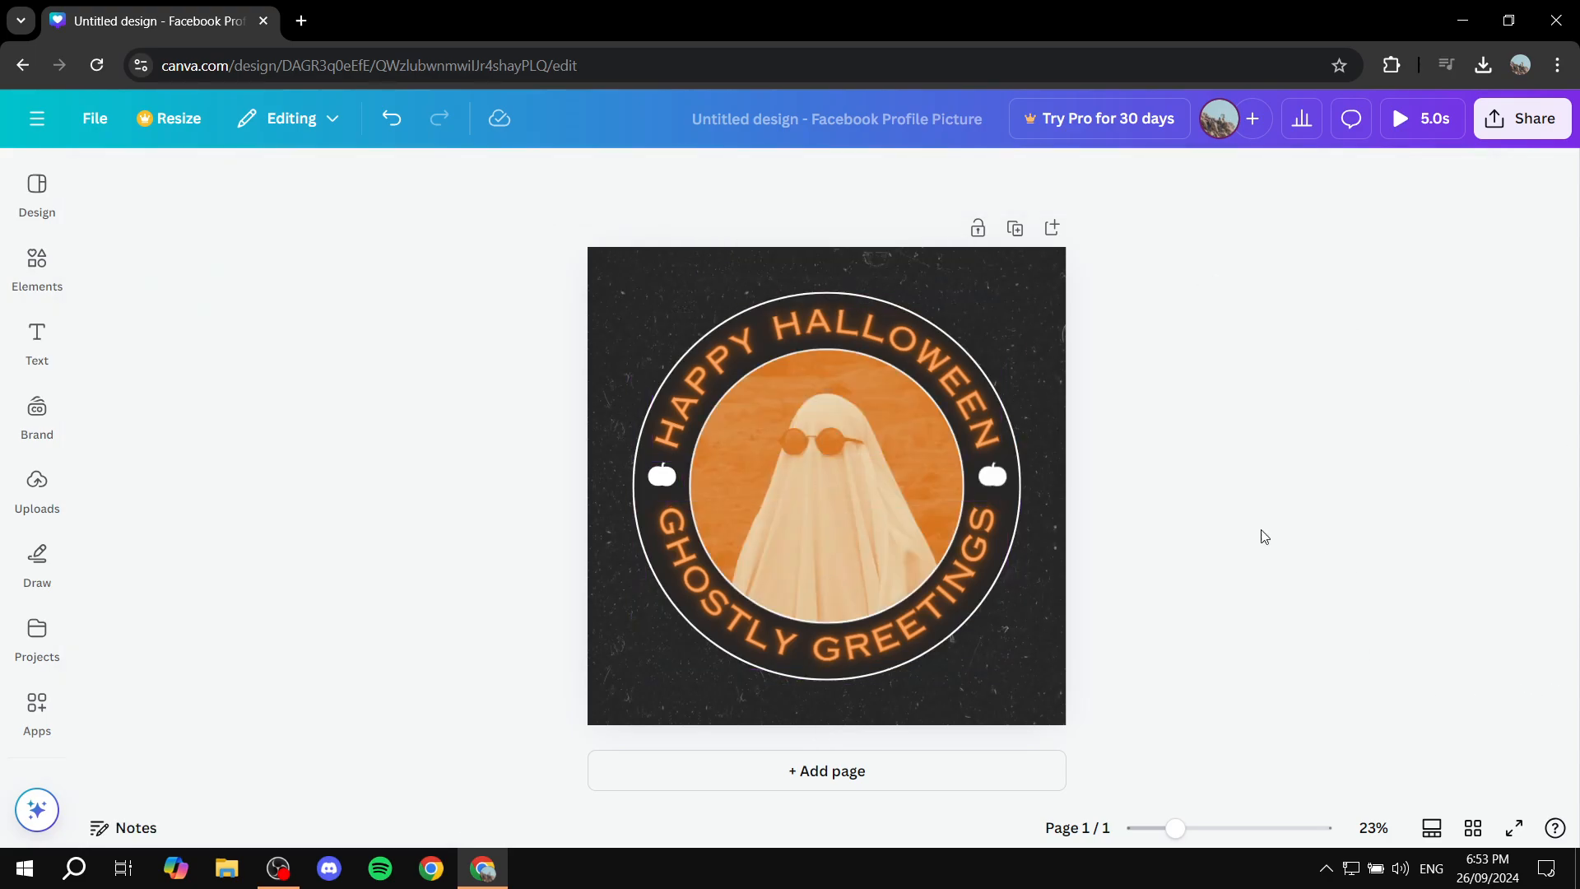
{"action": "left_click", "coordinate": [827, 484]}
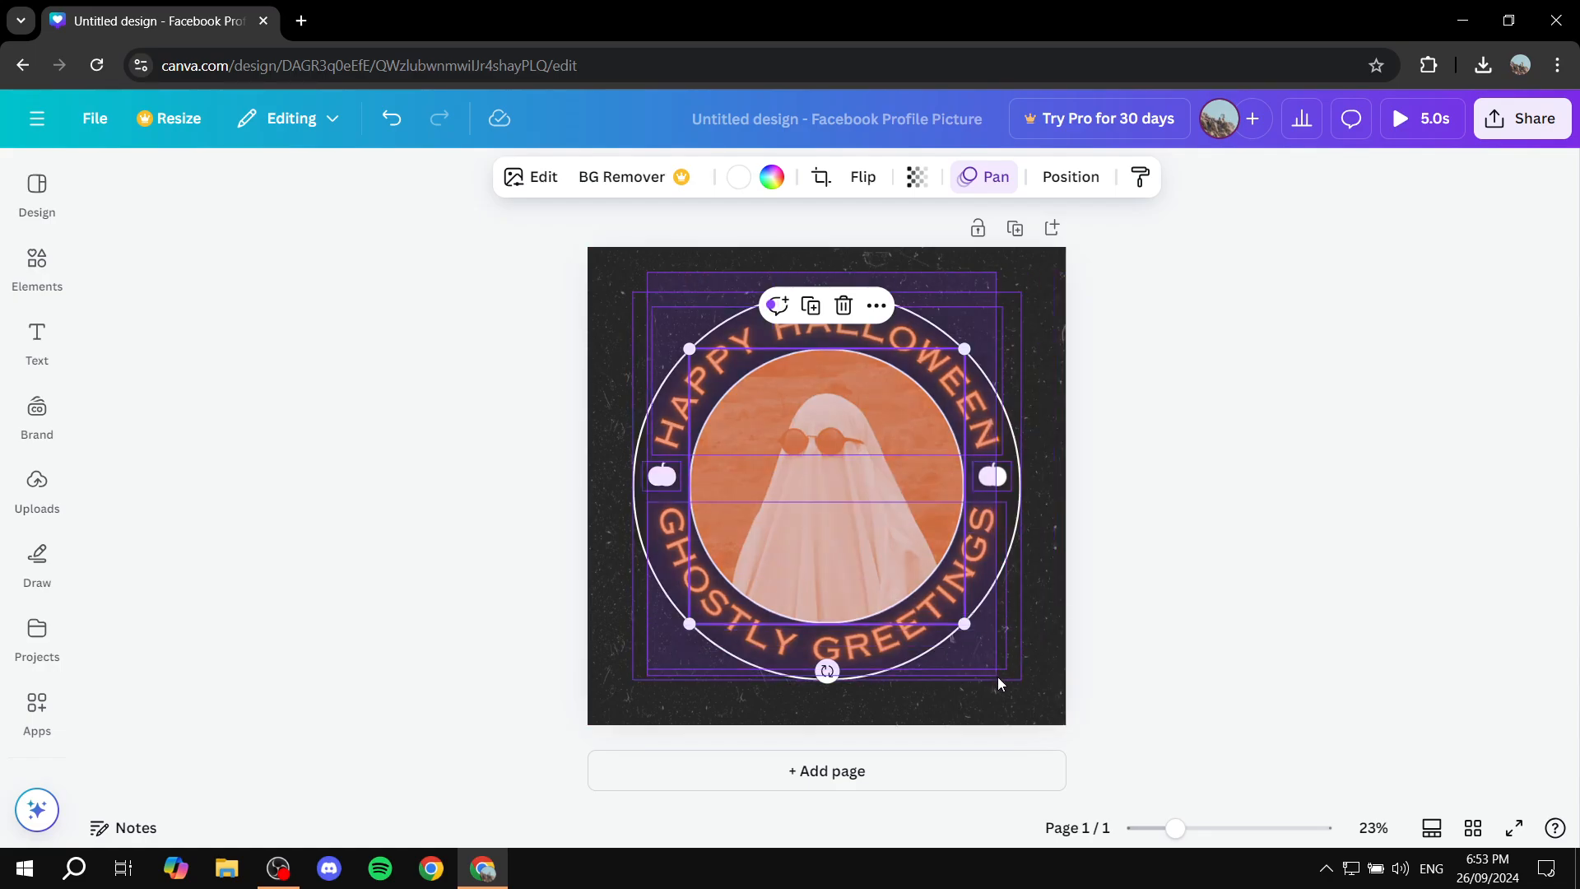
{"action": "left_click", "coordinate": [1399, 176]}
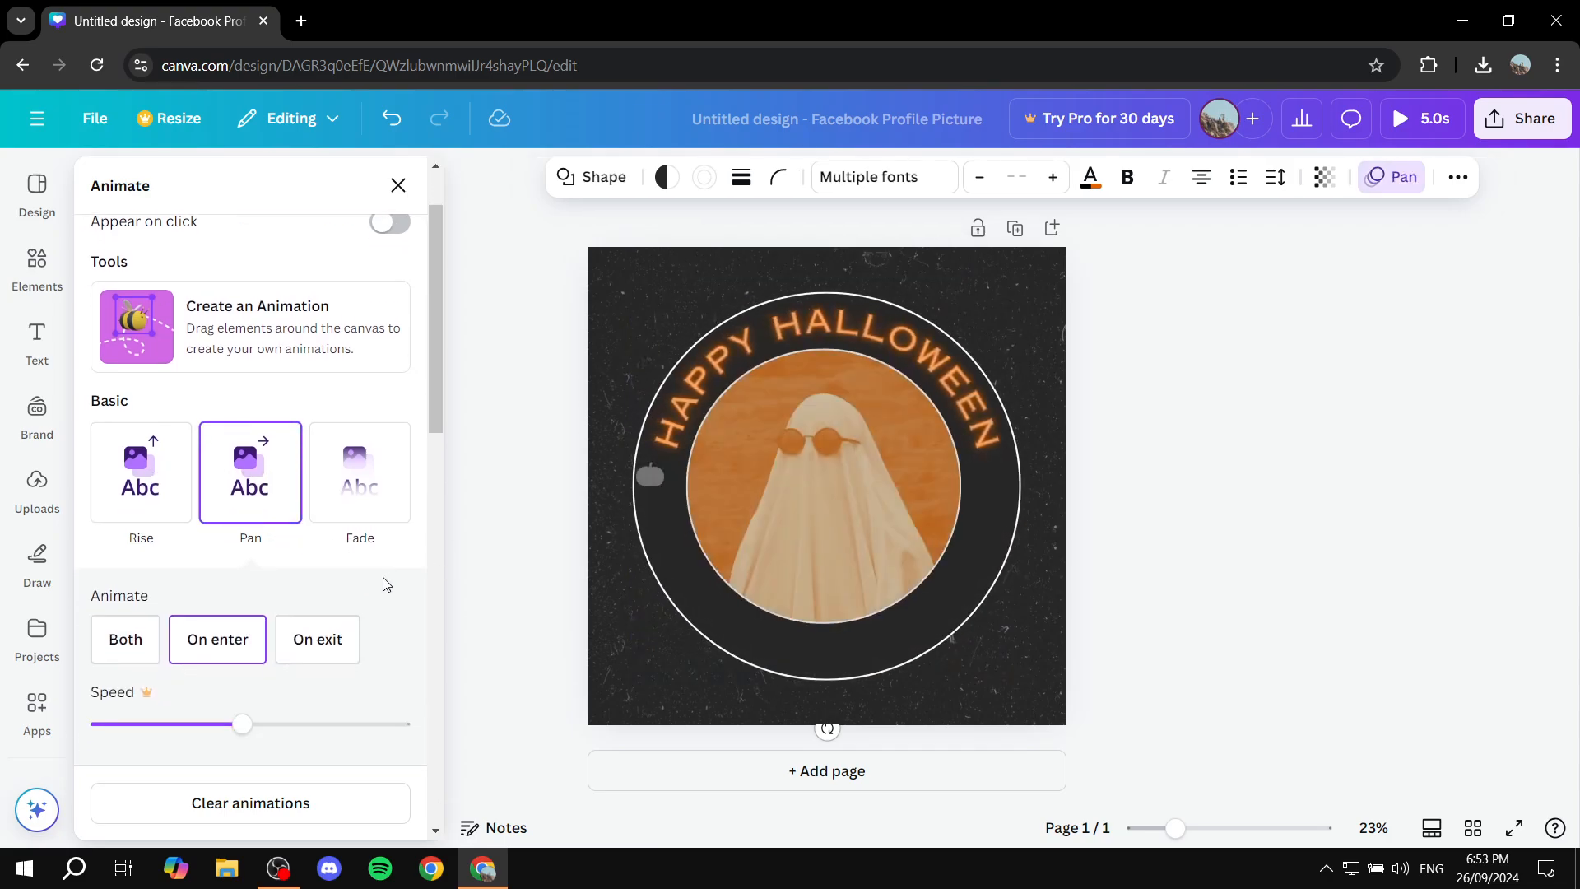
{"action": "scroll", "scroll_direction": "down", "scroll_amount": 3}
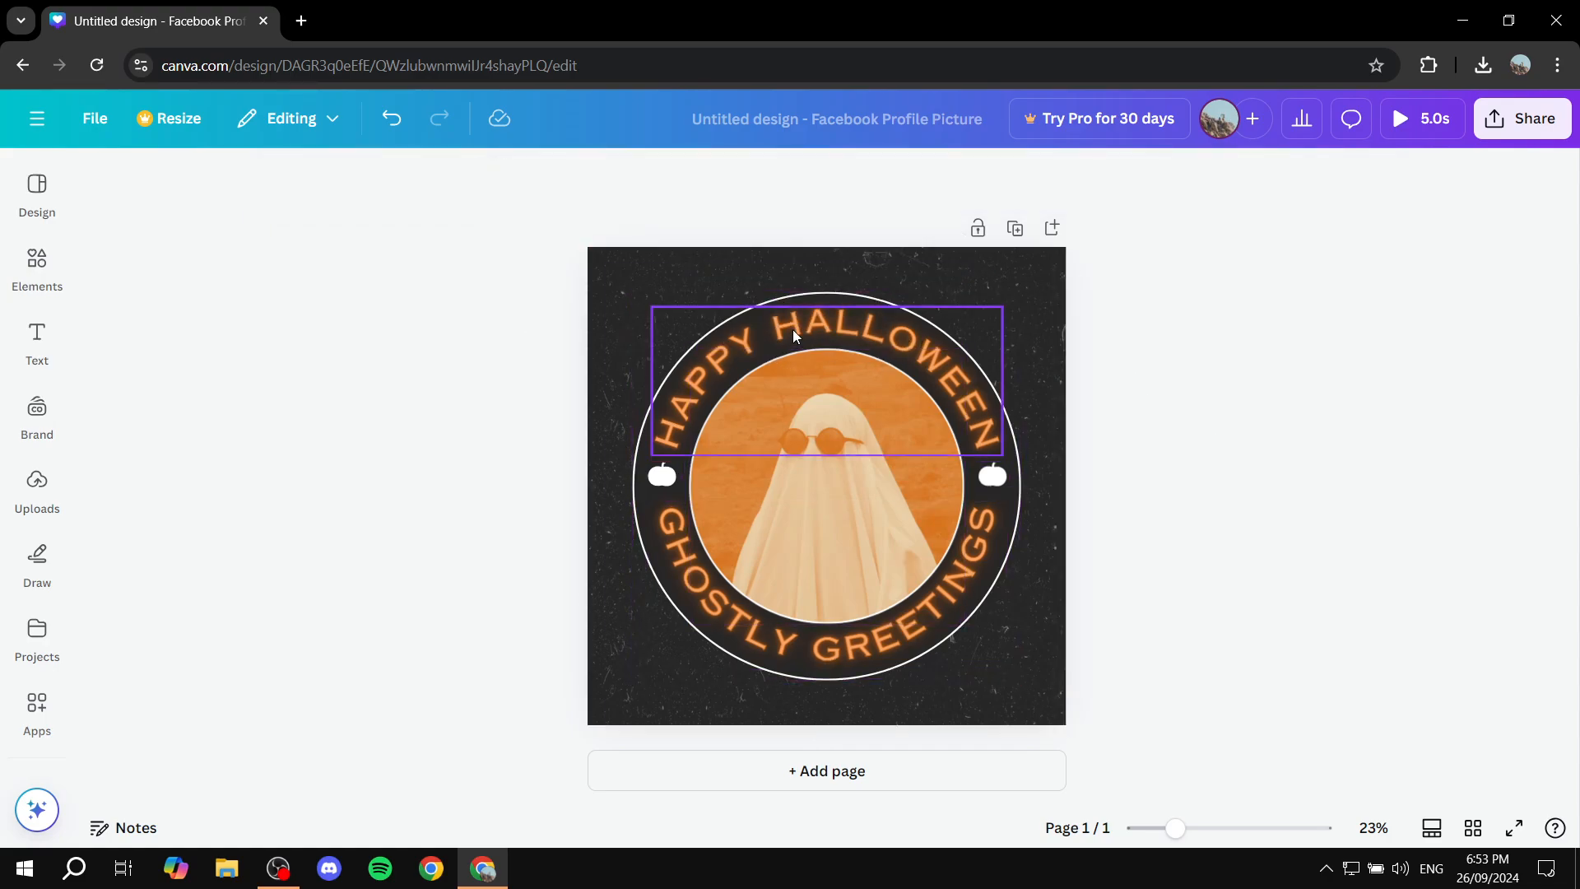
{"action": "left_click", "coordinate": [1400, 118]}
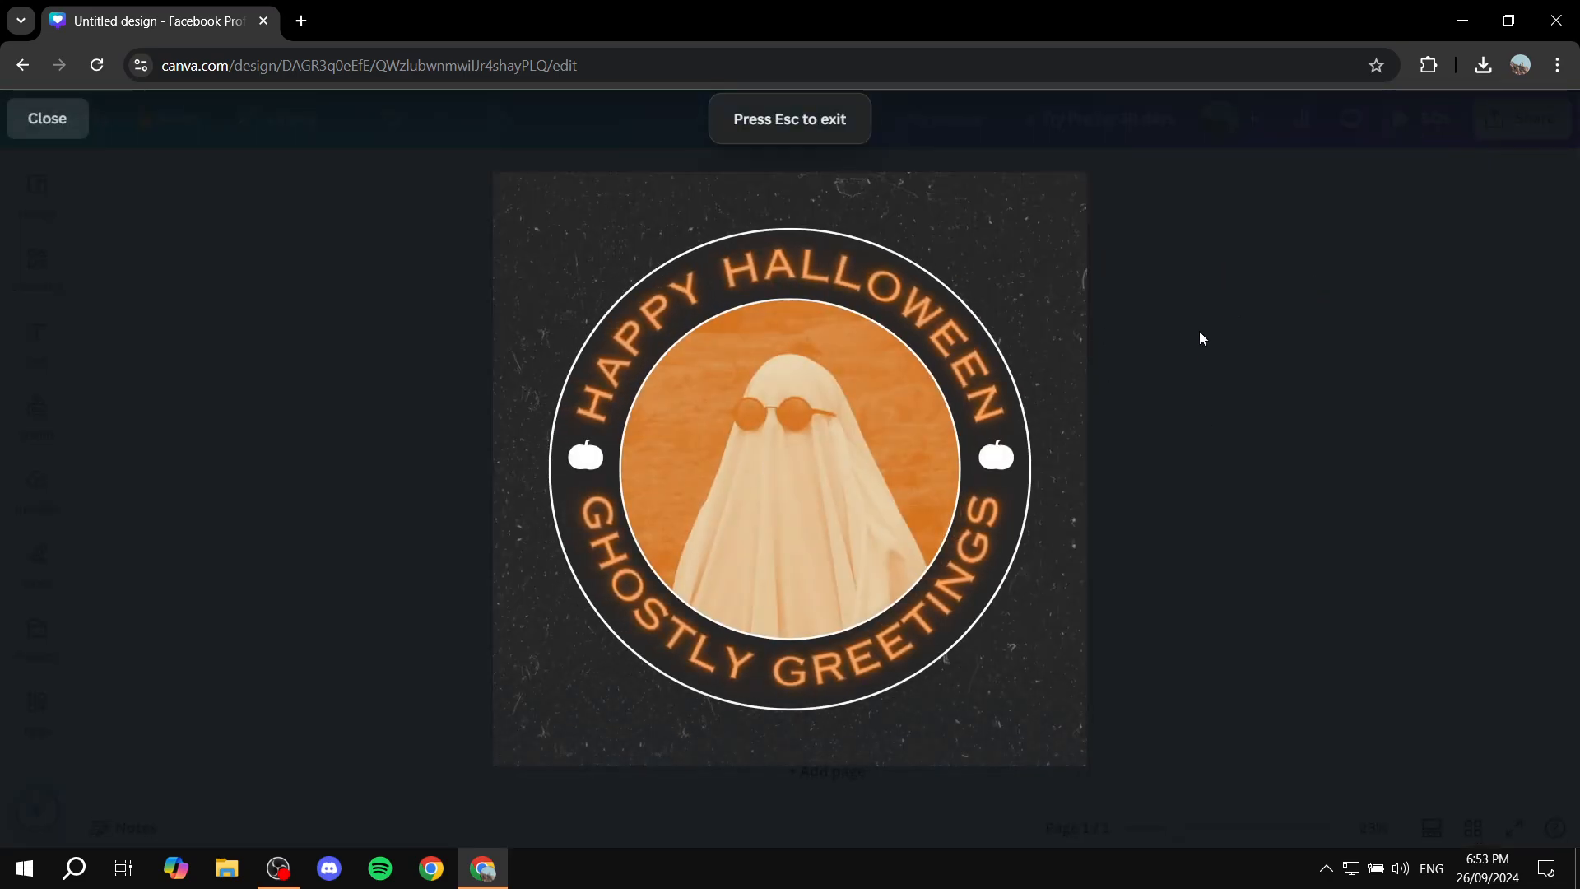
- Exit the full-screen preview and reopen the badge group's Pan animation options
{"action": "left_click", "coordinate": [788, 470]}
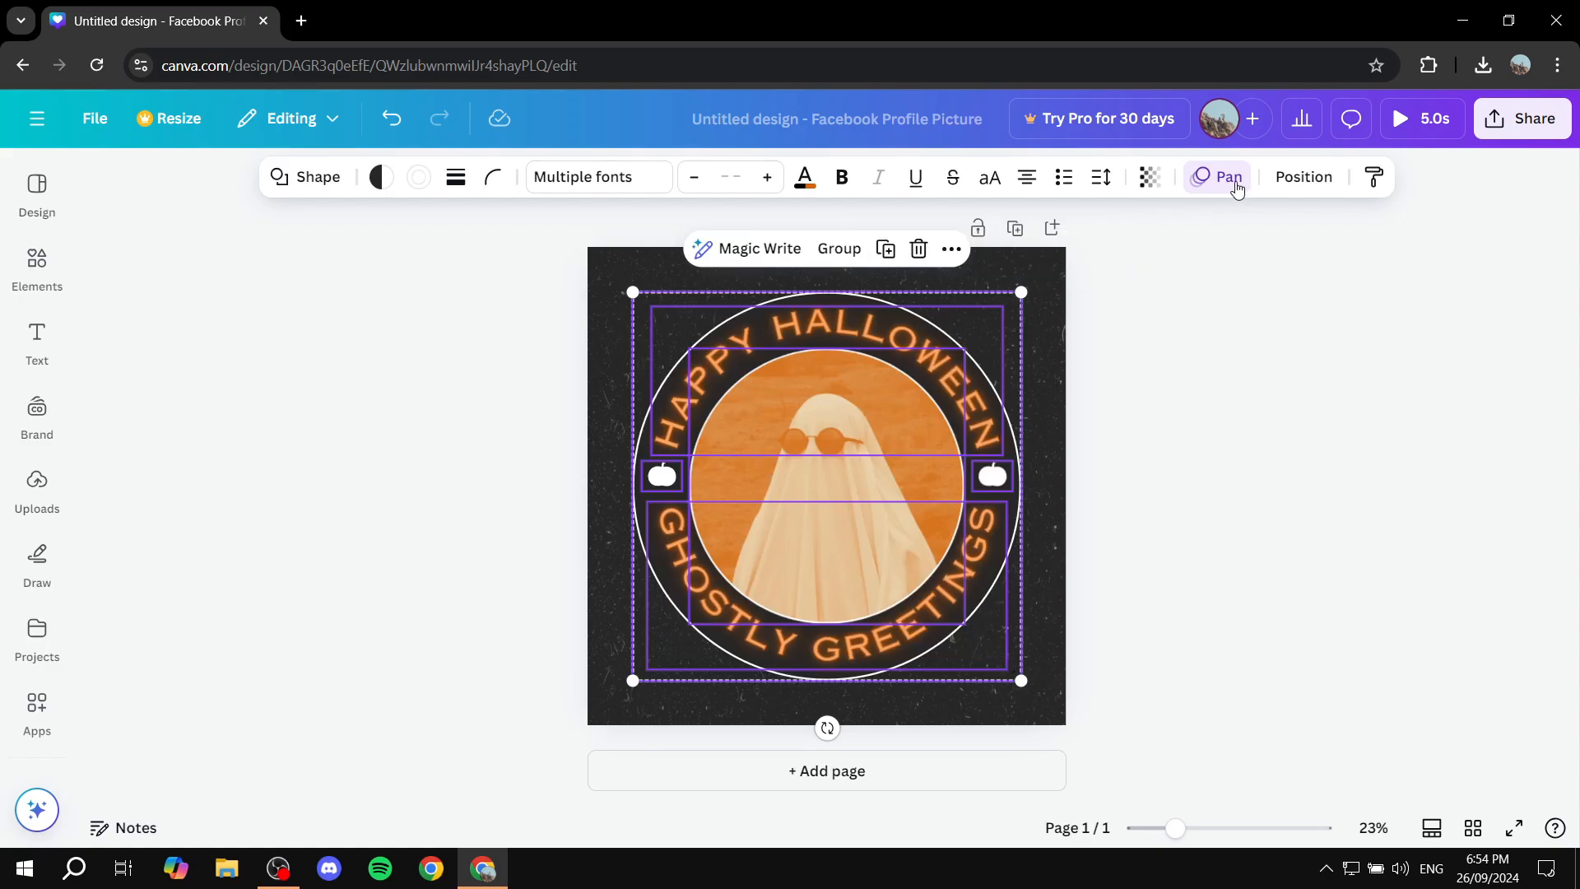
{"action": "left_click", "coordinate": [1217, 176]}
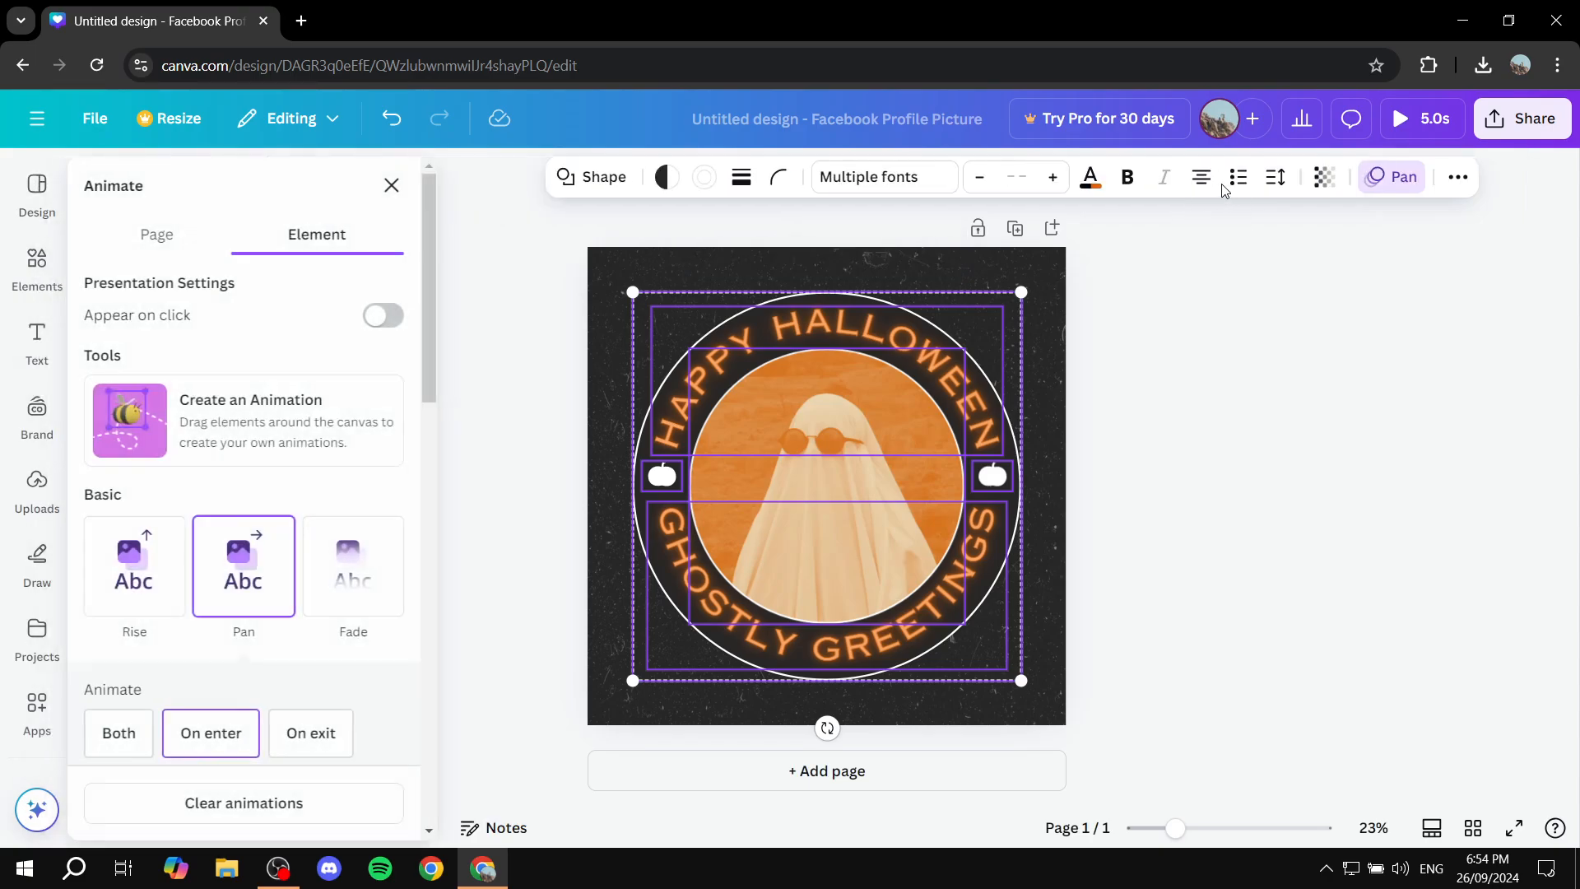
{"action": "left_click", "coordinate": [392, 186]}
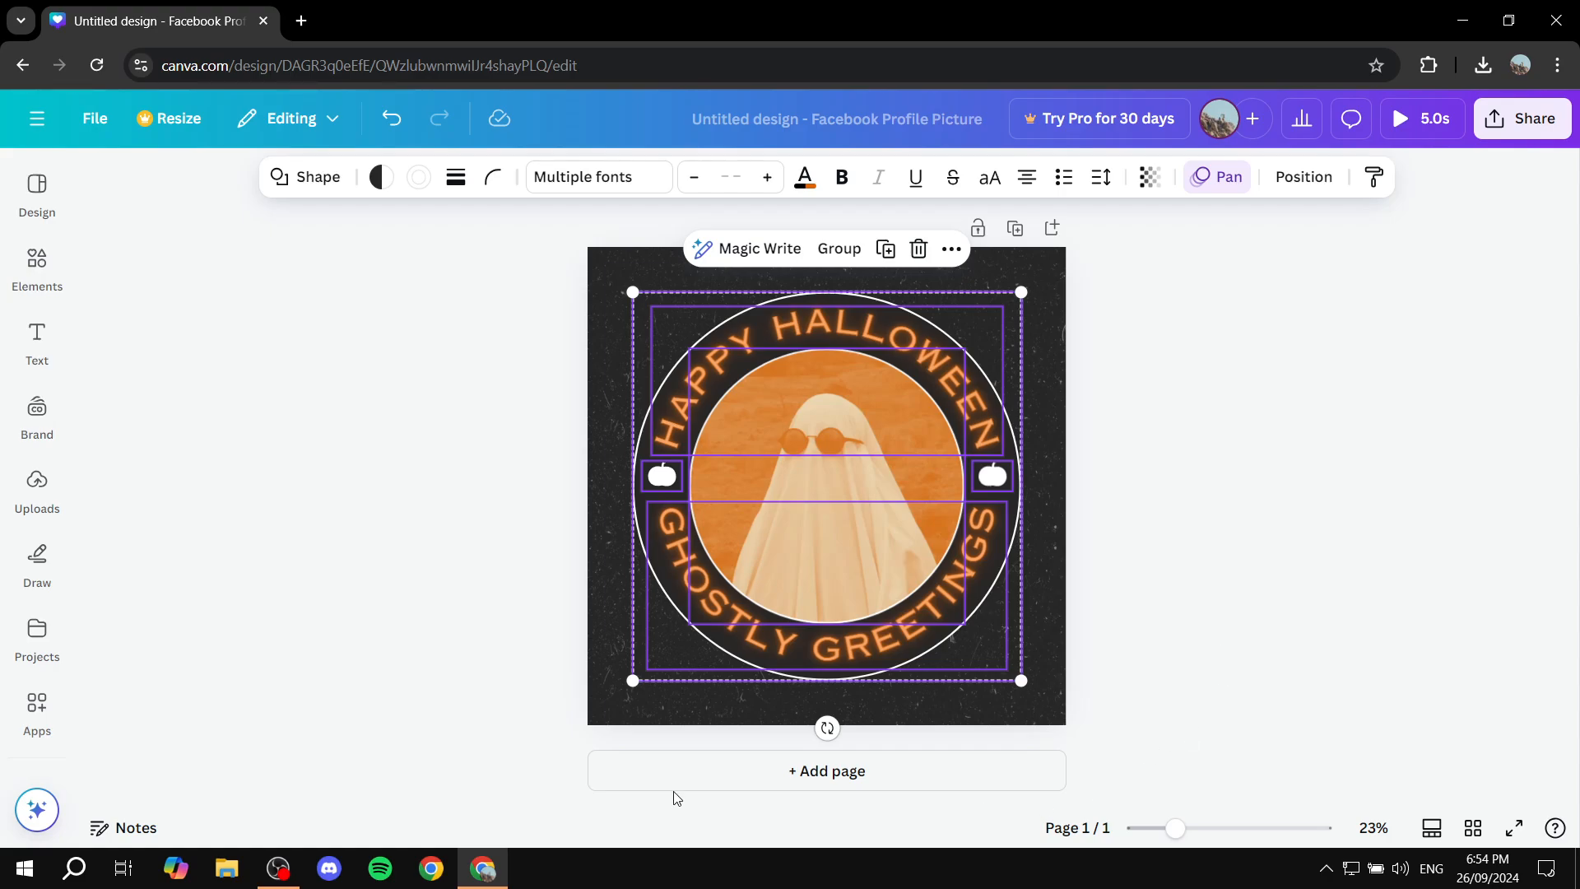
{"action": "mouse_move", "coordinate": [1517, 380]}
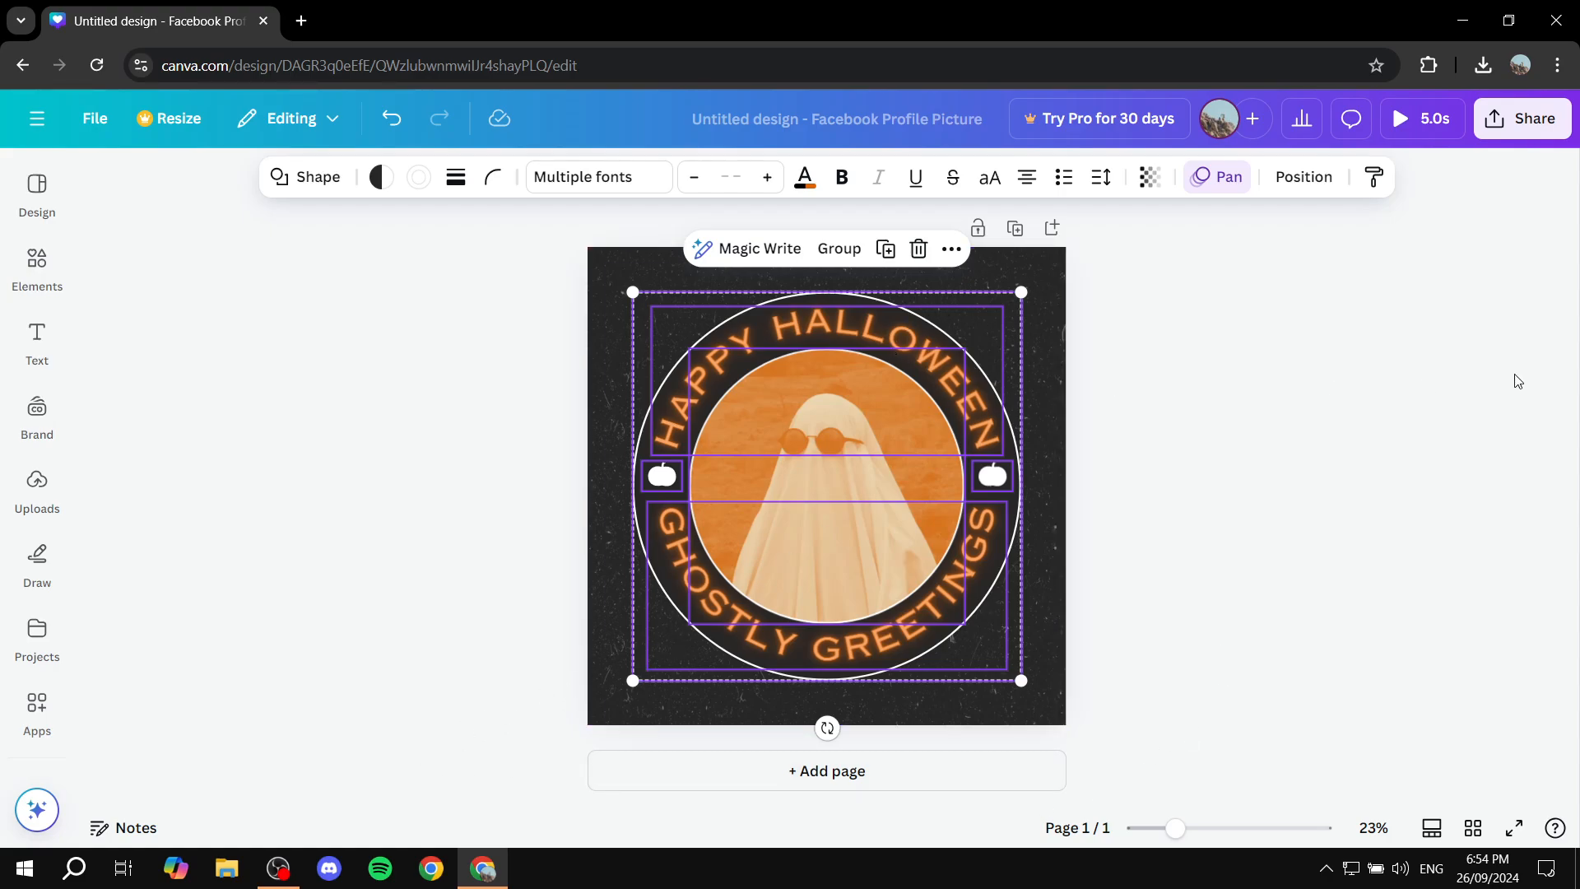
{"action": "mouse_move", "coordinate": [1373, 374]}
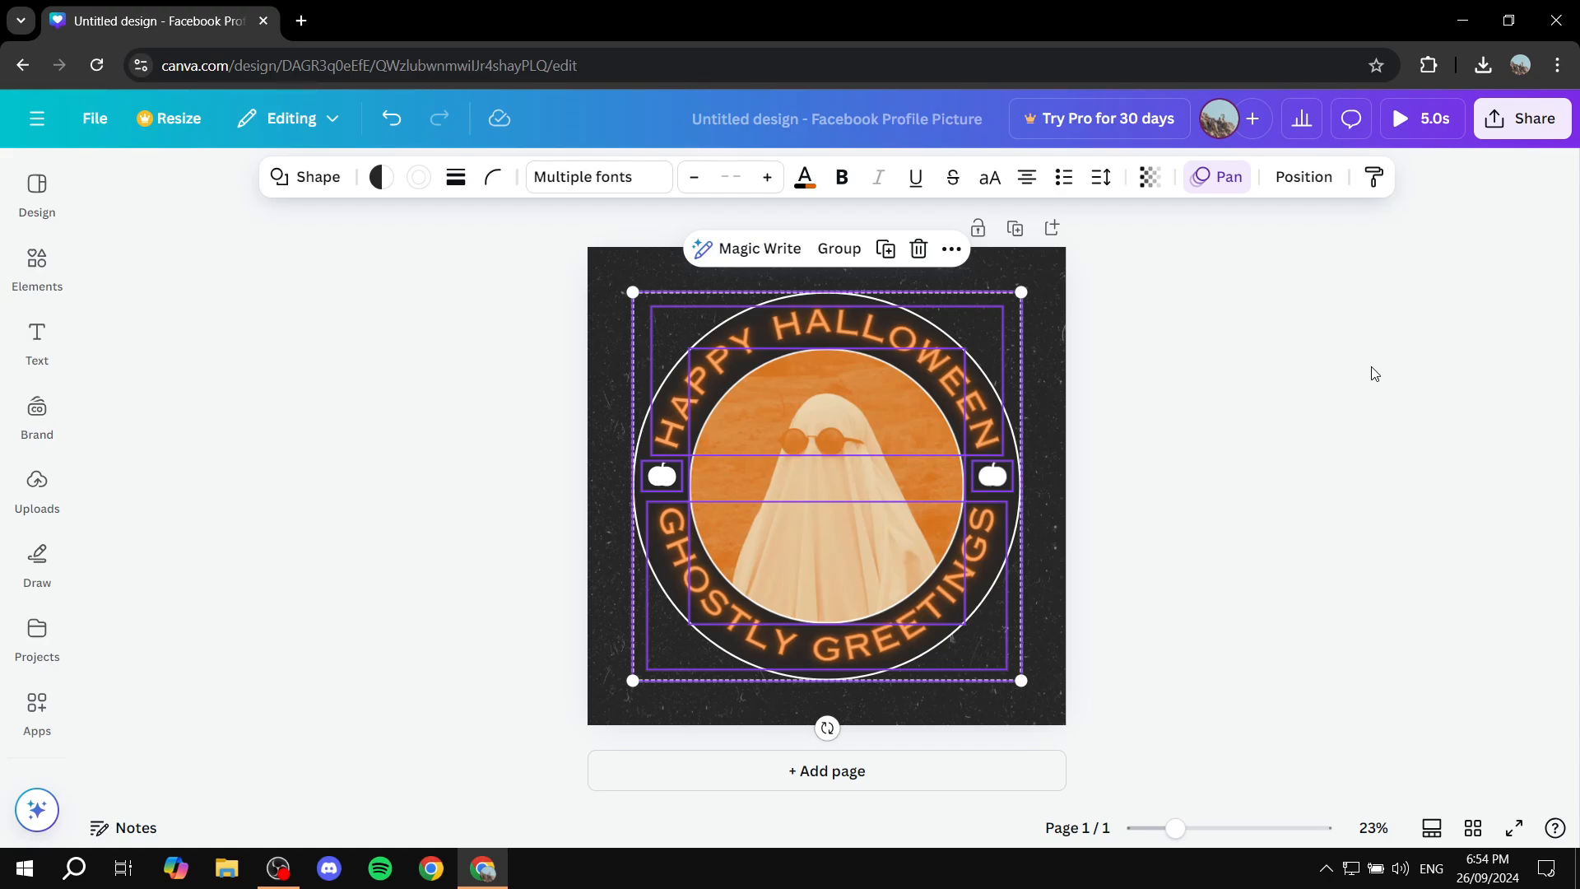
- Add a second blank page to the design
{"action": "left_click", "coordinate": [825, 771]}
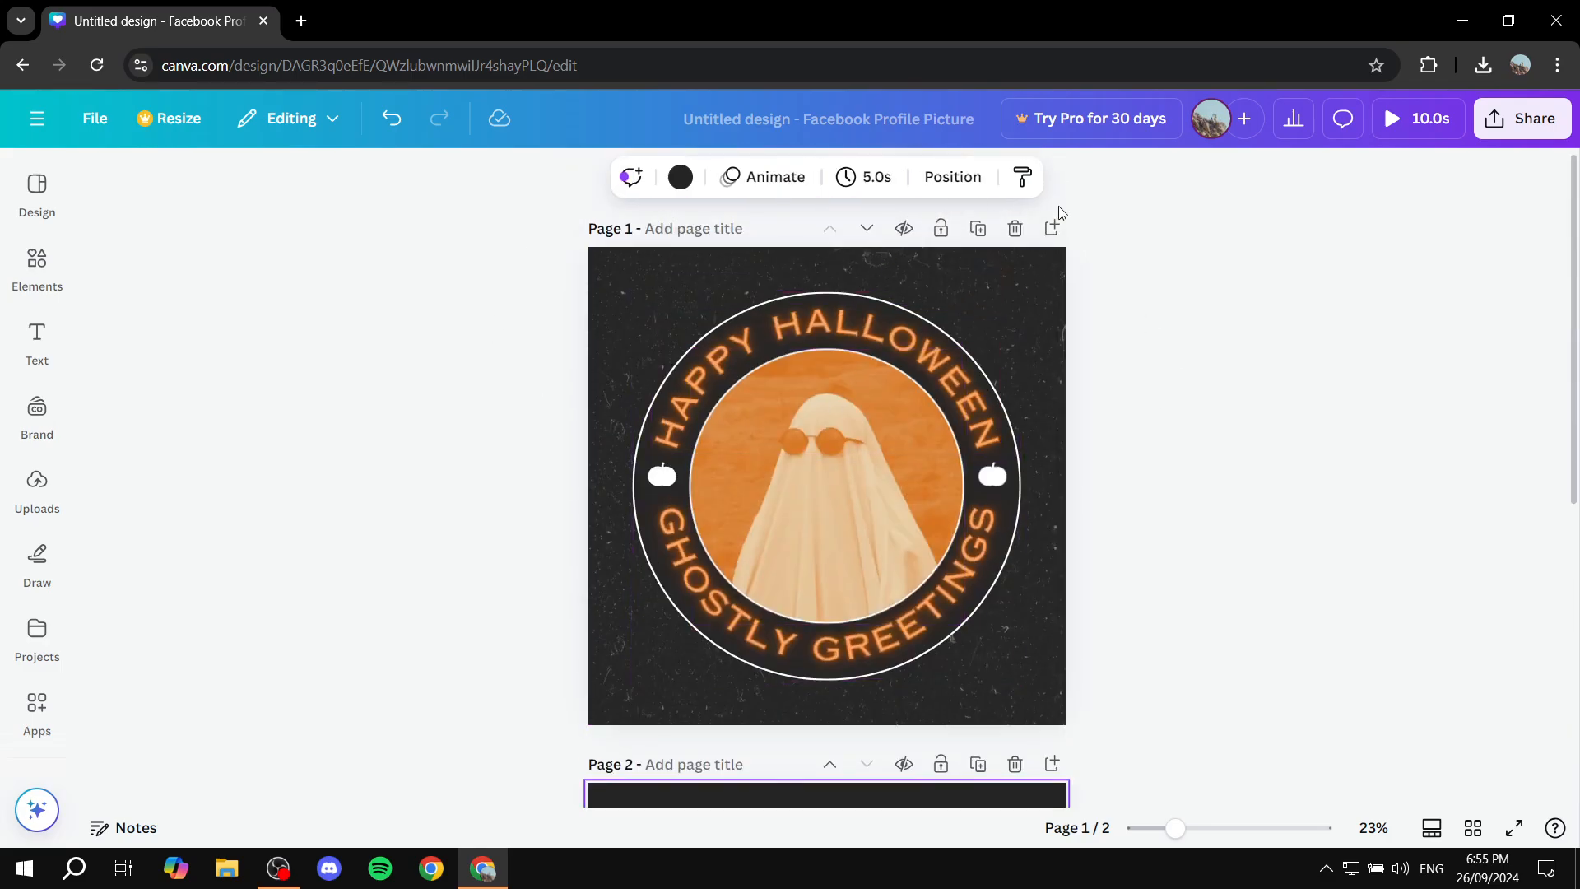
{"action": "scroll", "scroll_direction": "down", "scroll_amount": 3}
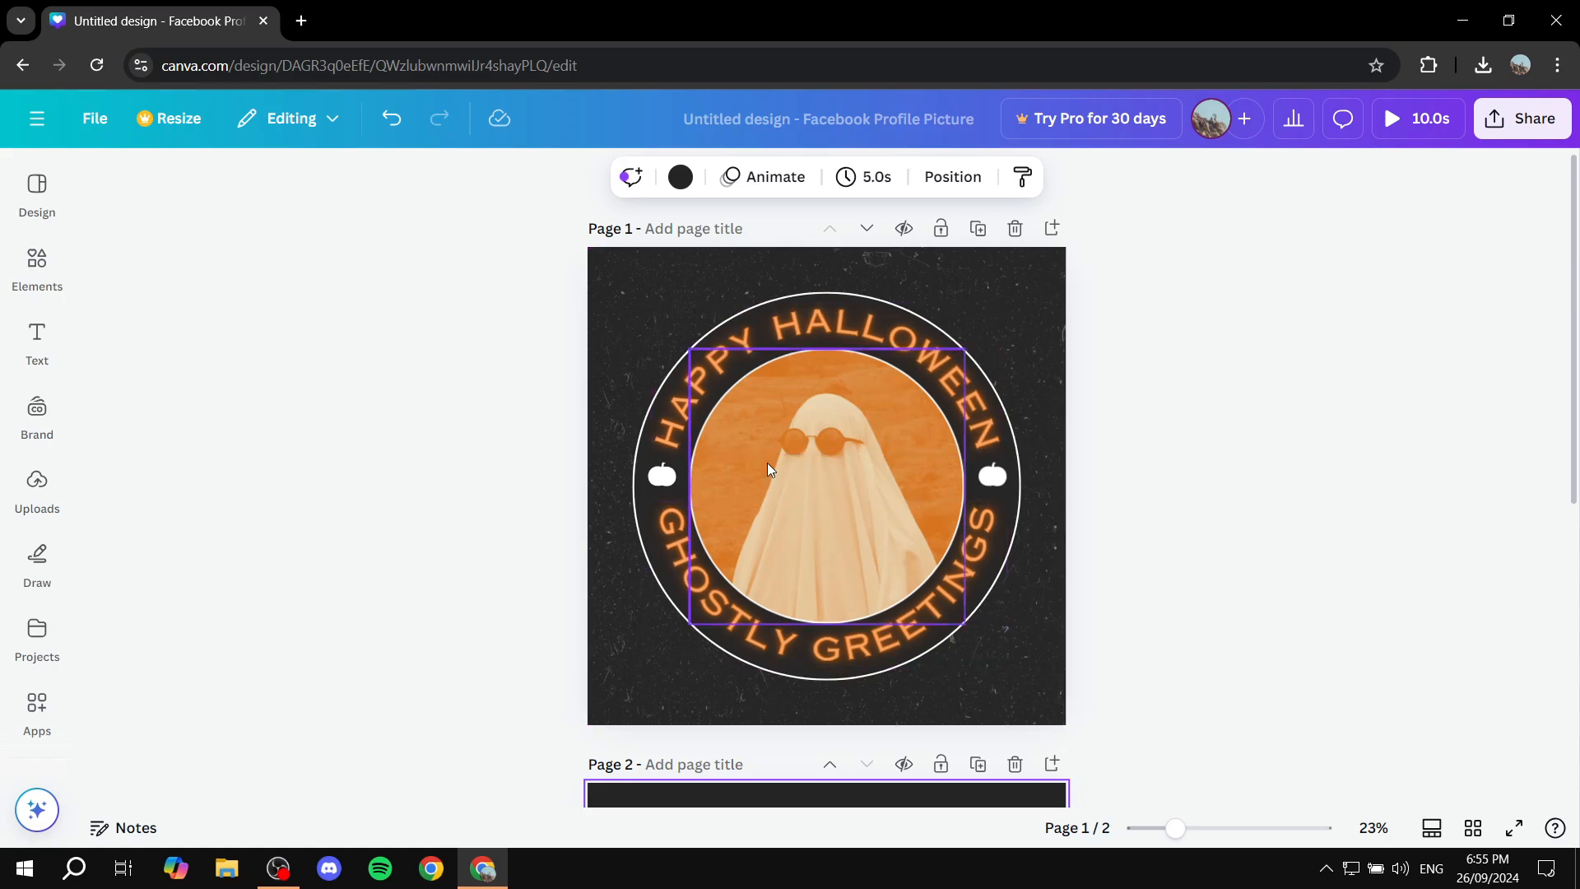
- Shorten page 1's duration from 5.0s to 1.5s with the timing slider
{"action": "left_click", "coordinate": [864, 176]}
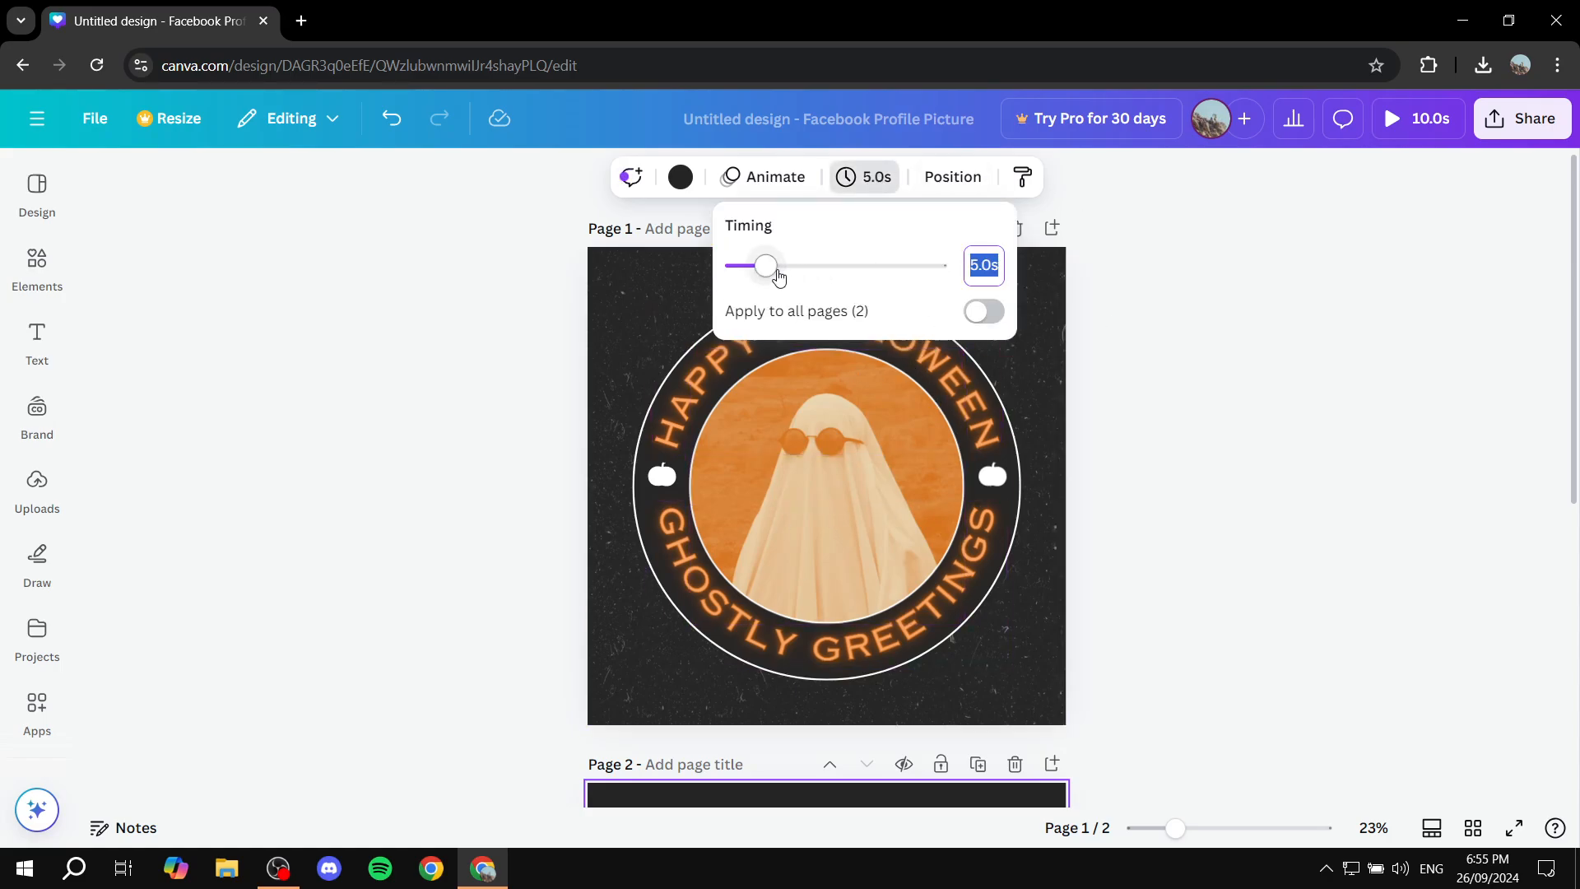
{"action": "left_click_drag", "start_coordinate": [765, 265], "coordinate": [744, 265]}
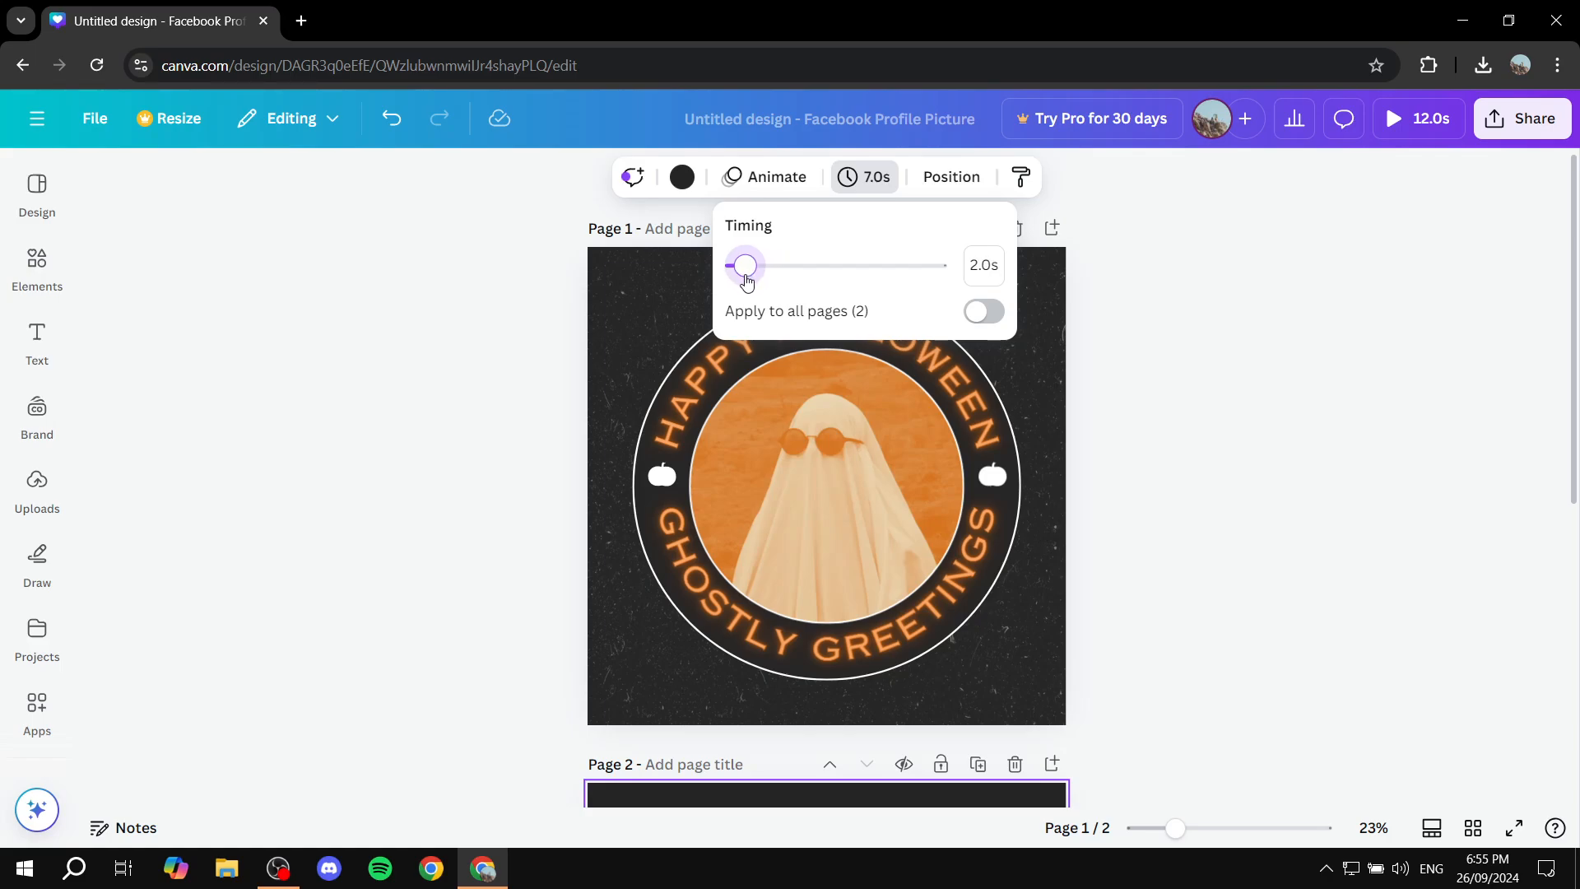
{"action": "left_click_drag", "start_coordinate": [746, 265], "coordinate": [736, 265]}
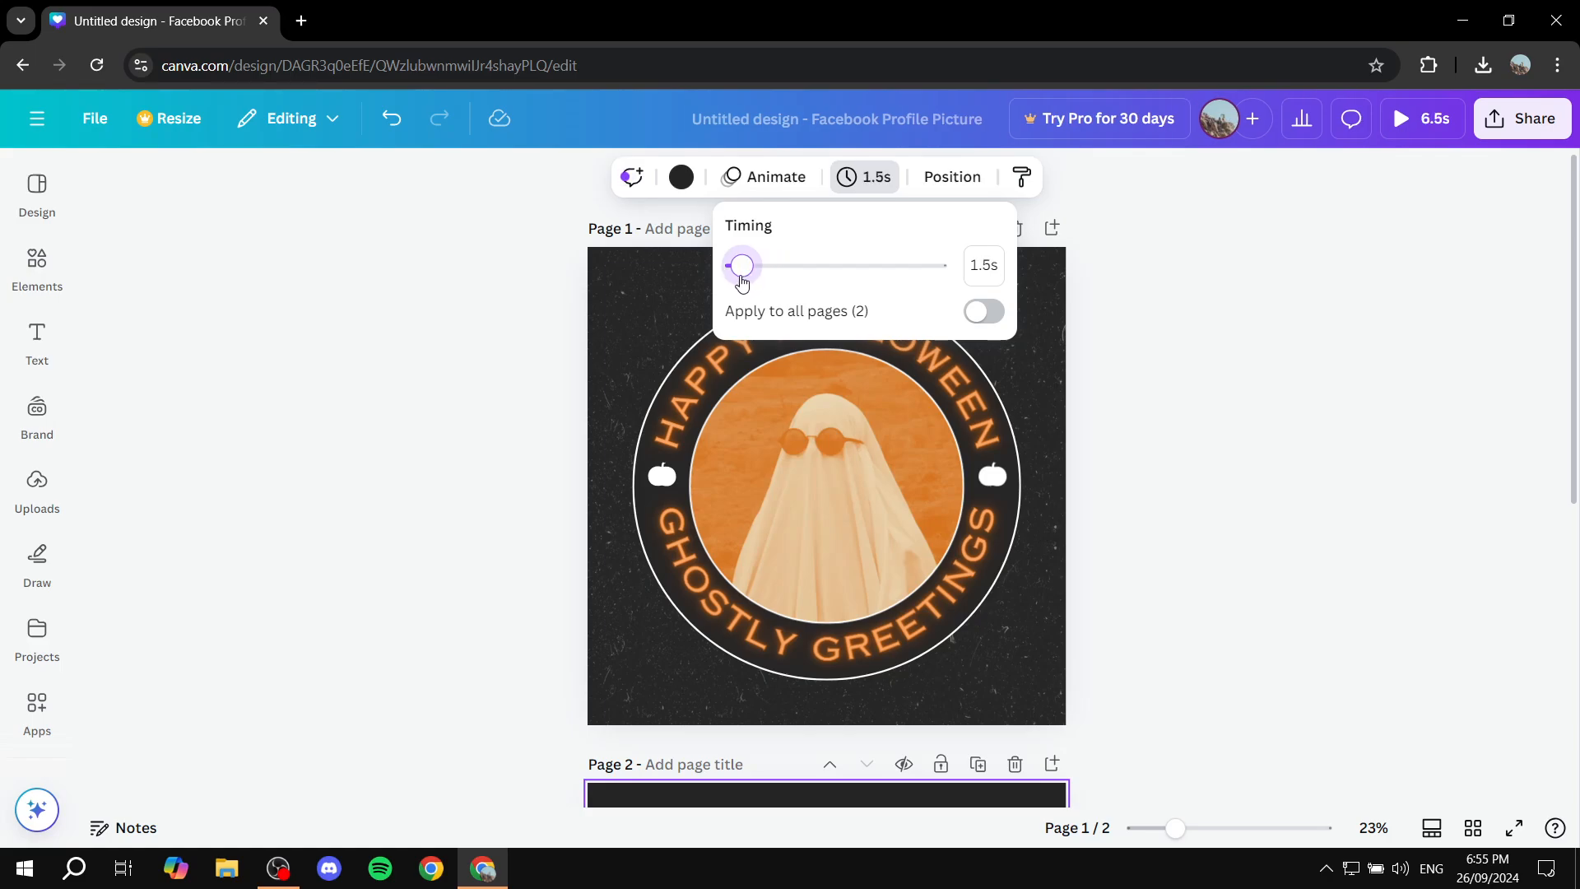
{"action": "left_click", "coordinate": [1097, 325]}
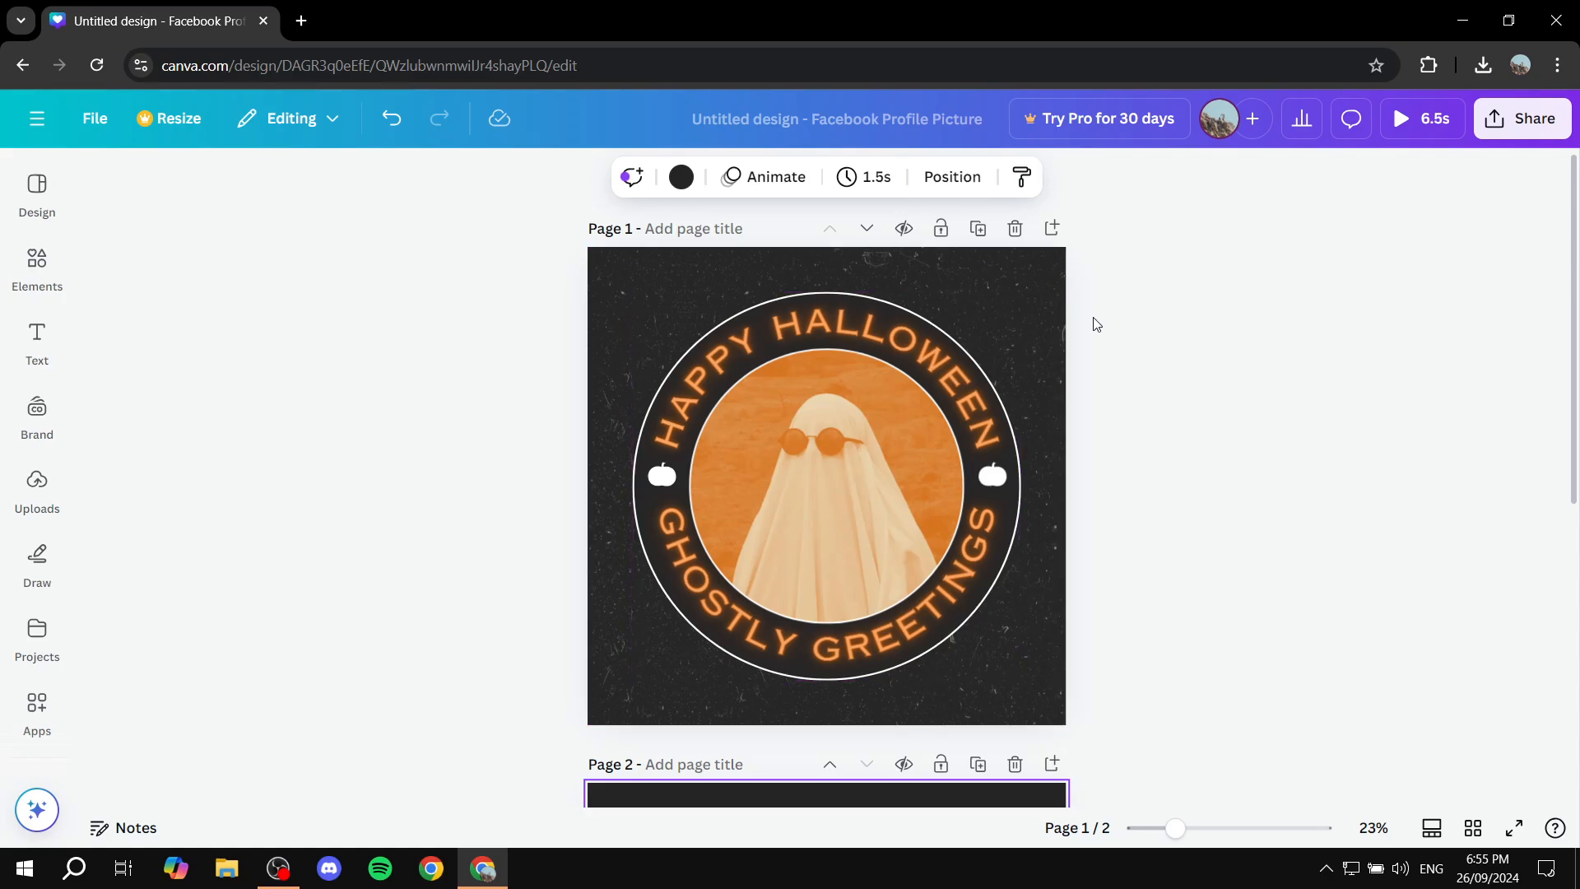
- Scroll down to page 2 with its blue wavy background and purple circle
{"action": "scroll", "scroll_direction": "down", "scroll_amount": 3}
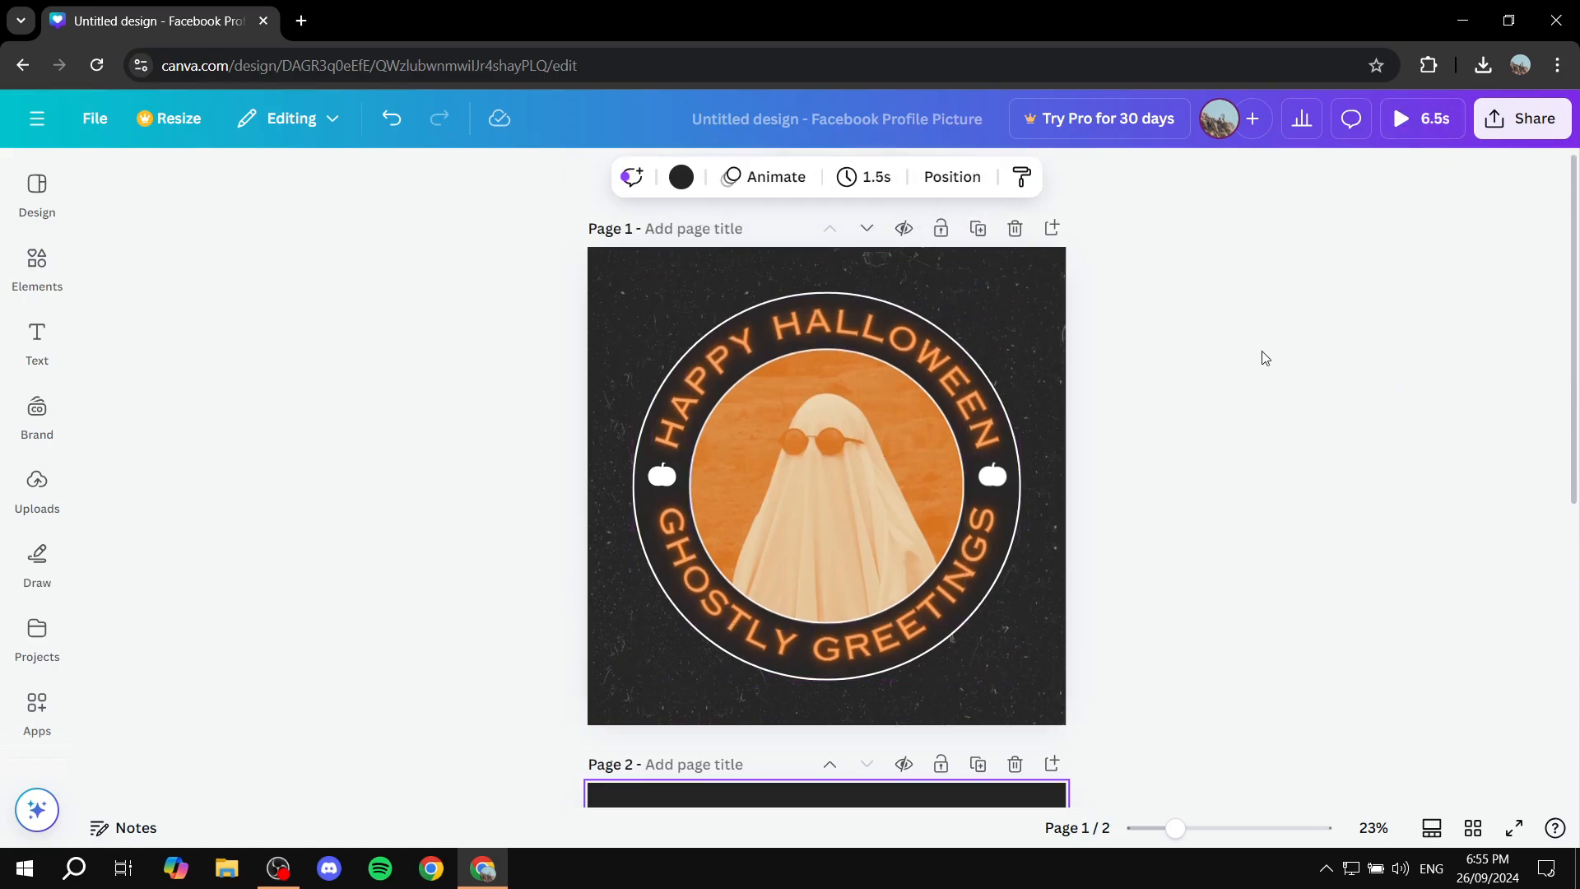
{"action": "scroll", "scroll_direction": "down", "scroll_amount": 3}
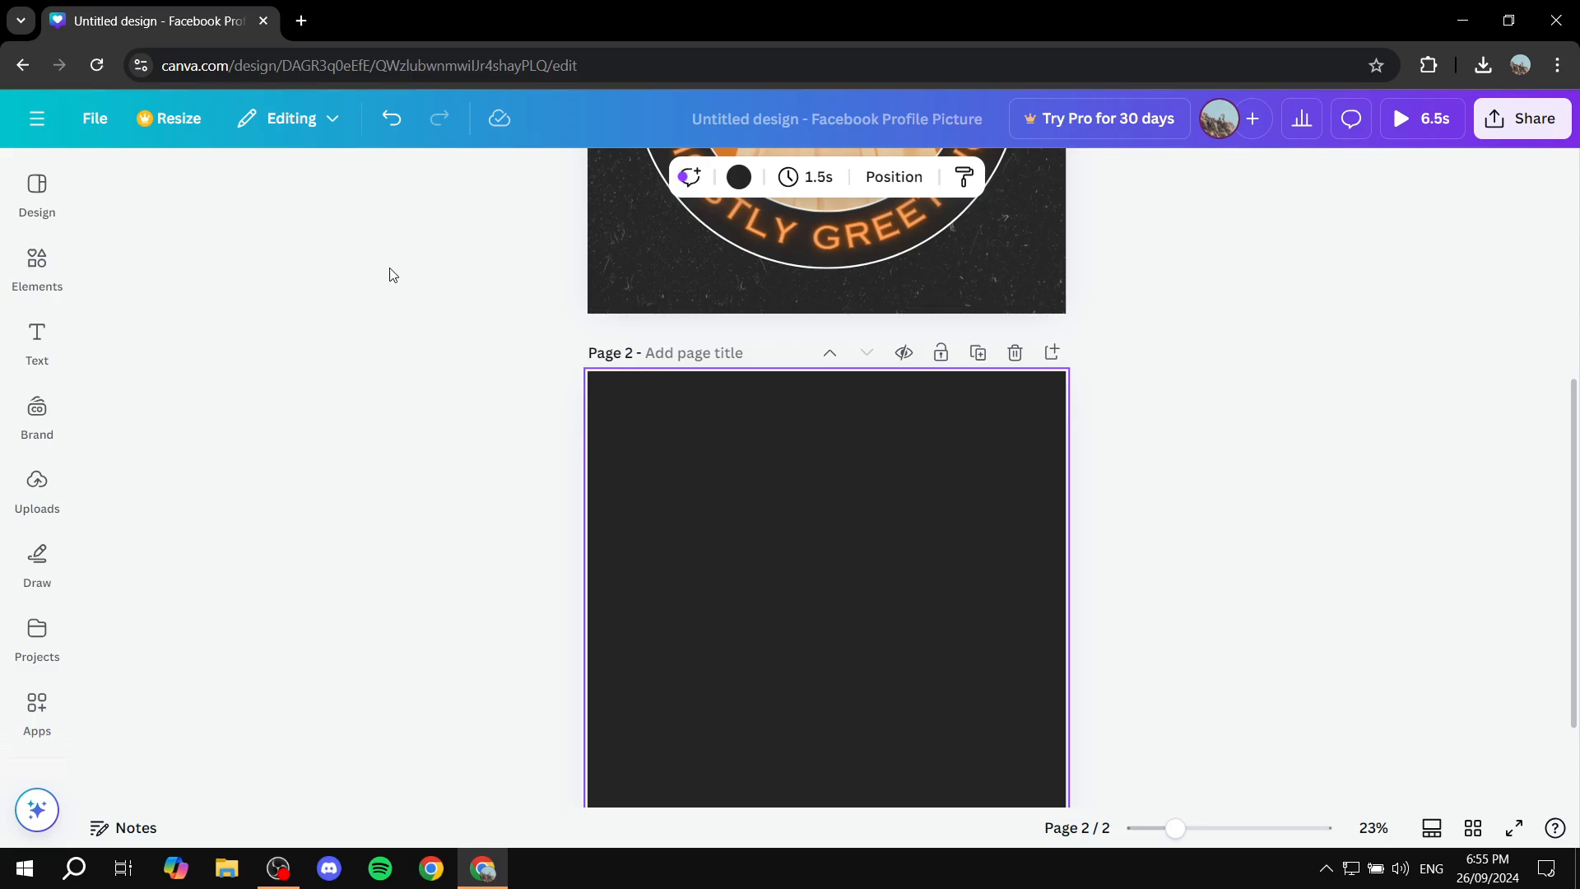
{"action": "mouse_move", "coordinate": [984, 504]}
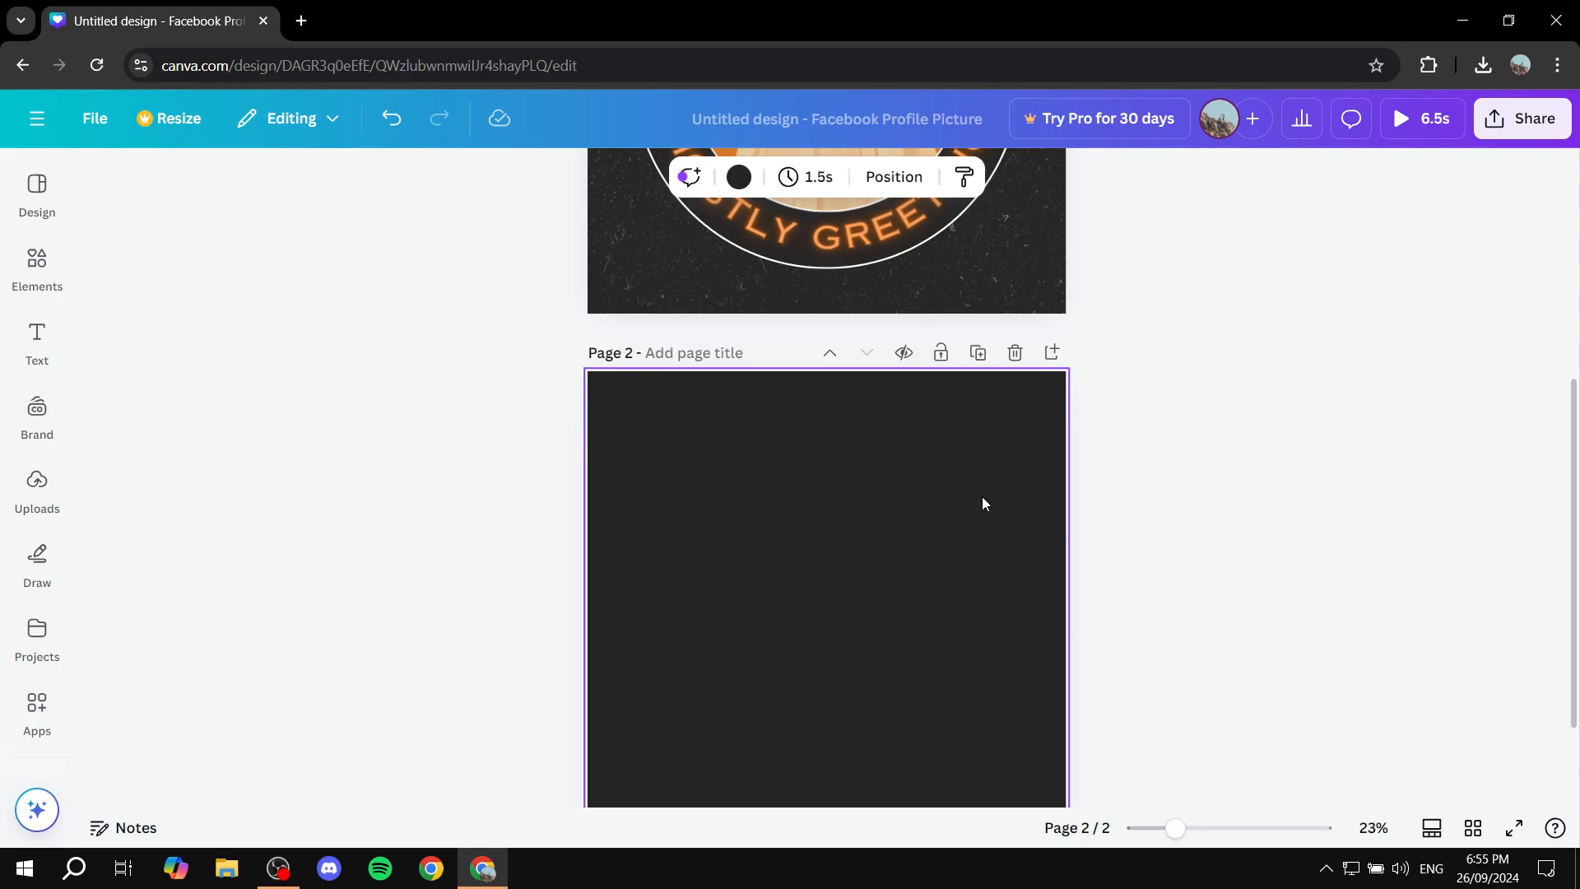
{"action": "scroll", "scroll_direction": "down", "scroll_amount": 3}
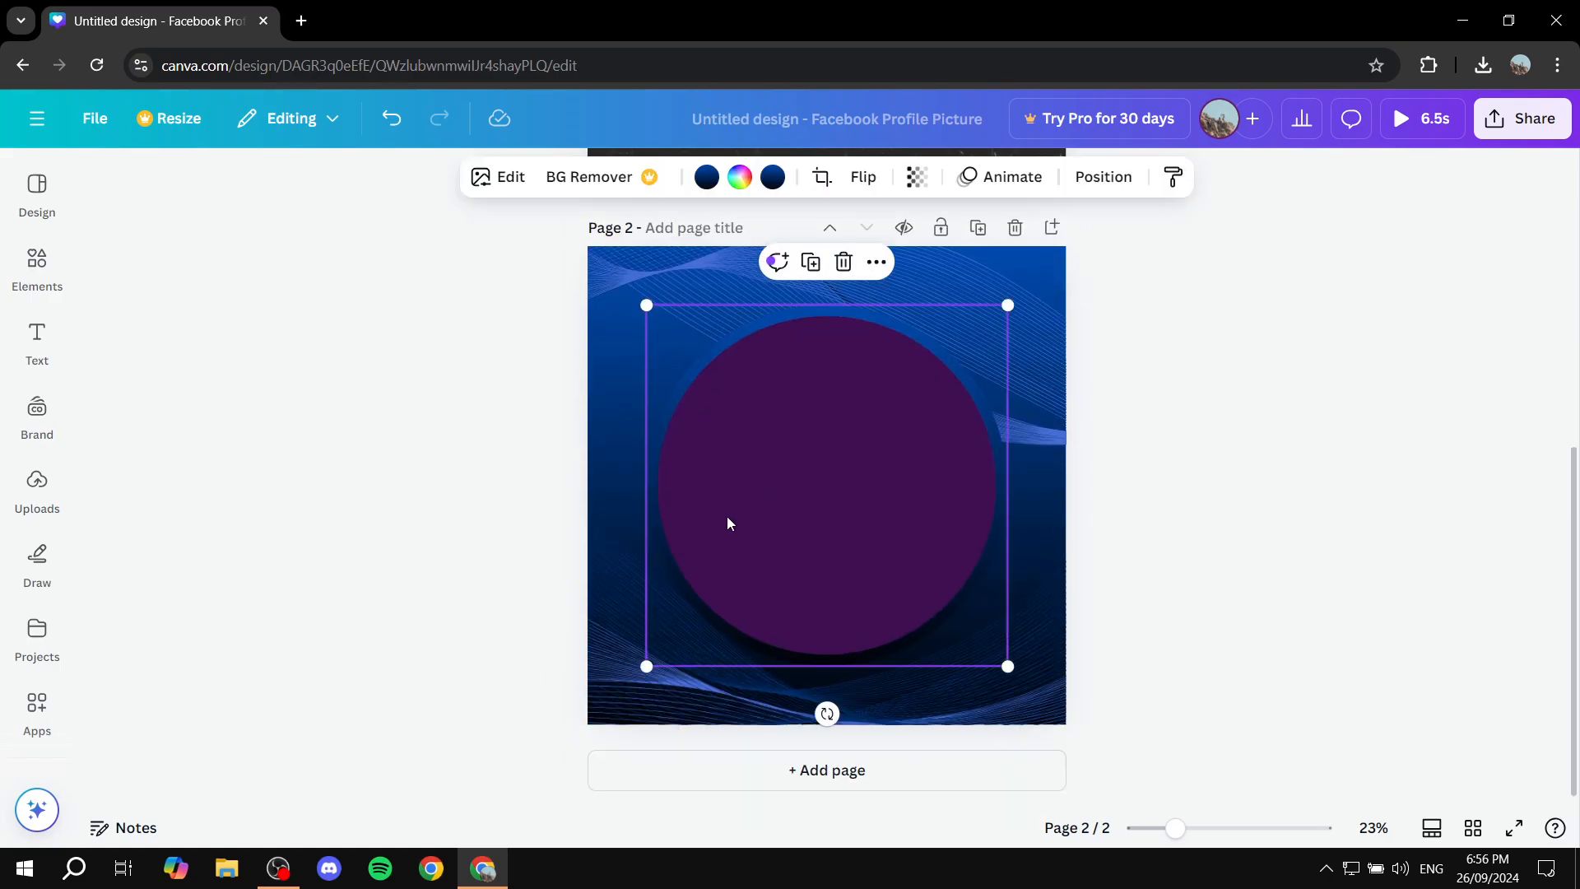
- Give page 2's blue image a Pan entrance animation and close the Animate panel
{"action": "left_click", "coordinate": [1008, 176]}
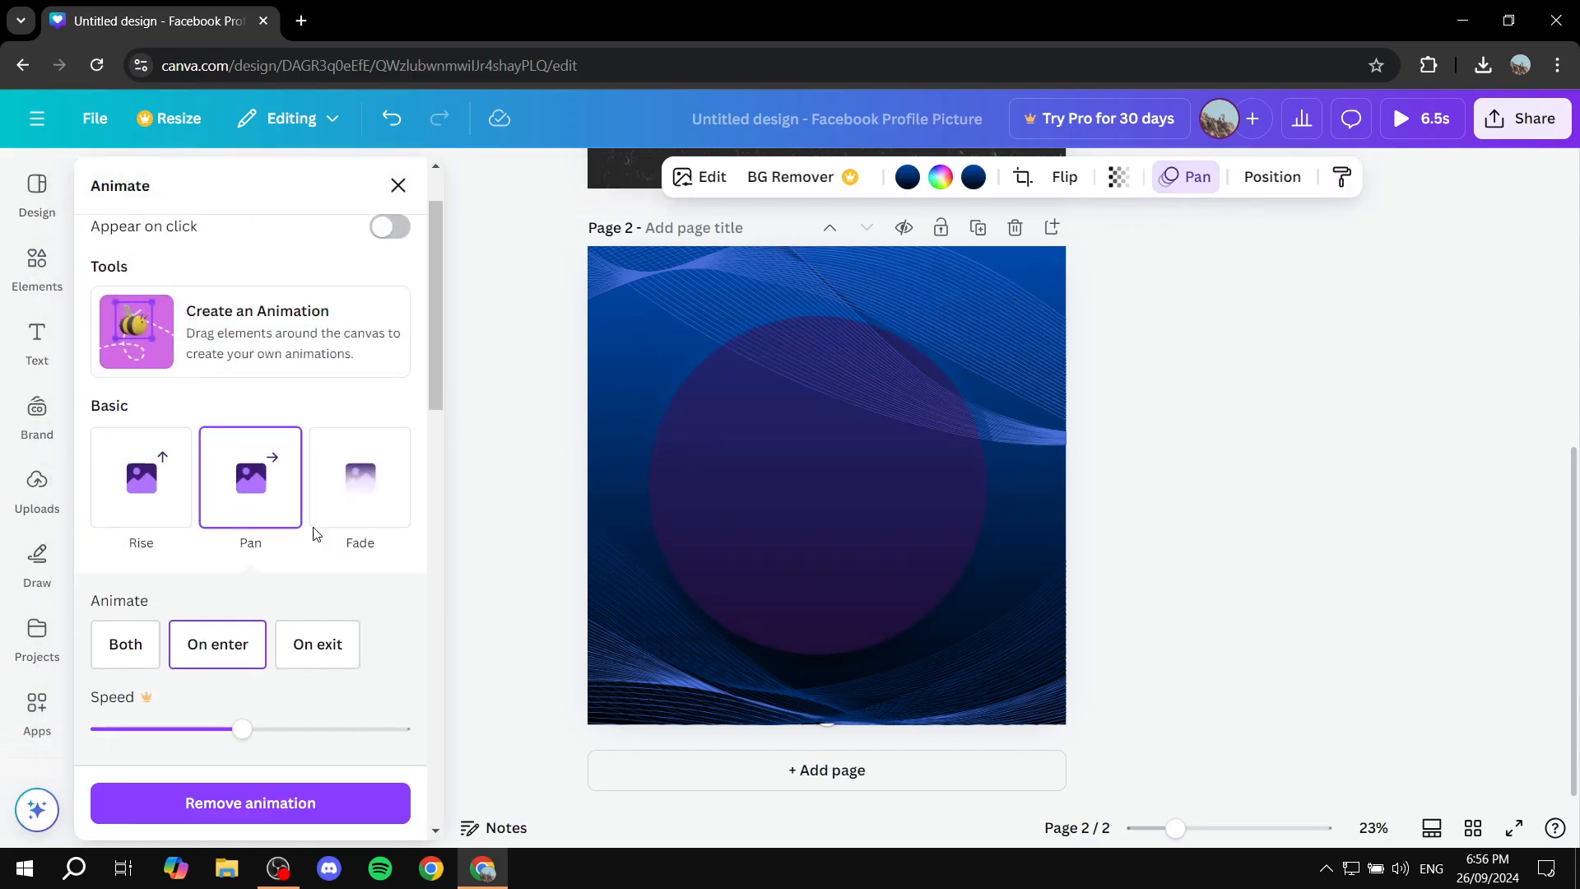
{"action": "left_click", "coordinate": [396, 186]}
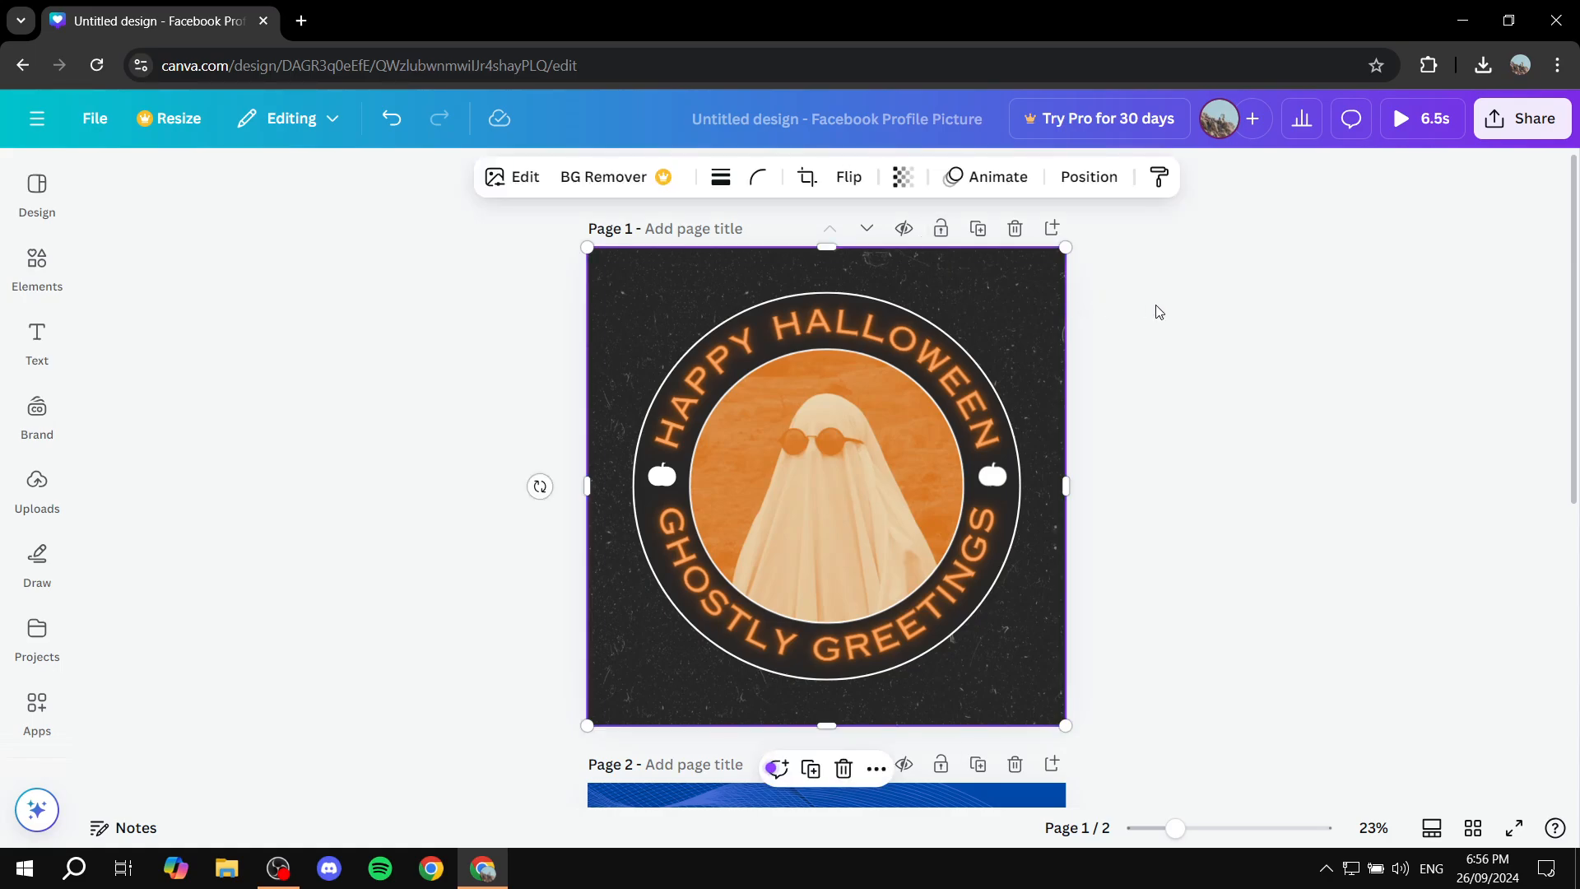
{"action": "scroll", "scroll_direction": "down", "scroll_amount": 3}
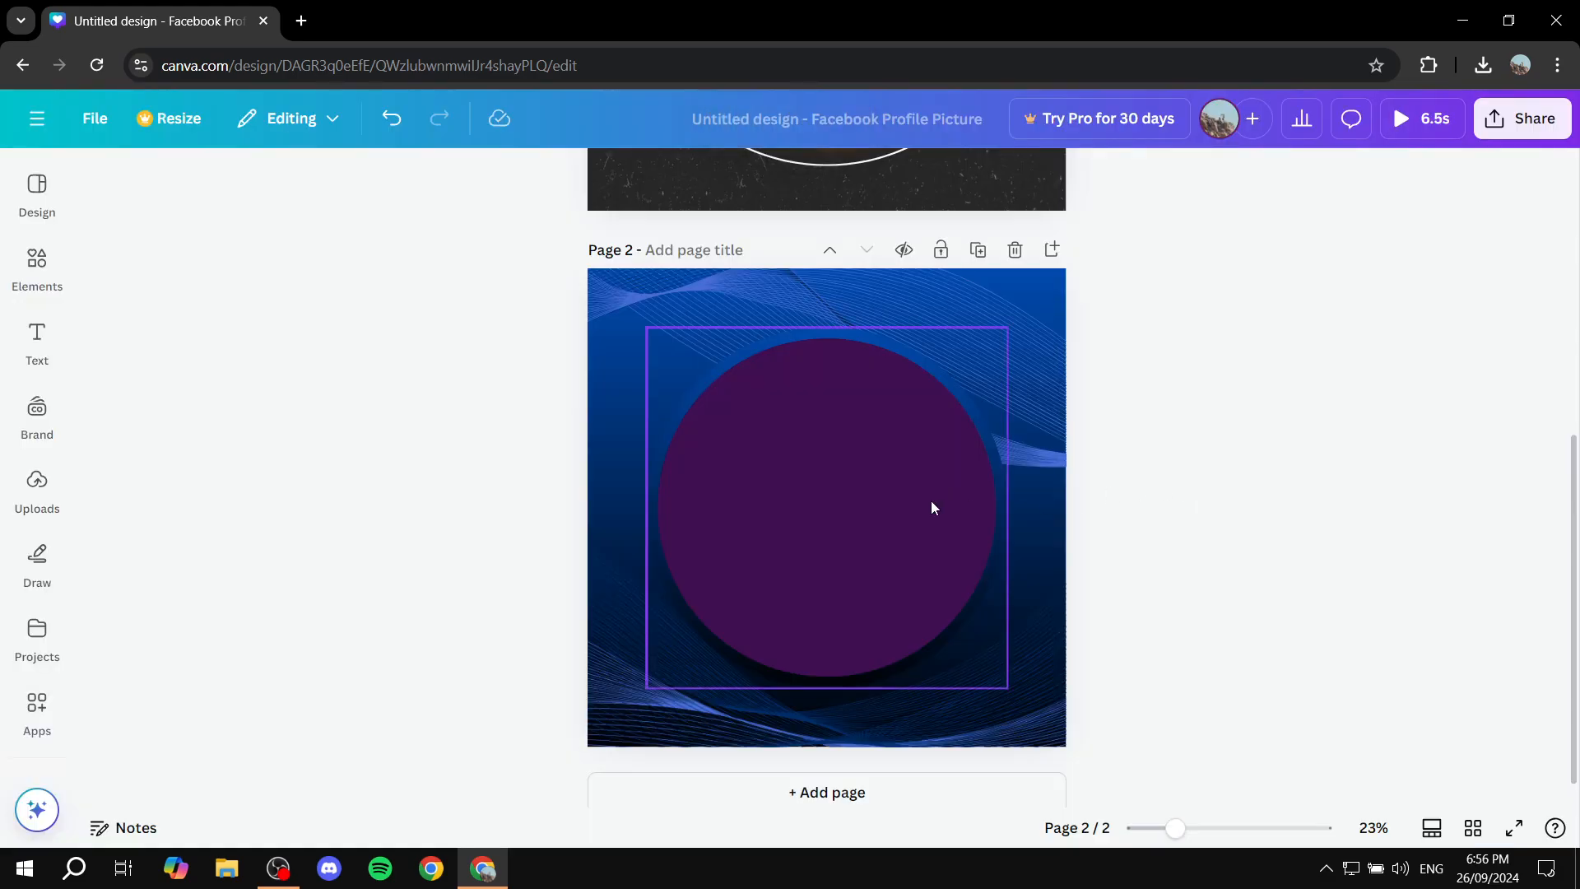
{"action": "left_click", "coordinate": [1399, 118]}
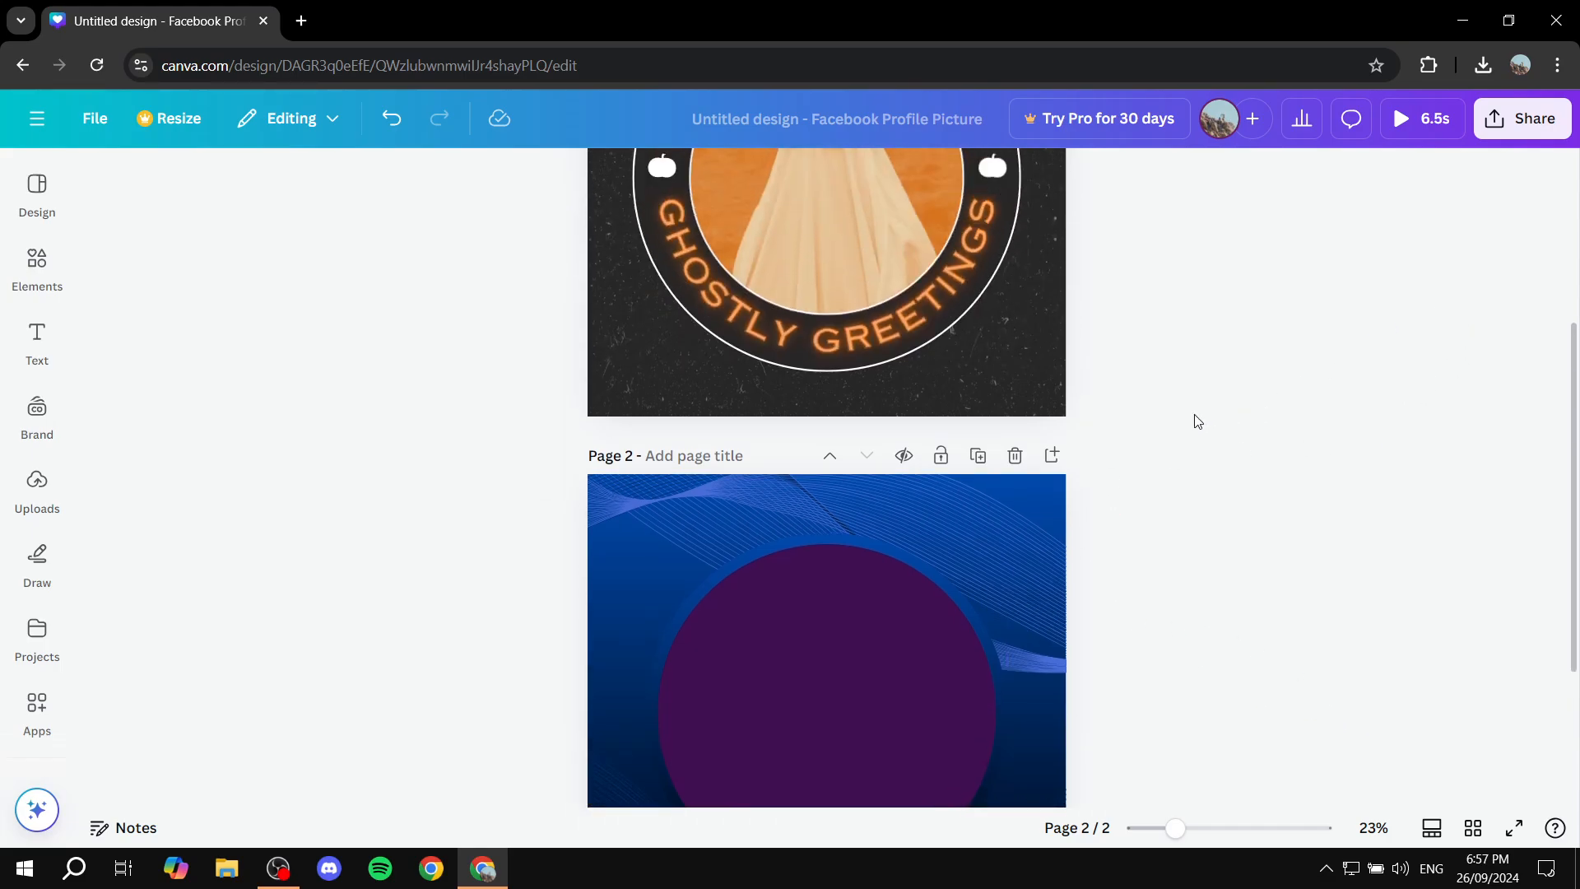
{"action": "left_click", "coordinate": [827, 313]}
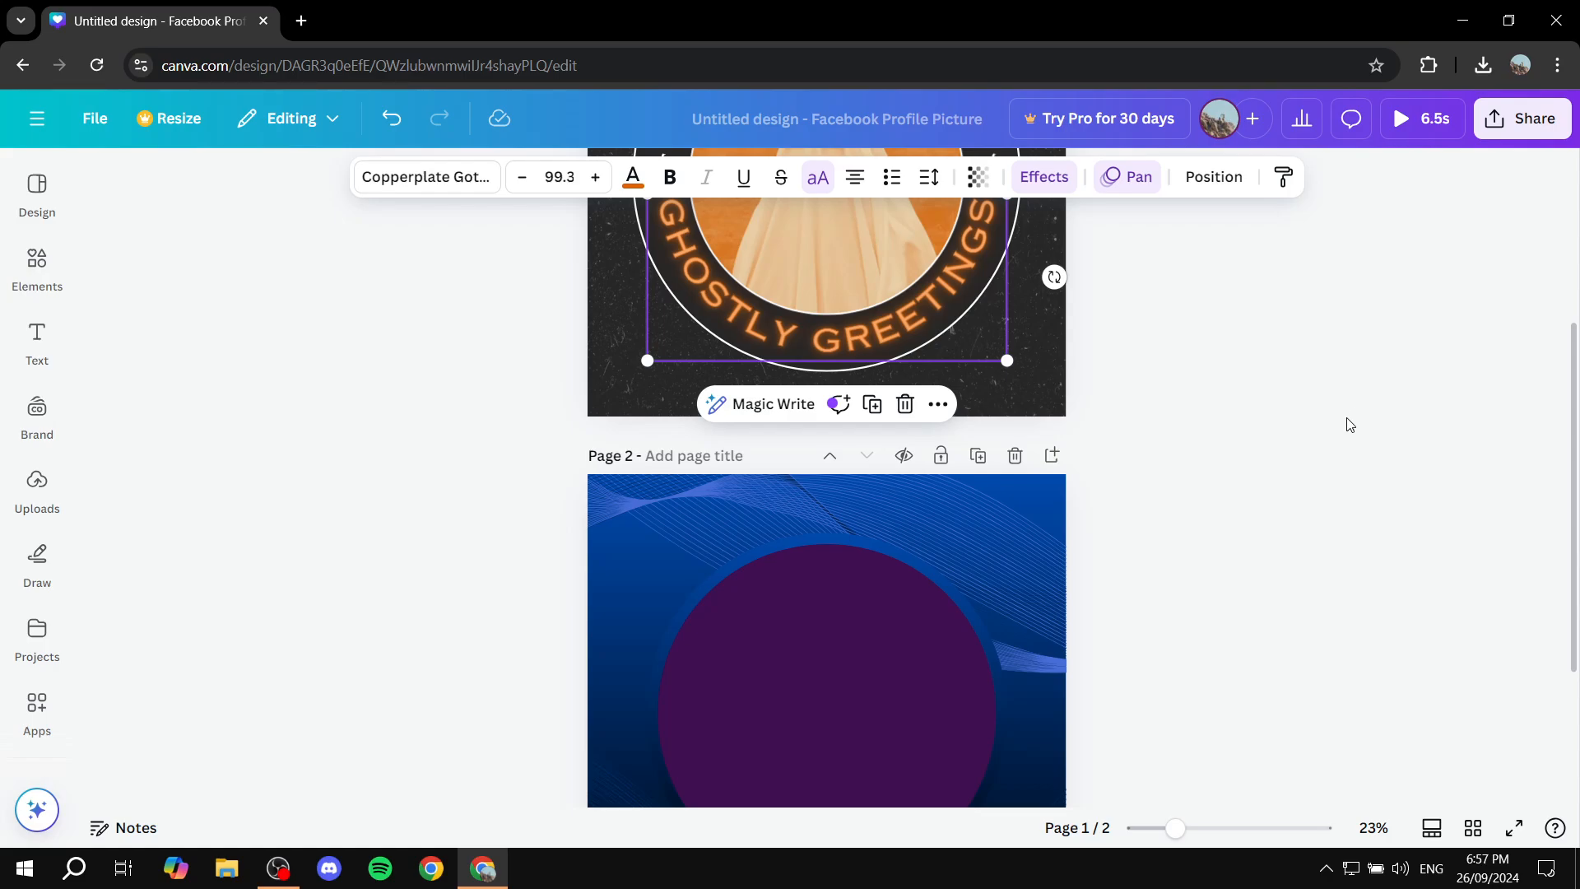
{"action": "scroll", "scroll_direction": "down", "scroll_amount": 3}
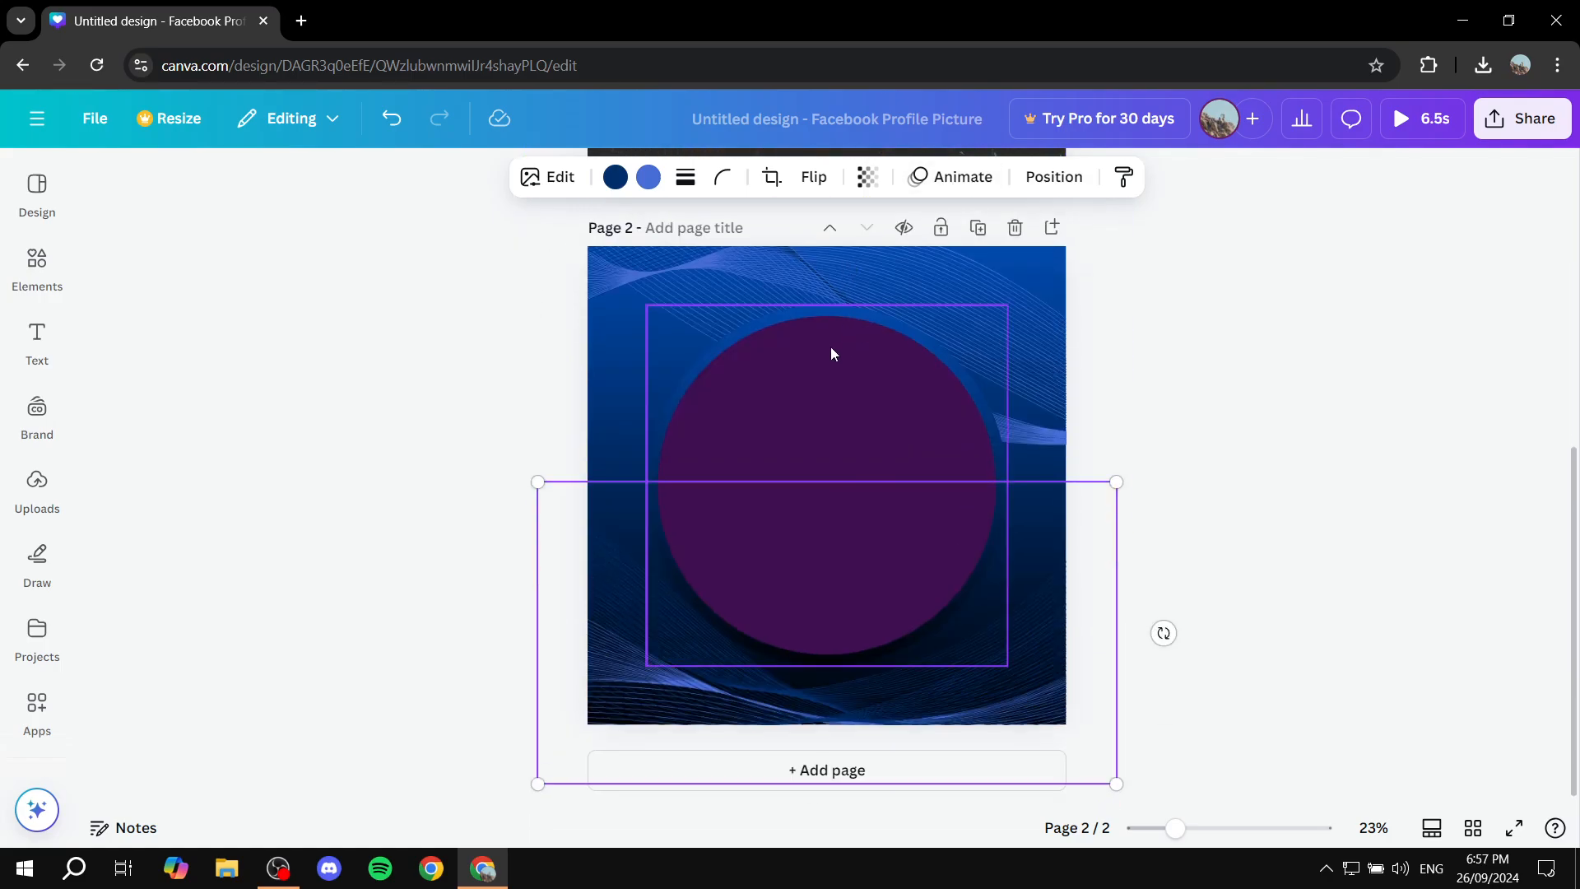
{"action": "left_click", "coordinate": [1331, 319]}
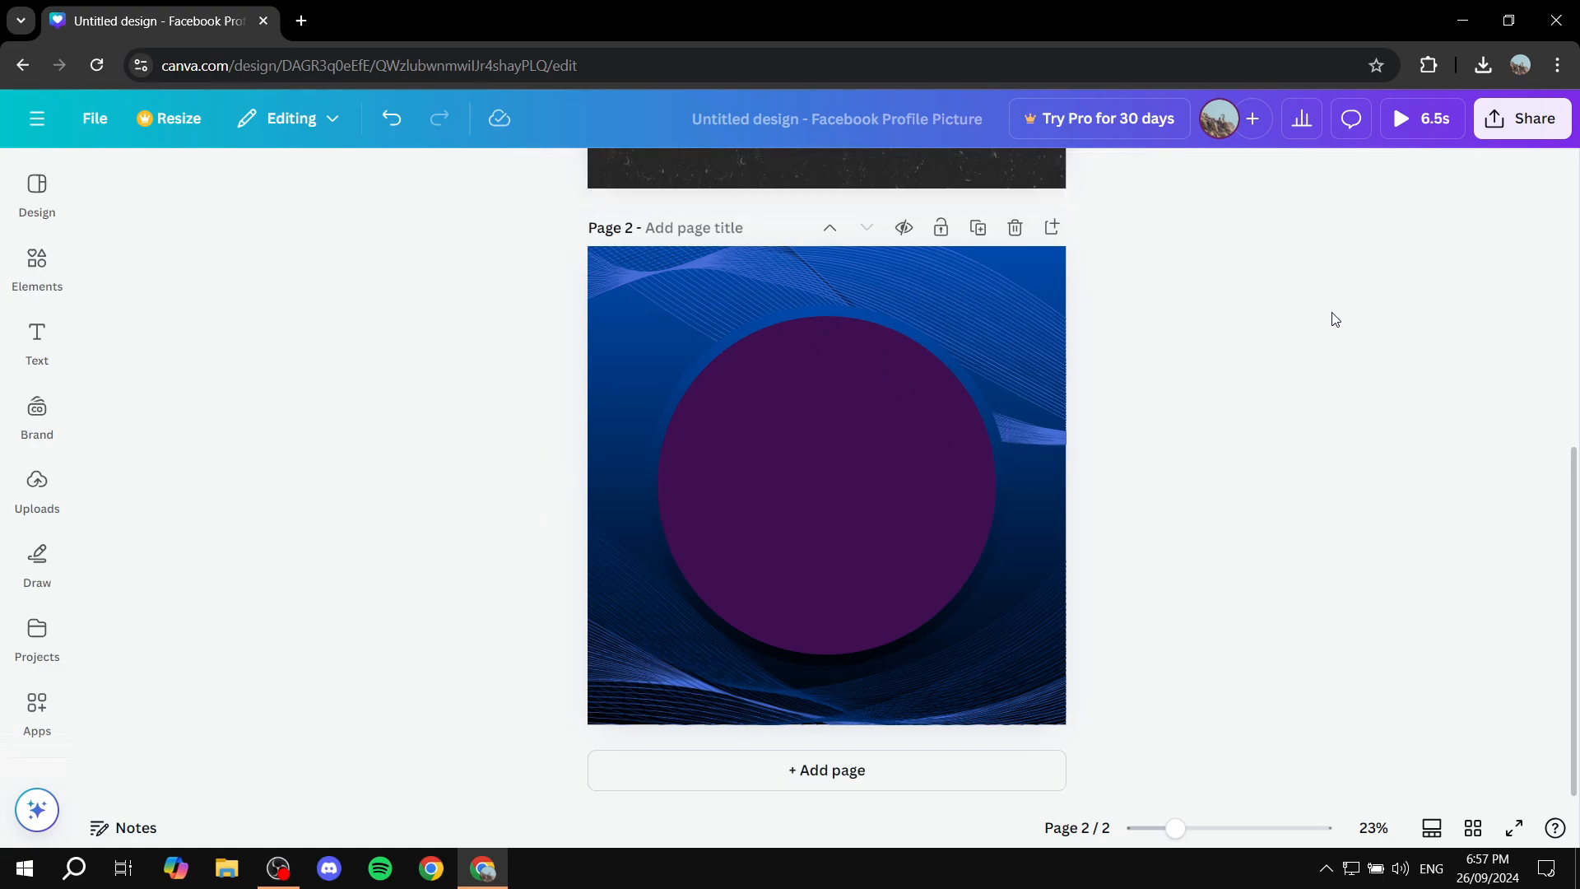
{"action": "mouse_move", "coordinate": [1354, 356]}
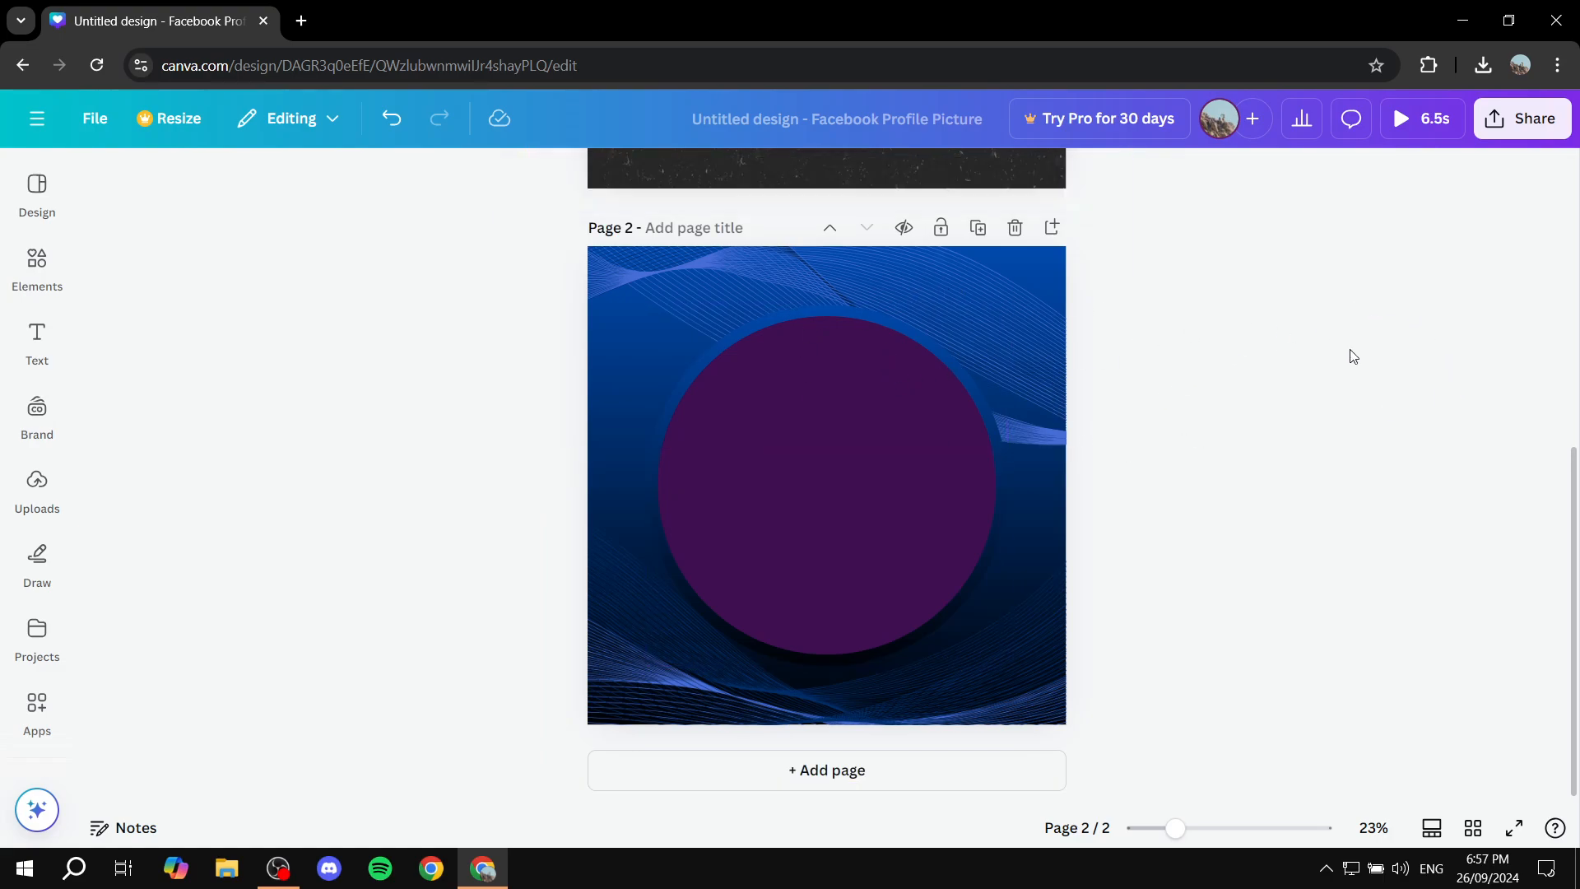
{"action": "mouse_move", "coordinate": [1385, 449]}
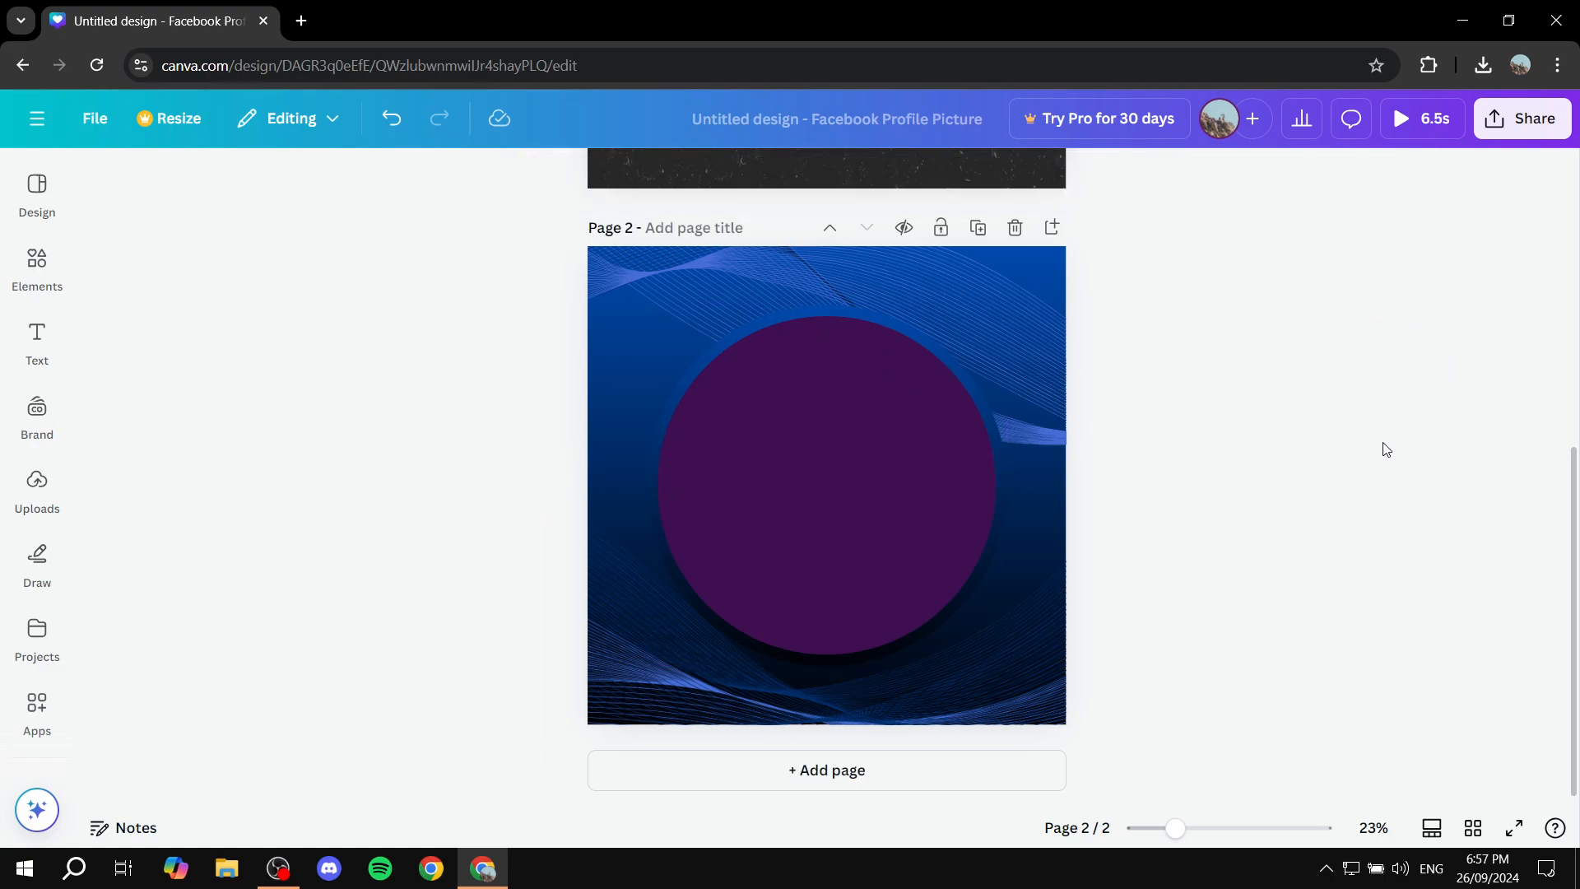